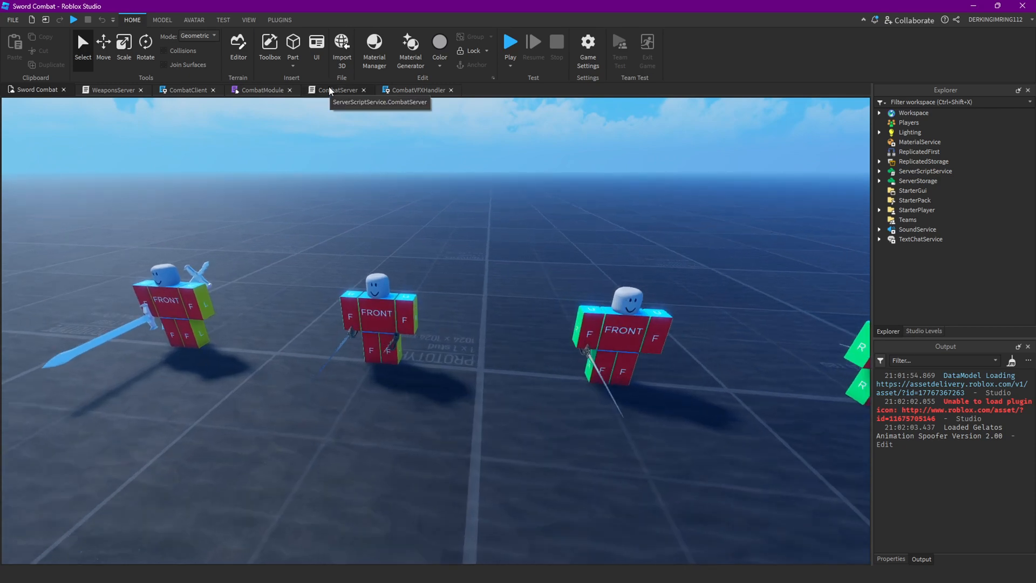
Switch from the CombatServer script to the WeaponsServer script at the equip handler.
{"action": "left_click", "coordinate": [338, 90]}
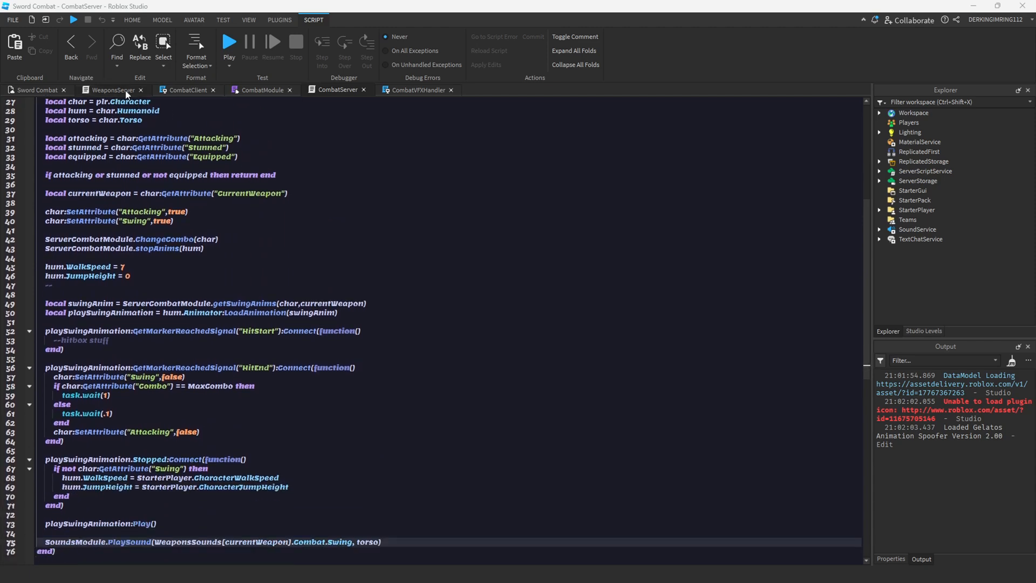
{"action": "left_click", "coordinate": [110, 90]}
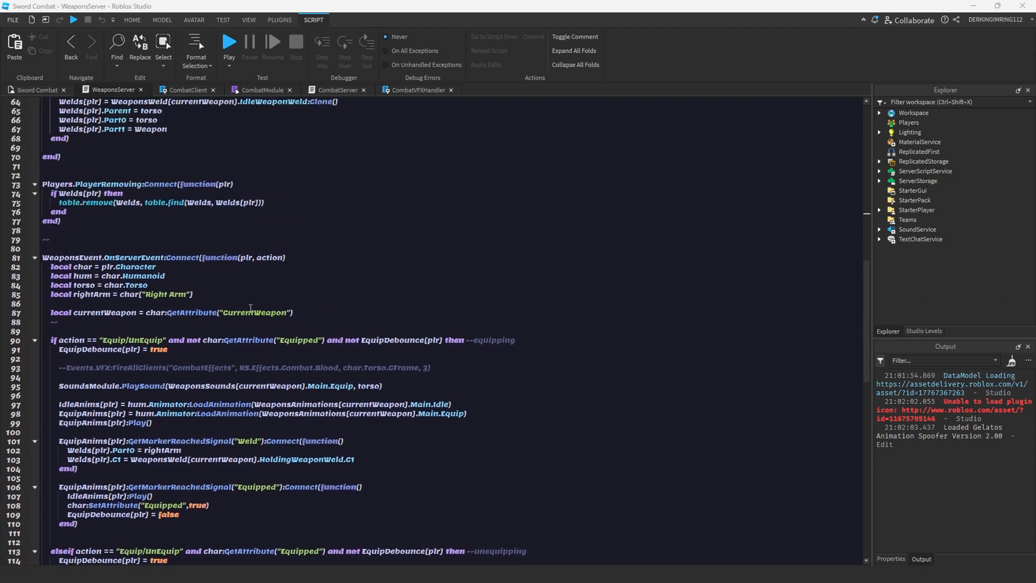
Read the Attacking and Stunned attributes into local variables below the currentWeapon line.
{"action": "left_click", "coordinate": [295, 313]}
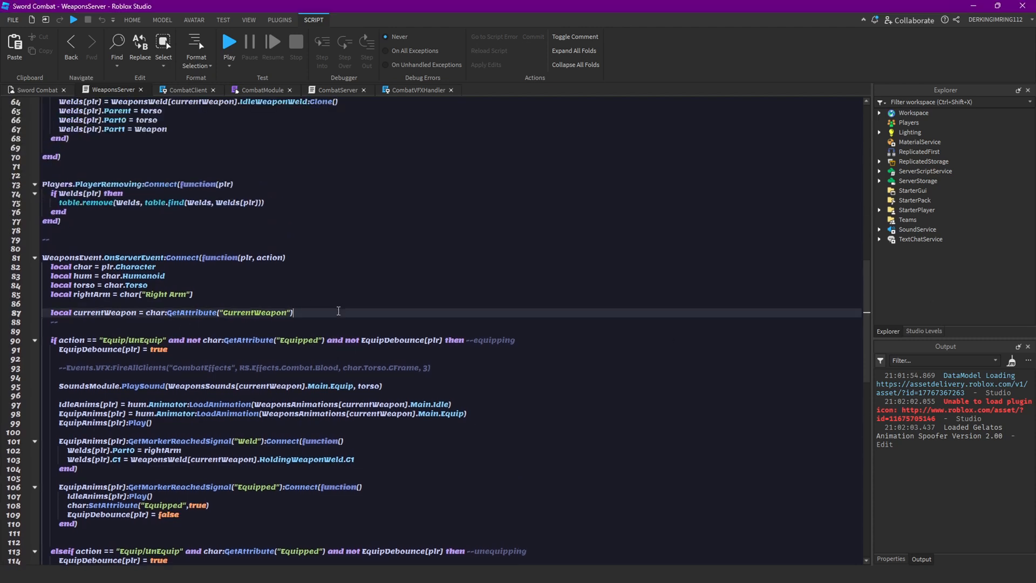
{"action": "mouse_move", "coordinate": [192, 328]}
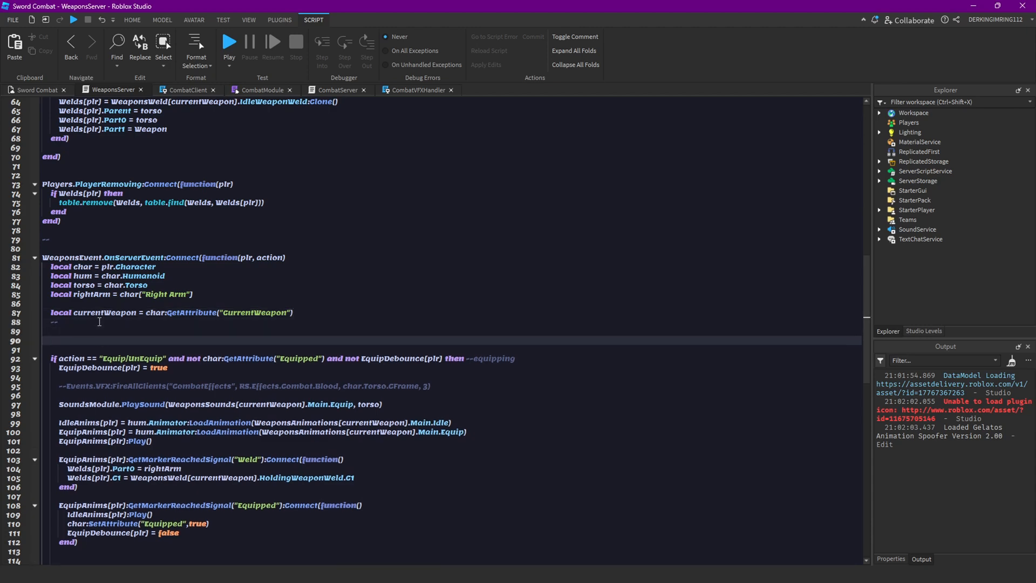
{"action": "key", "text": "Enter"}
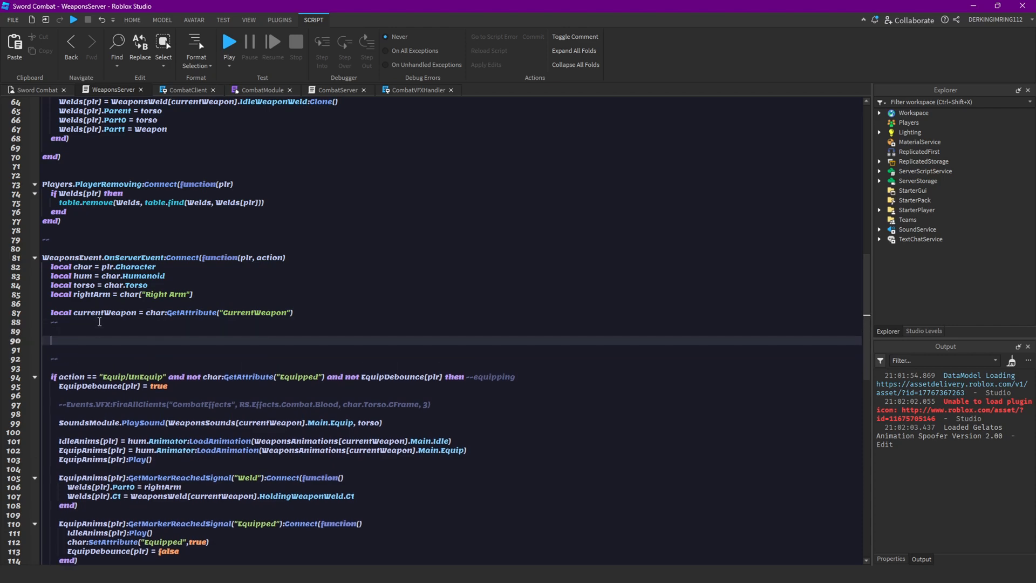
{"action": "type", "text": "local"}
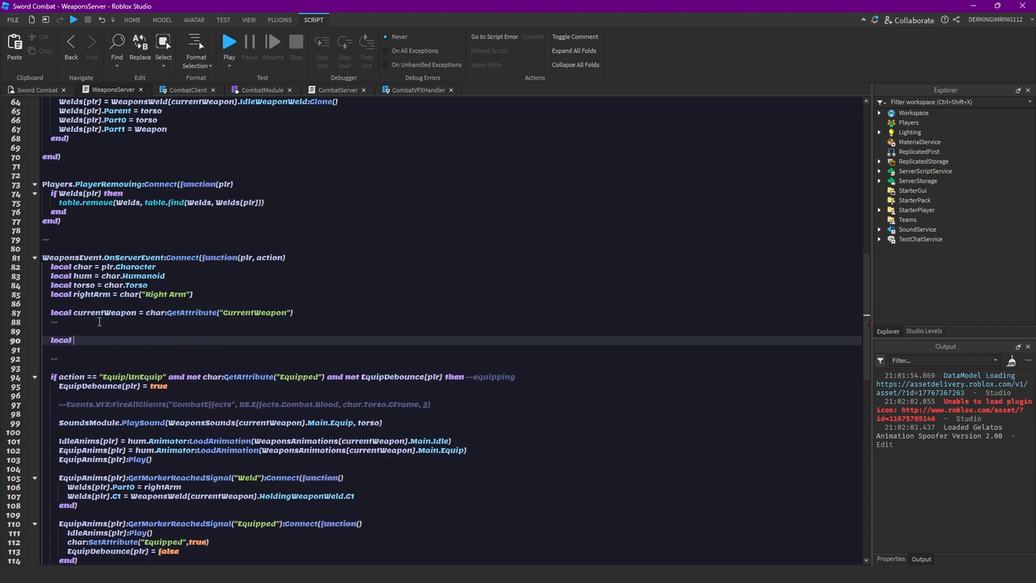
{"action": "type", "text": "attacking = char:g"}
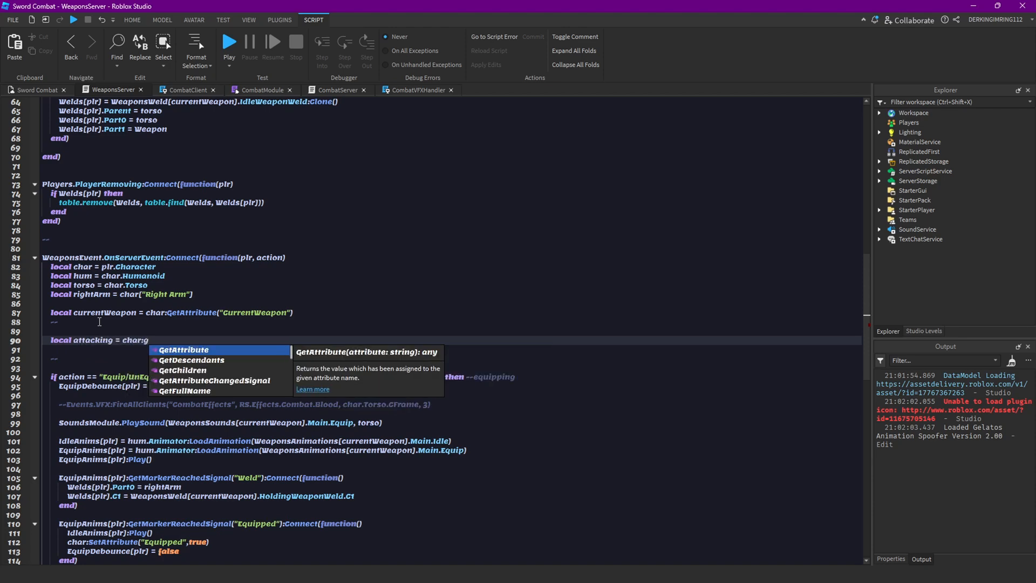
{"action": "type", "text": "GetAttribute(\"Attacking"}
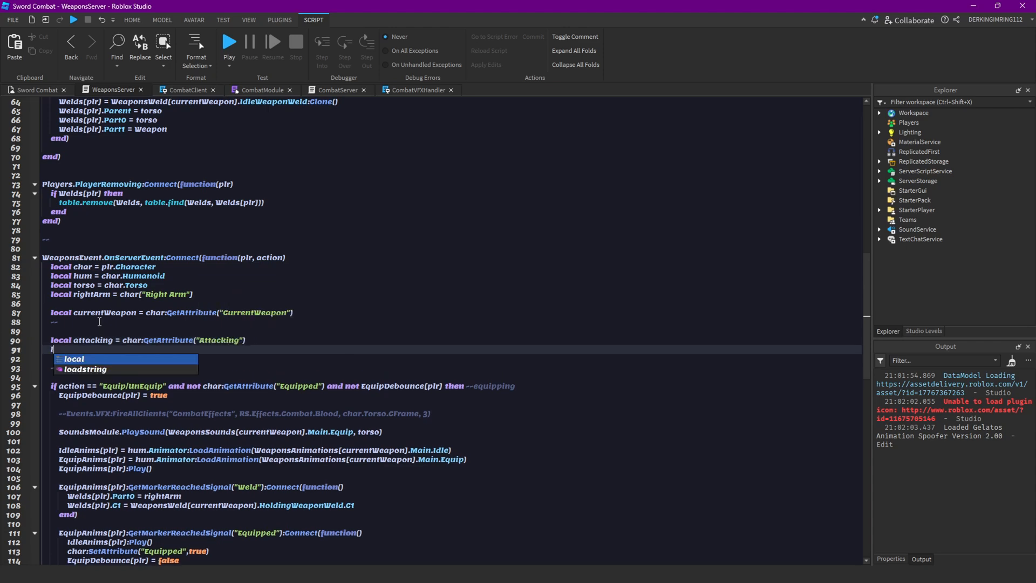
{"action": "type", "text": "local stunned = char:GetAttribute(\"Stunned\""}
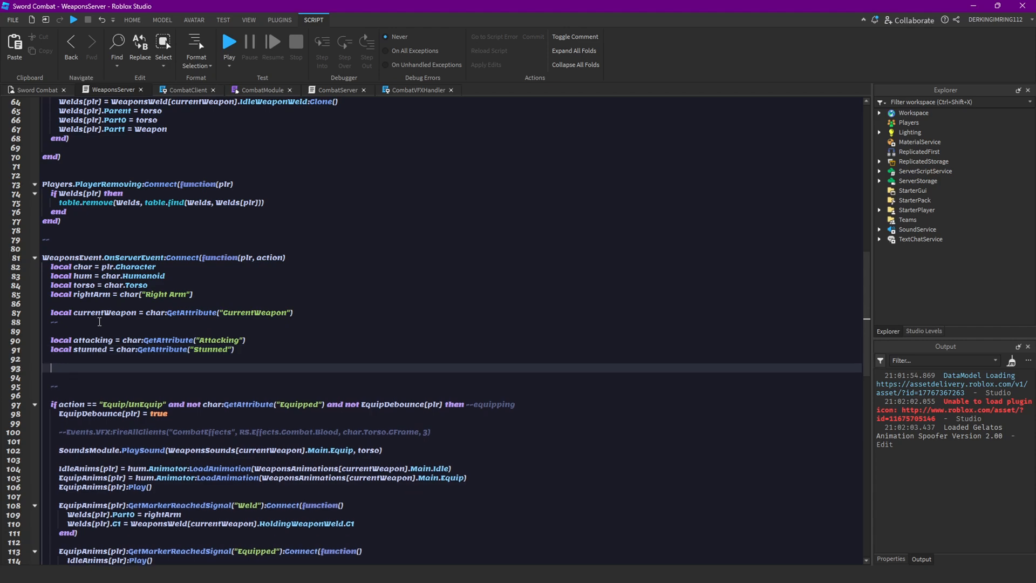
Return early from the handler when attacking or stunned is set.
{"action": "type", "text": "if attacking or"}
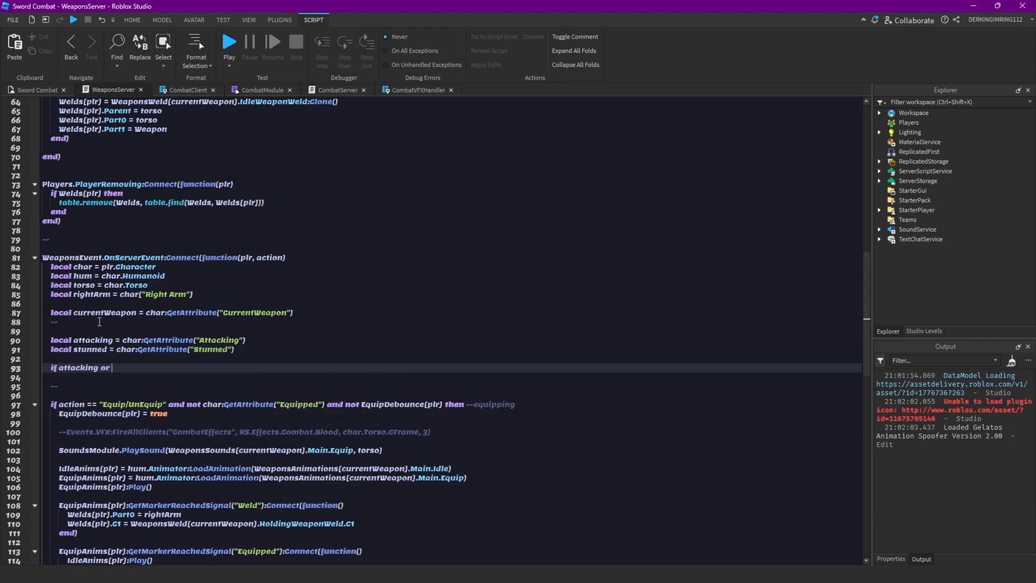
{"action": "type", "text": "stunned then return"}
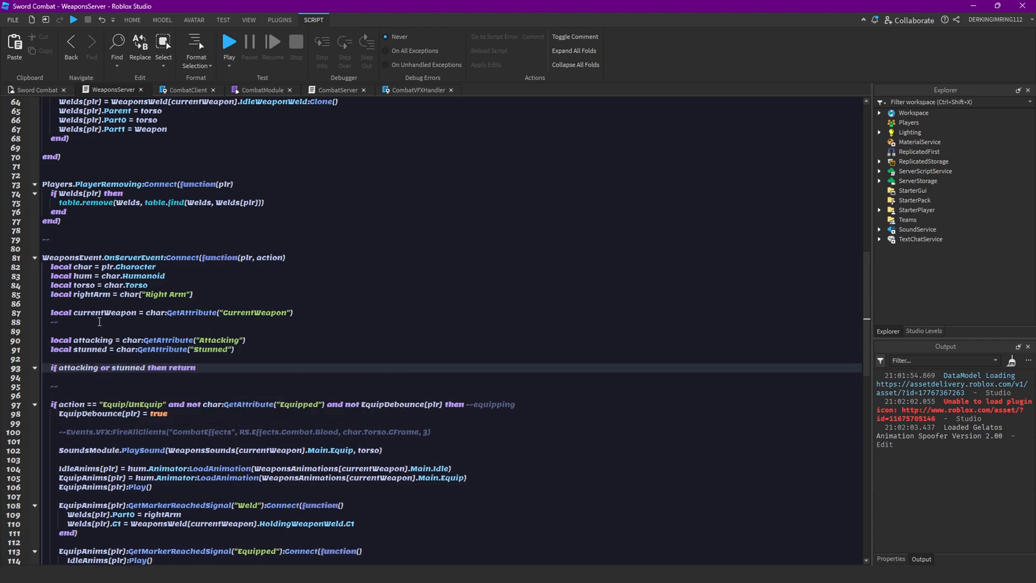
{"action": "type", "text": "end"}
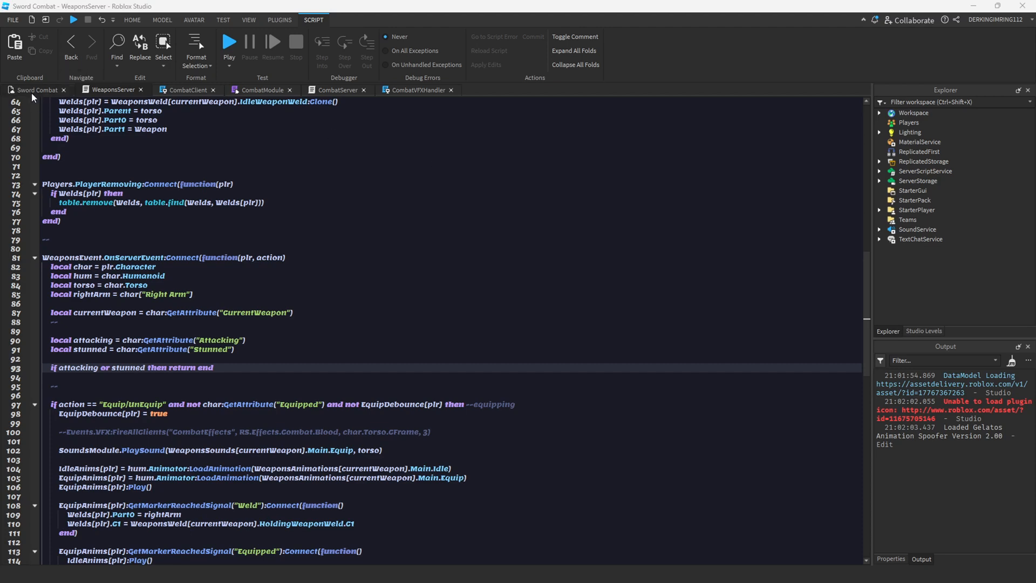
Return to the 3D scene, expand Models and Workspace, and bring the Rapier and Sword into view.
{"action": "left_click", "coordinate": [33, 91]}
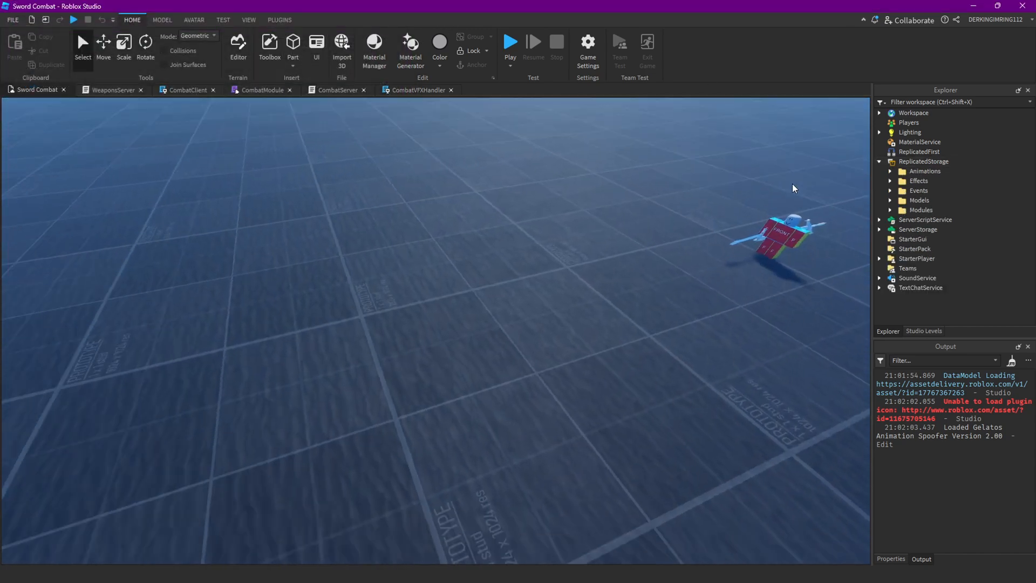
{"action": "left_click", "coordinate": [889, 200]}
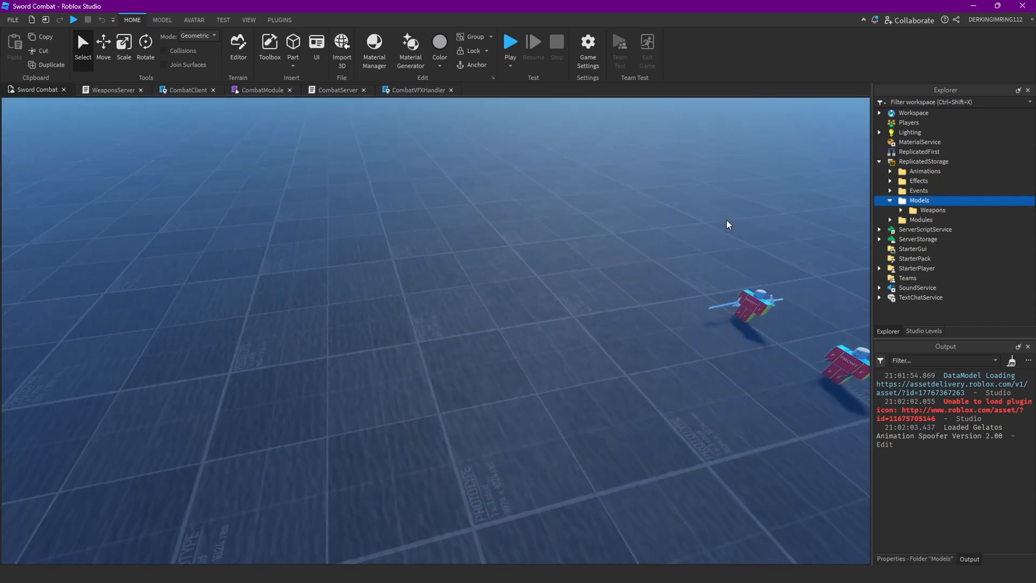
{"action": "left_click", "coordinate": [898, 210]}
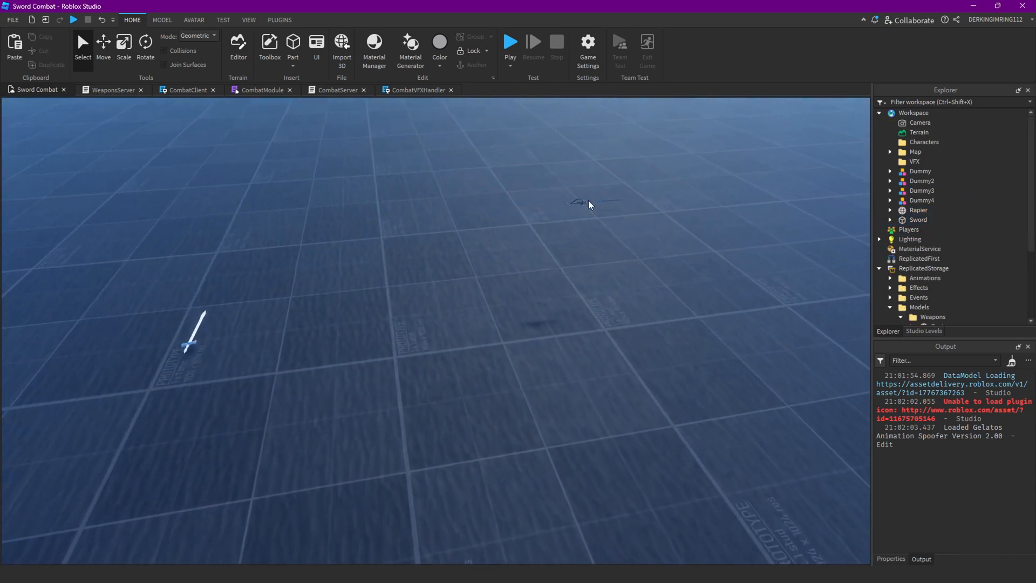
{"action": "left_click", "coordinate": [317, 352]}
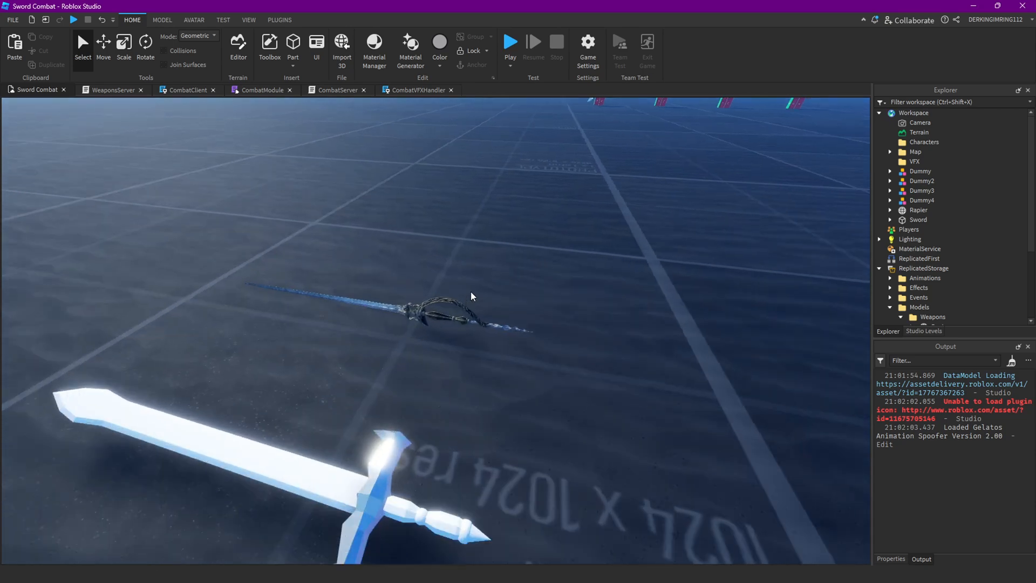
Insert a new Part into the Rapier and set its Transparency to 1.
{"action": "left_click", "coordinate": [918, 210]}
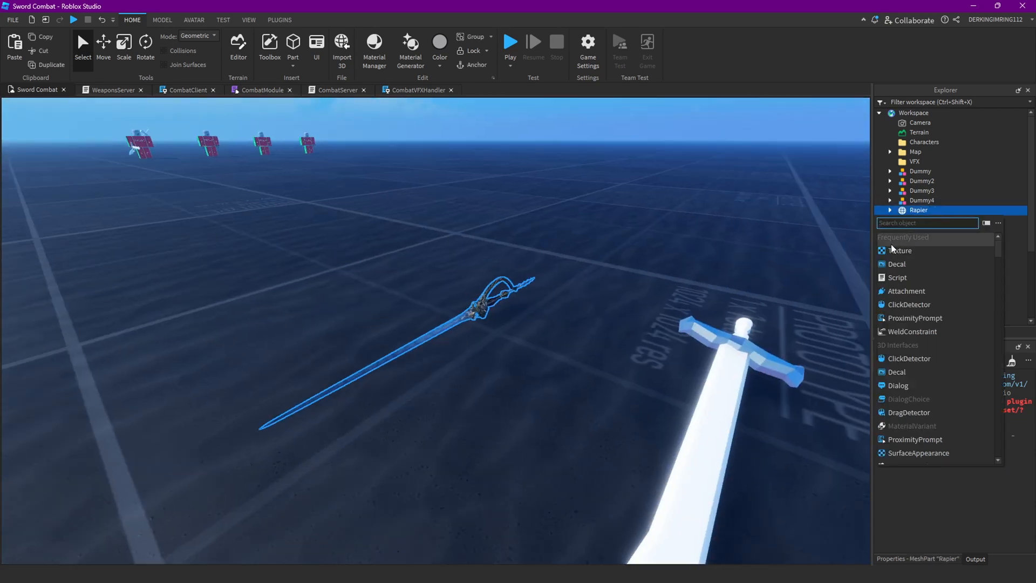
{"action": "type", "text": "par"}
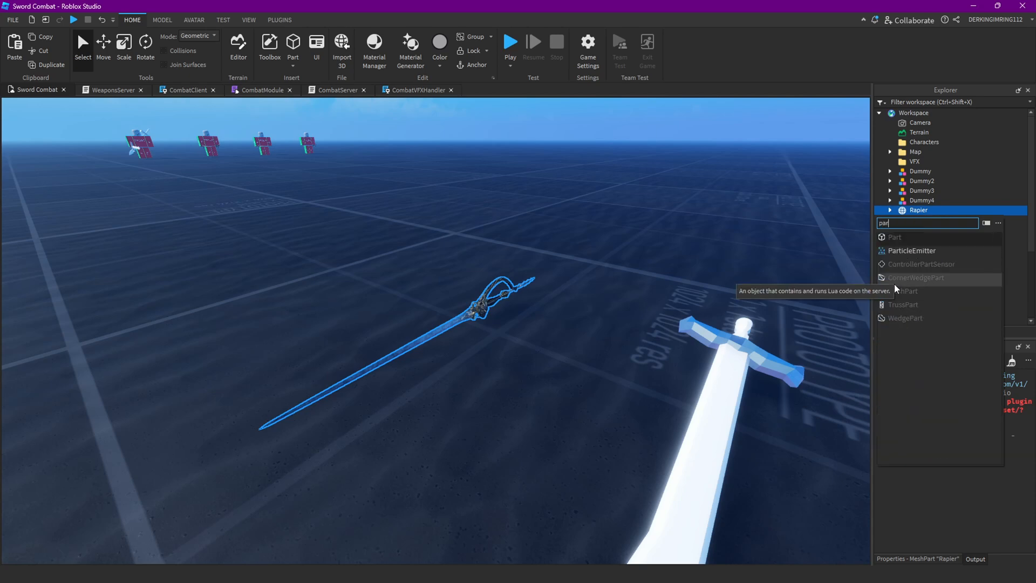
{"action": "left_click", "coordinate": [895, 236]}
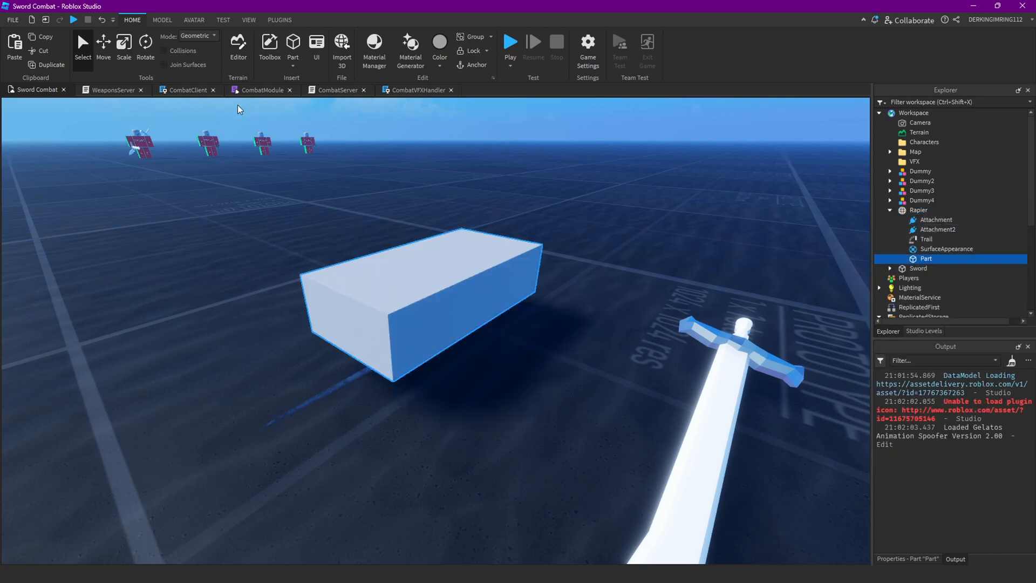
{"action": "left_click", "coordinate": [104, 47]}
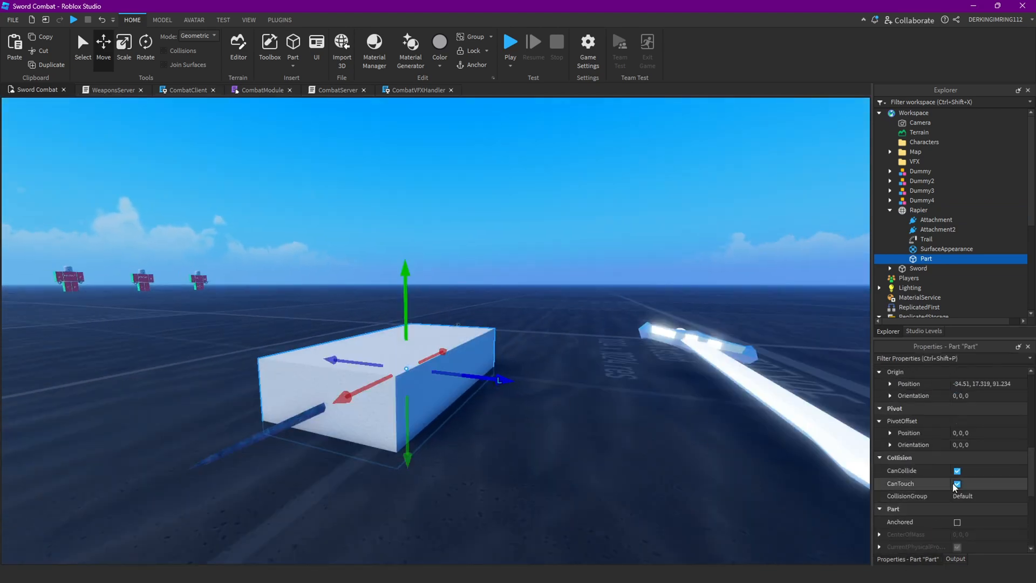
{"action": "scroll", "scroll_direction": "down", "scroll_amount": 3}
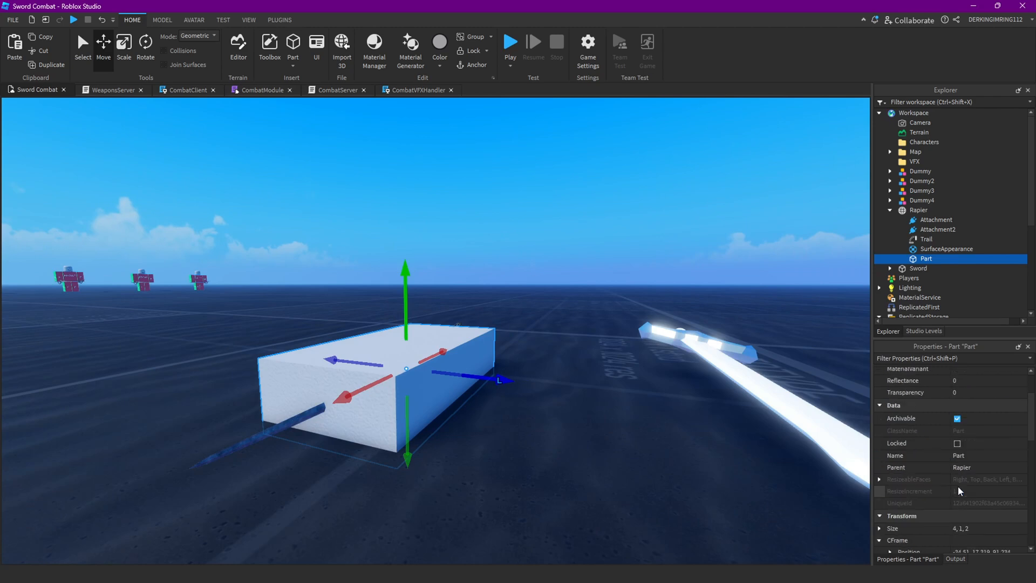
{"action": "type", "text": "1"}
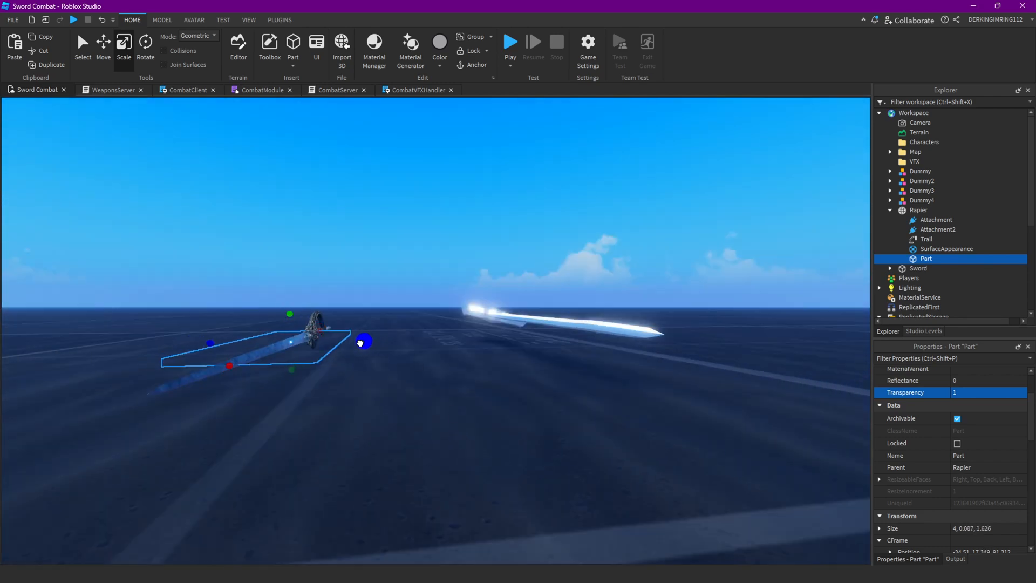
Stretch the part along the Rapier's blade and rename it AttachmentsHolder.
{"action": "left_click_drag", "start_coordinate": [363, 343], "coordinate": [229, 367]}
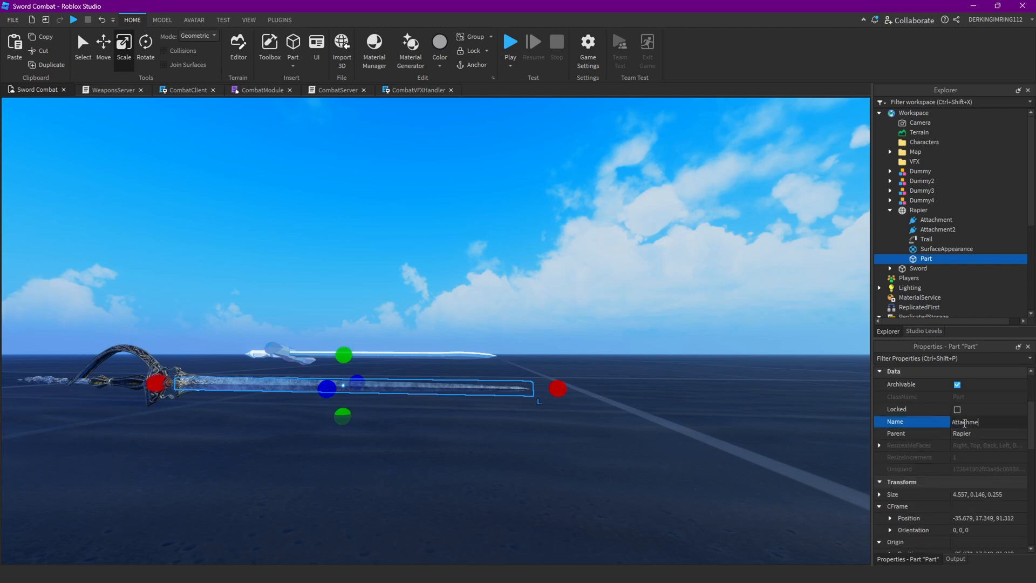
{"action": "type", "text": "AttachmentsHolder"}
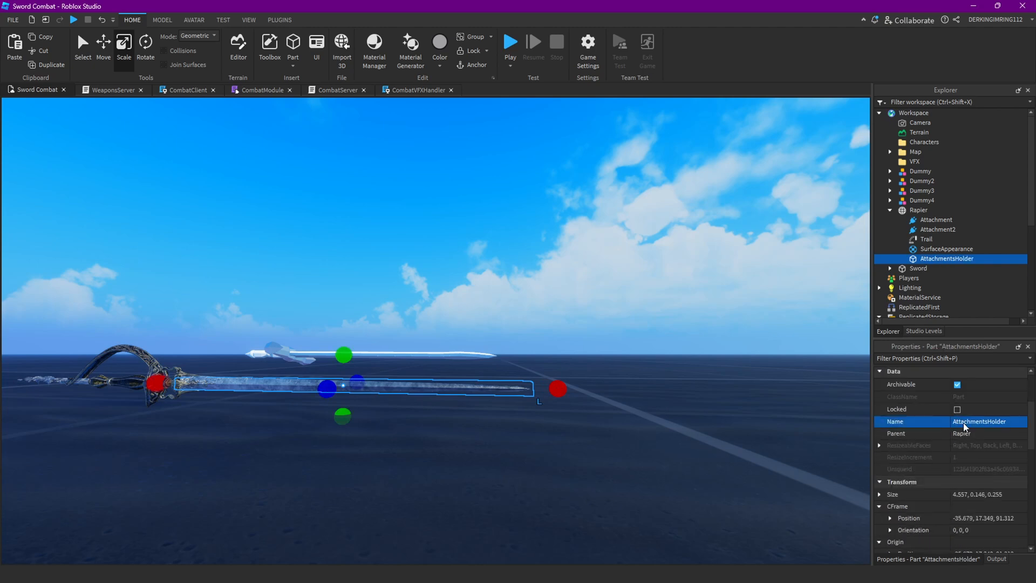
{"action": "left_click", "coordinate": [279, 19]}
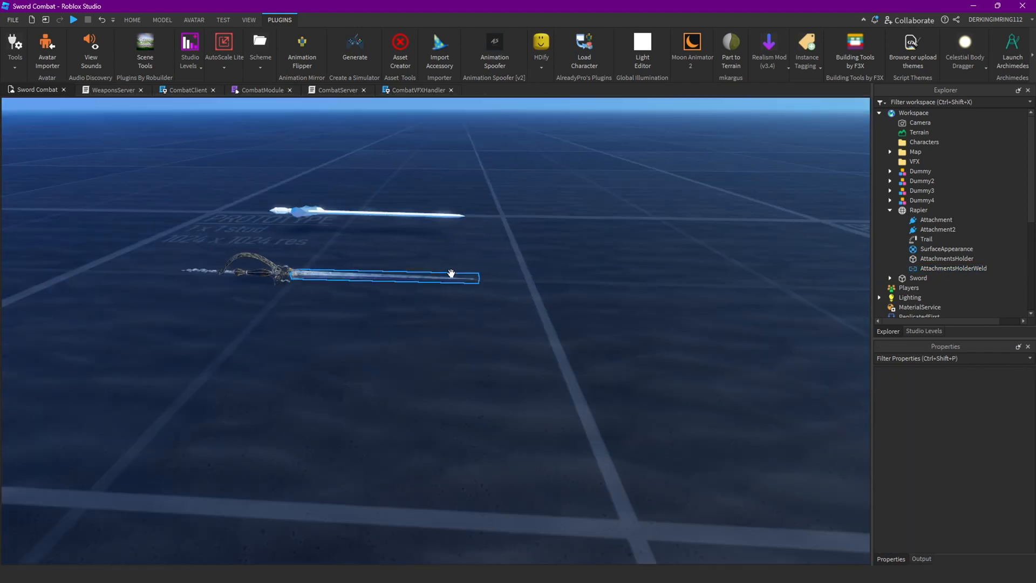
Add an Attachment named DmgPoint inside the Rapier's AttachmentsHolder.
{"action": "left_click", "coordinate": [948, 260]}
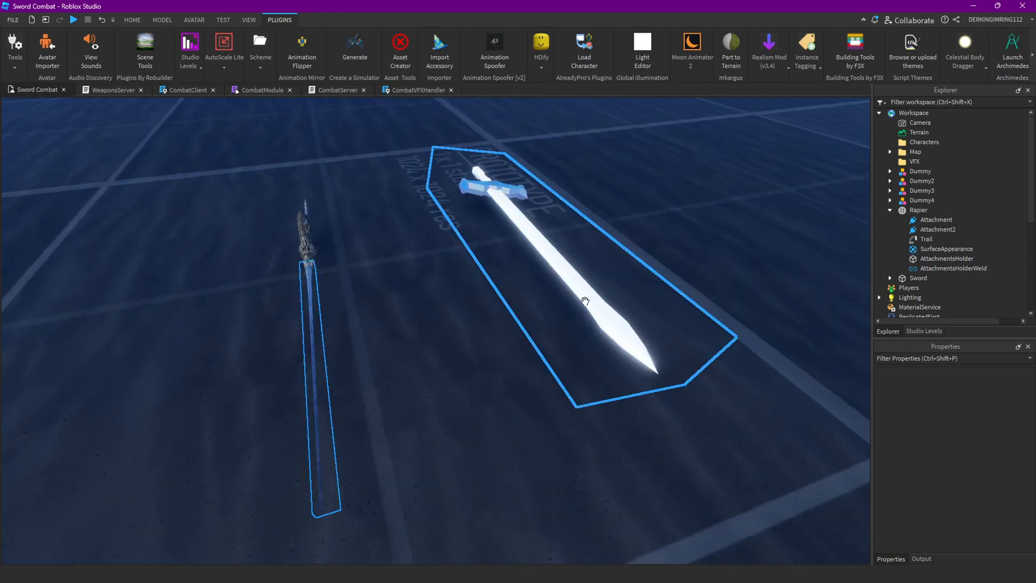
{"action": "left_click", "coordinate": [947, 259]}
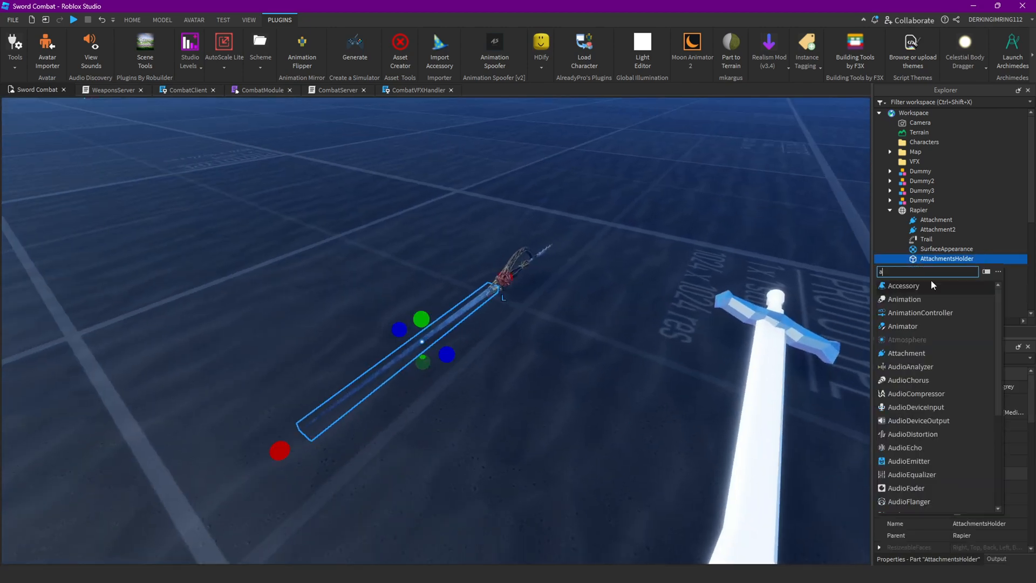
{"action": "left_click", "coordinate": [905, 353]}
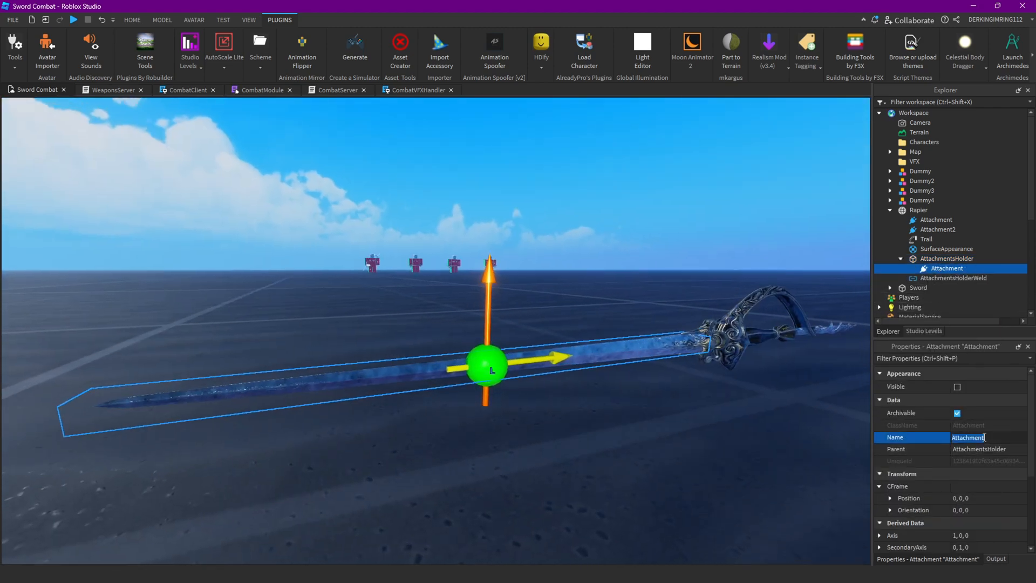
{"action": "type", "text": "DmgPoint"}
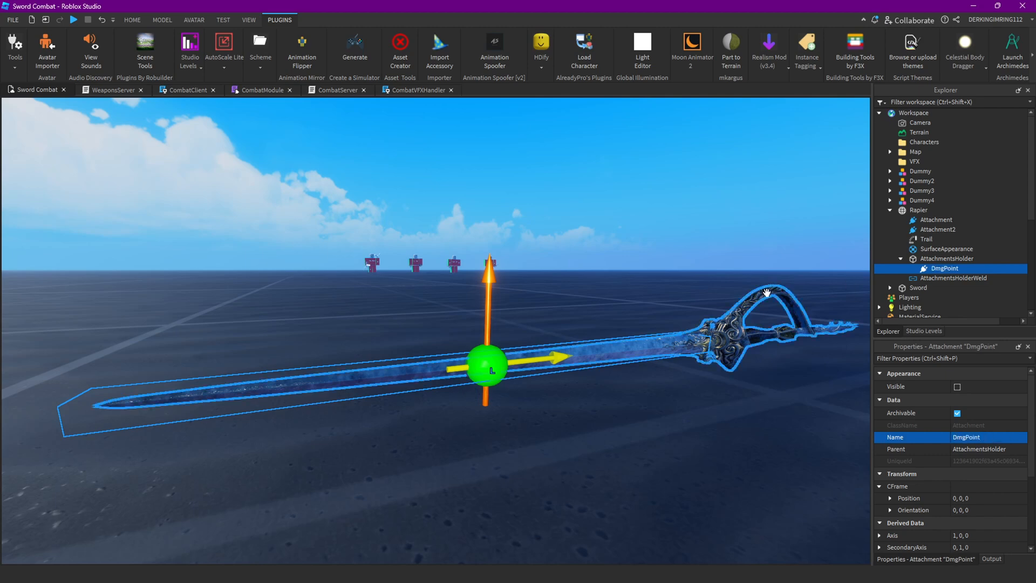
{"action": "left_click", "coordinate": [127, 19]}
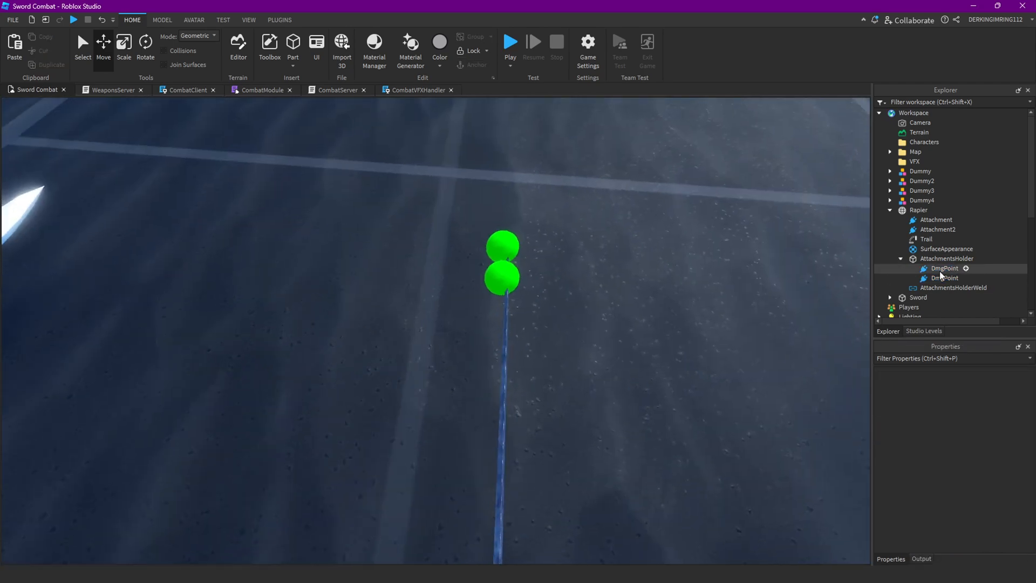
Review the Rapier's DmgPoint attachments and the Sword's AttachmentsHolder weld and part.
{"action": "left_click", "coordinate": [945, 279]}
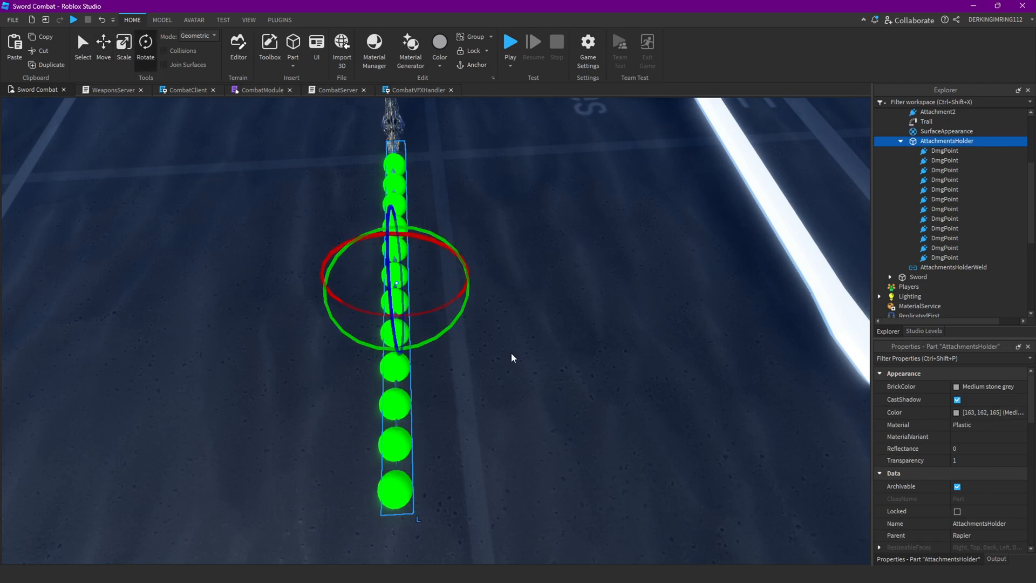
{"action": "left_click", "coordinate": [955, 217]}
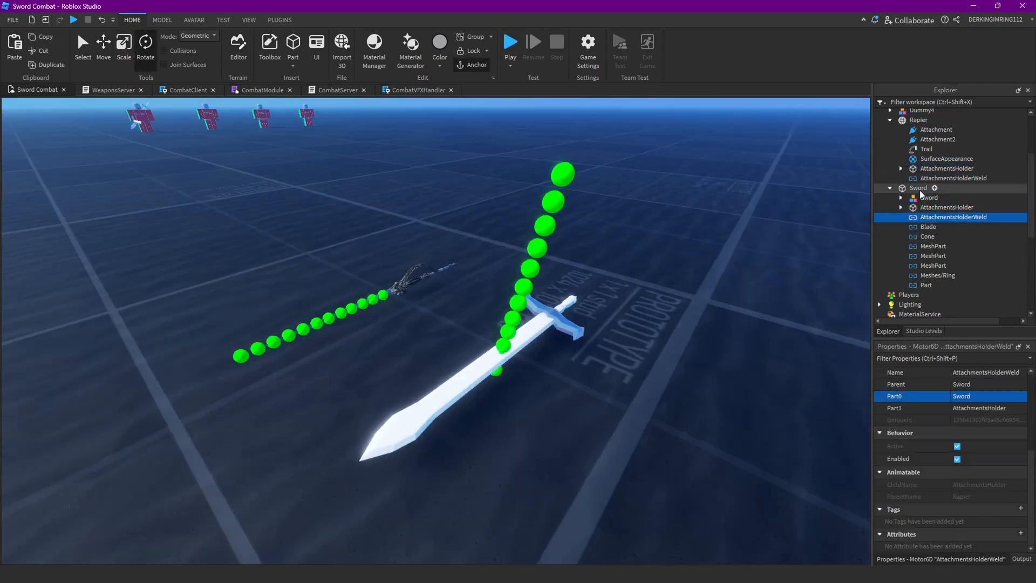
{"action": "left_click", "coordinate": [947, 208]}
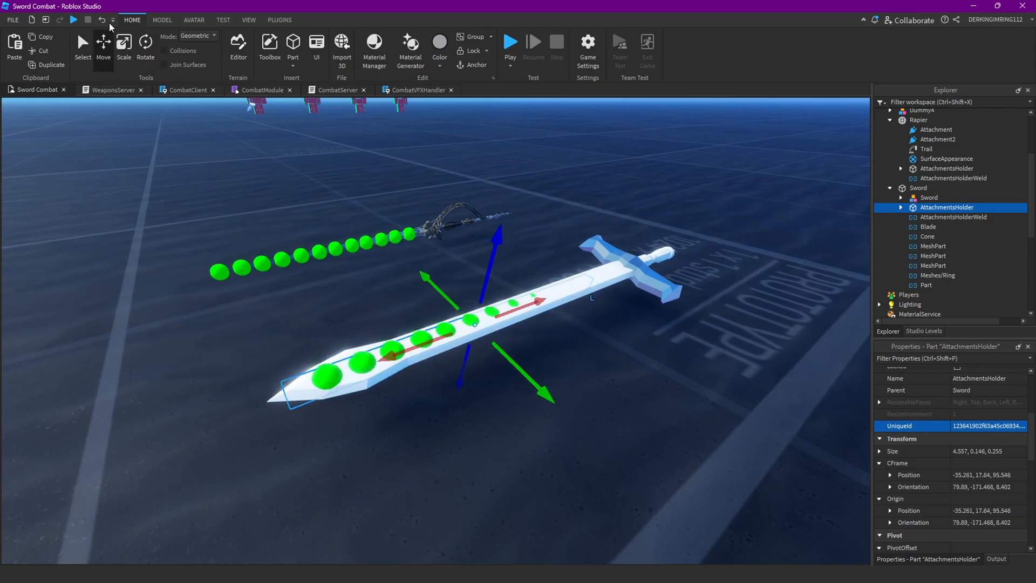
Move the Rapier and Sword into ReplicatedStorage's Weapons folder, leaving only the dummies.
{"action": "left_click", "coordinate": [144, 45]}
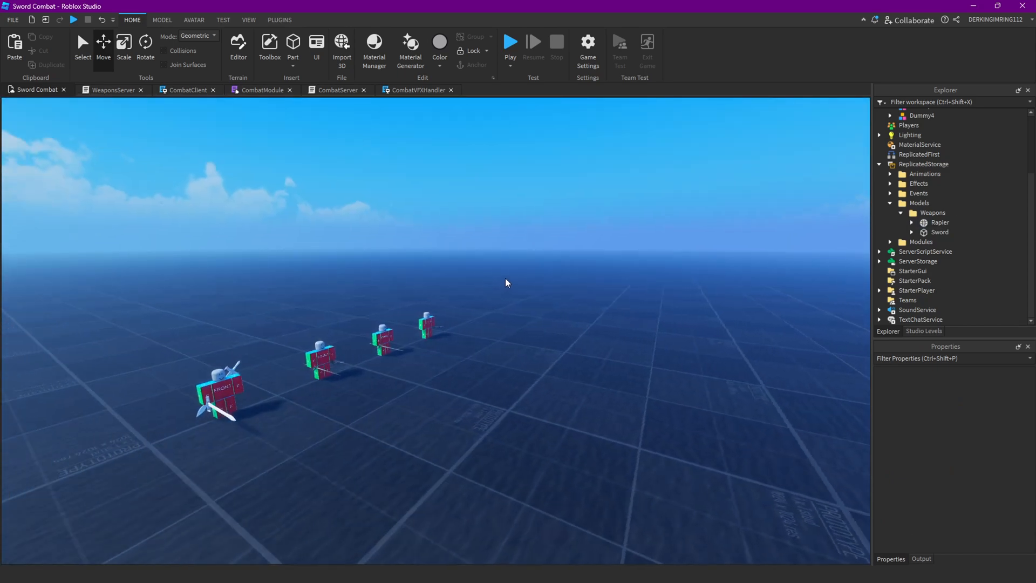
Browse the Raycast Hitbox 4.01 DevForum thread and play its embedded melee combat video.
{"action": "left_click", "coordinate": [8, 21]}
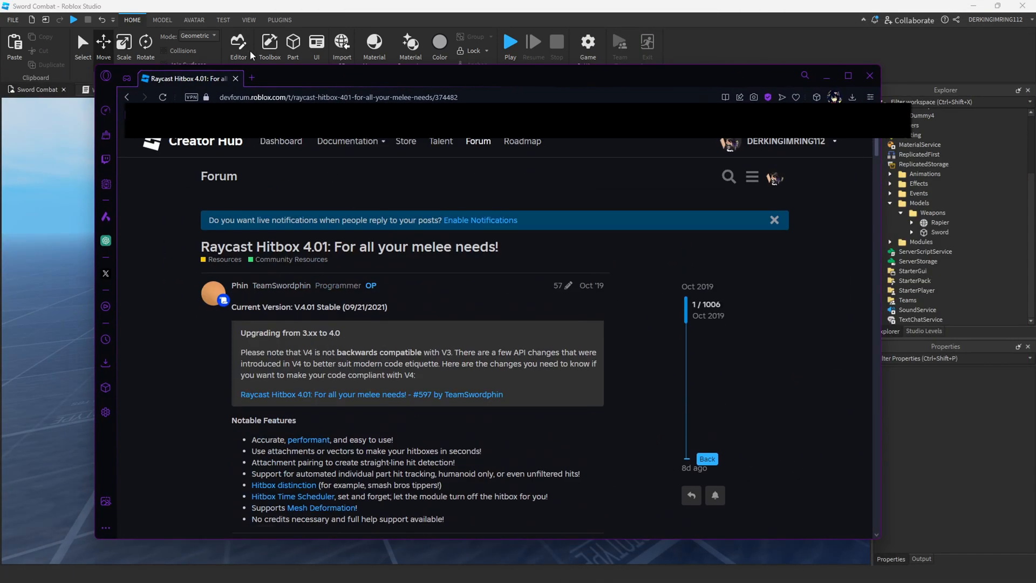
{"action": "left_click", "coordinate": [337, 98]}
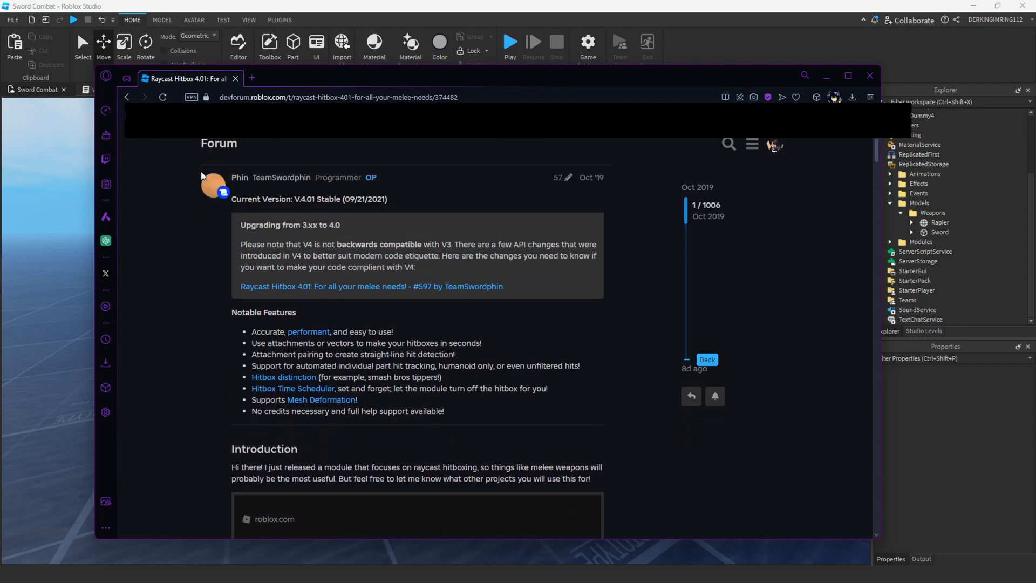
{"action": "triple_click", "coordinate": [309, 198]}
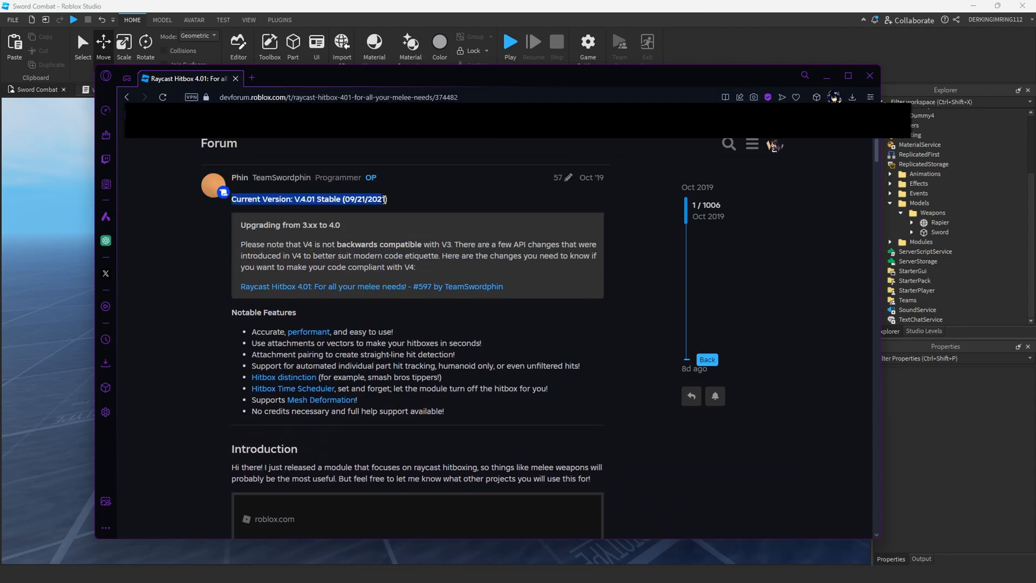
{"action": "scroll", "scroll_direction": "down", "scroll_amount": 3}
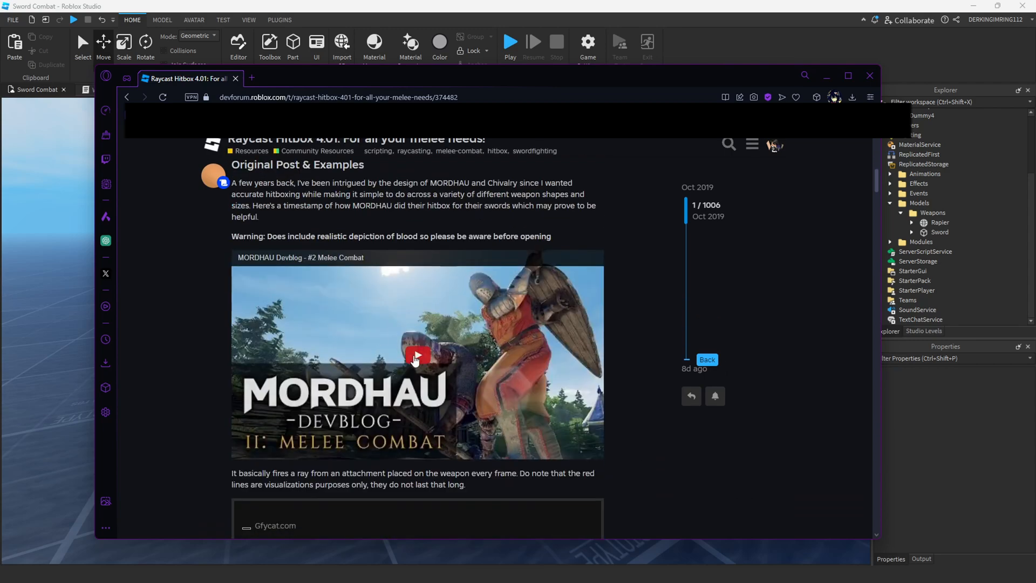
{"action": "left_click", "coordinate": [417, 356]}
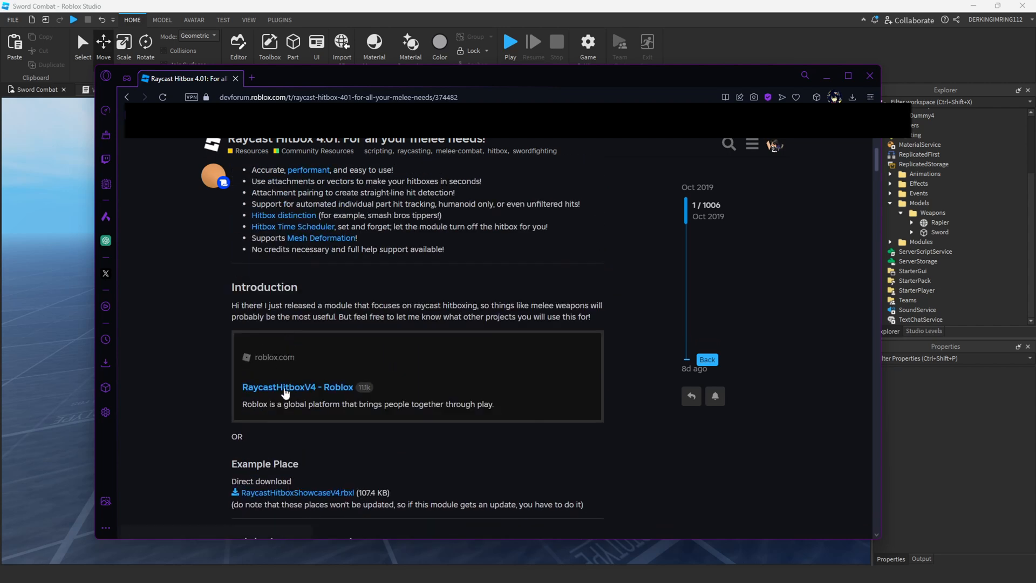
Follow the RaycastHitboxV4 link to its Roblox Creator Store page in a new tab.
{"action": "left_click", "coordinate": [298, 387]}
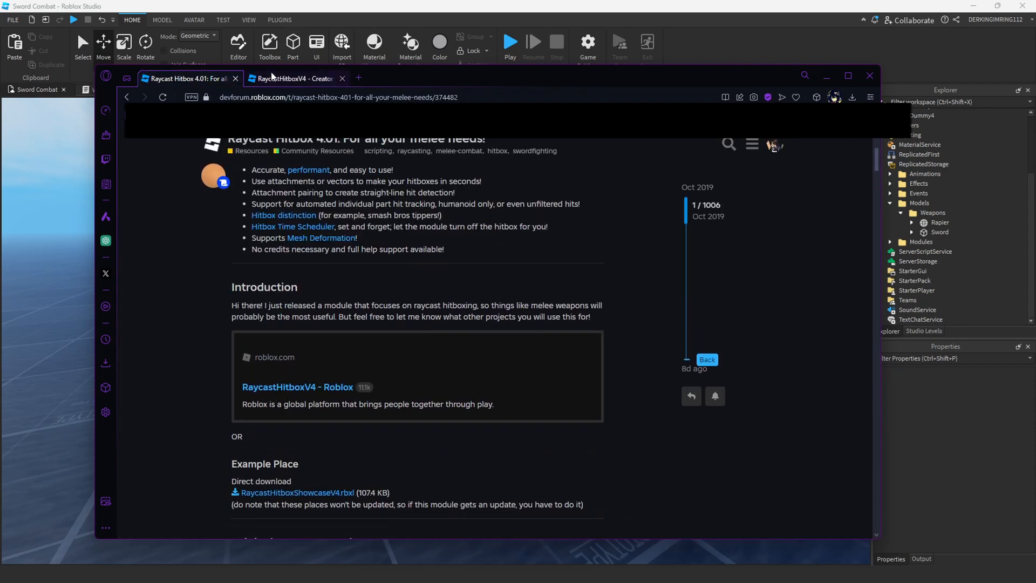
{"action": "left_click", "coordinate": [291, 77]}
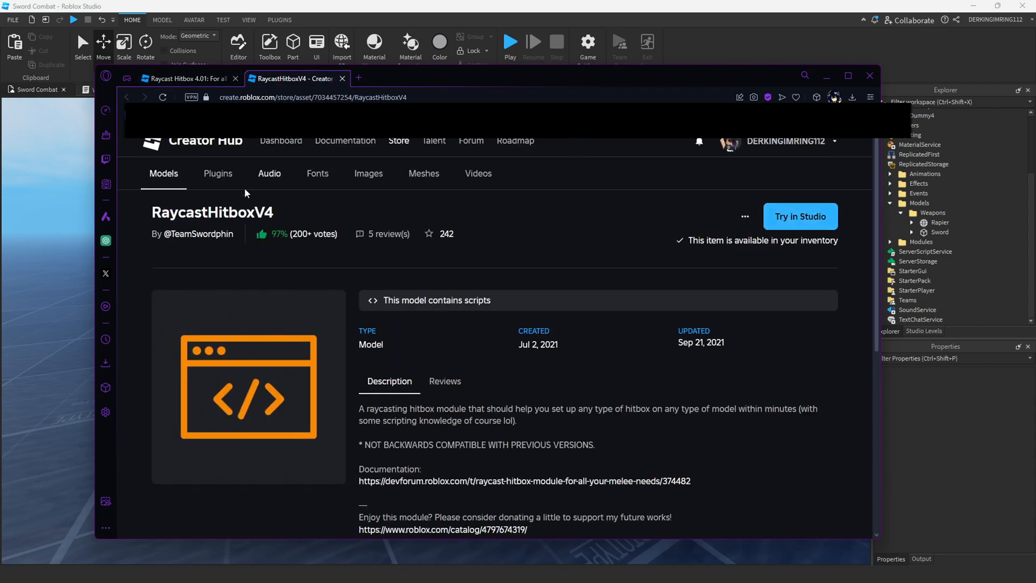
Insert RaycastHitboxV4 from the Toolbox and place it in ServerStorage > Modules > Hitboxes.
{"action": "double_click", "coordinate": [211, 212]}
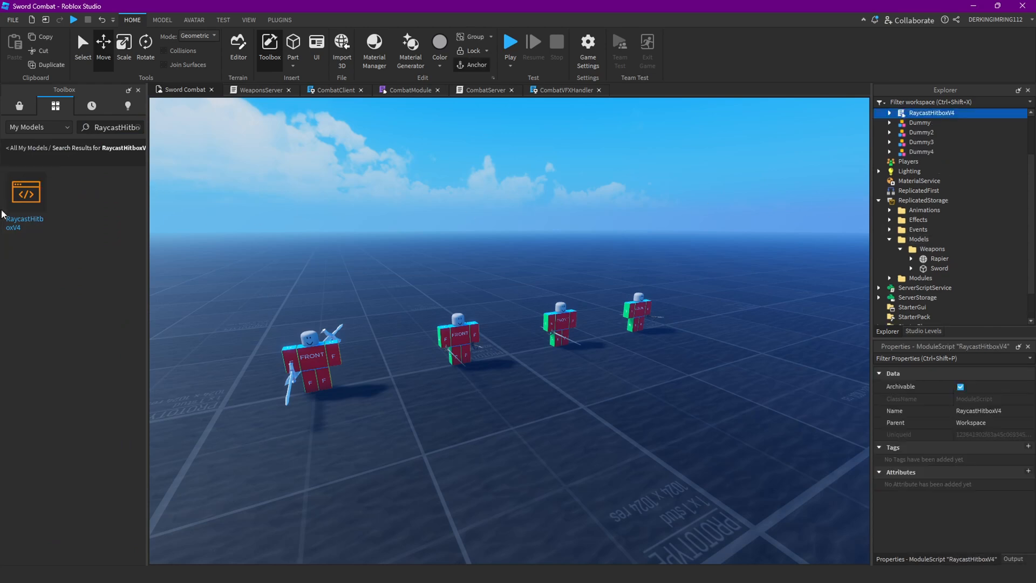
{"action": "left_click", "coordinate": [270, 46]}
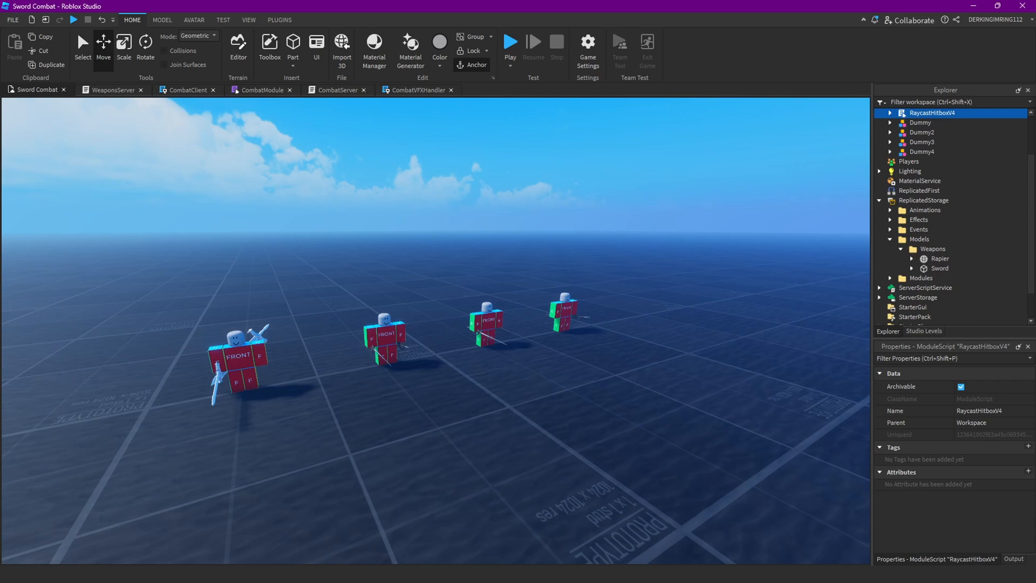
{"action": "mouse_move", "coordinate": [882, 291]}
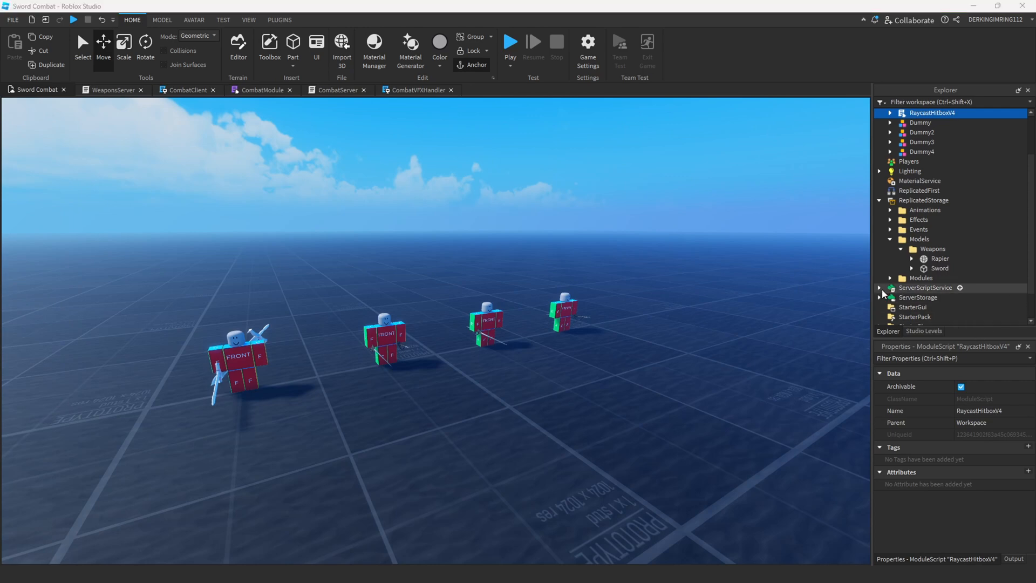
{"action": "left_click", "coordinate": [889, 252]}
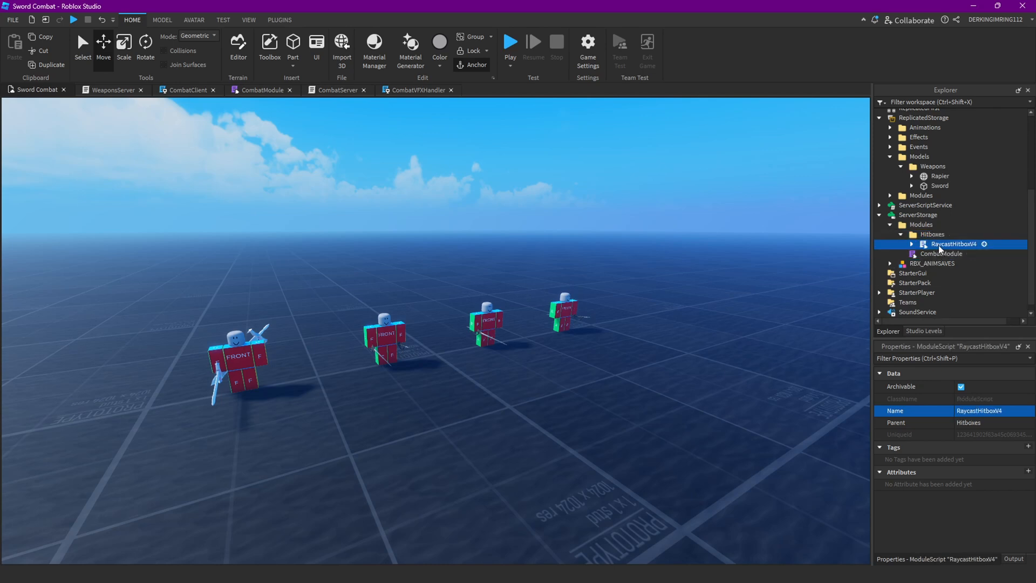
Set SHOW_OUTPUT_MESSAGES to false in the RaycastHitboxV4 module script.
{"action": "double_click", "coordinate": [955, 244]}
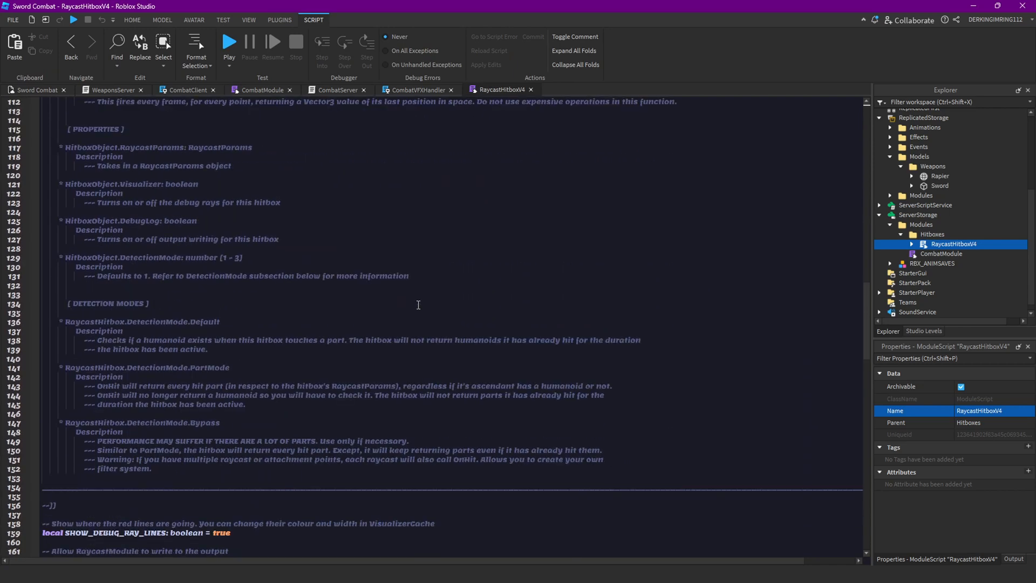
{"action": "scroll", "scroll_direction": "down", "scroll_amount": 3}
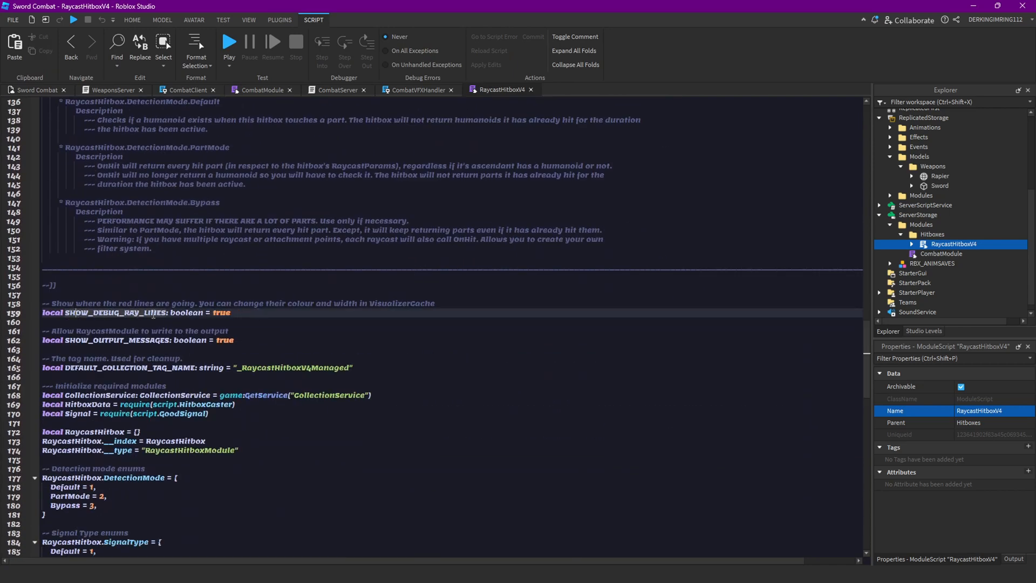
{"action": "left_click", "coordinate": [37, 90]}
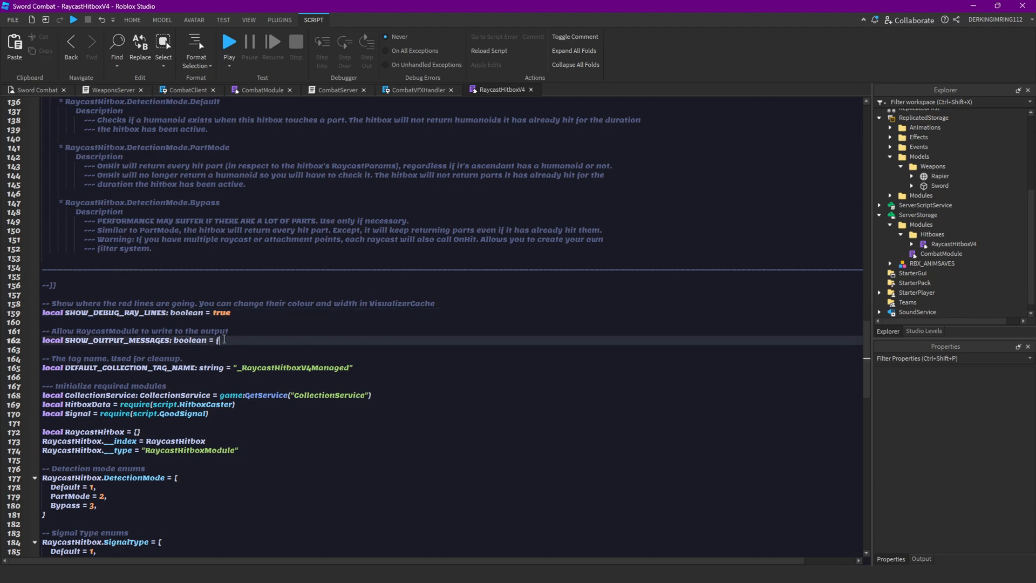
{"action": "type", "text": "false"}
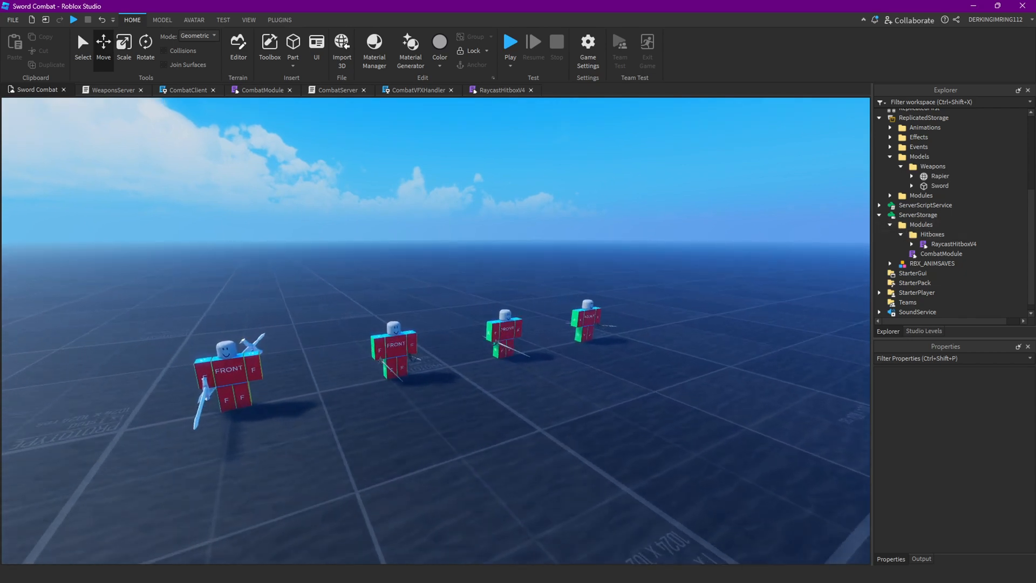
Add a ModuleScript named HitService under ServerStorage Modules and ready its body for editing.
{"action": "left_click", "coordinate": [932, 234]}
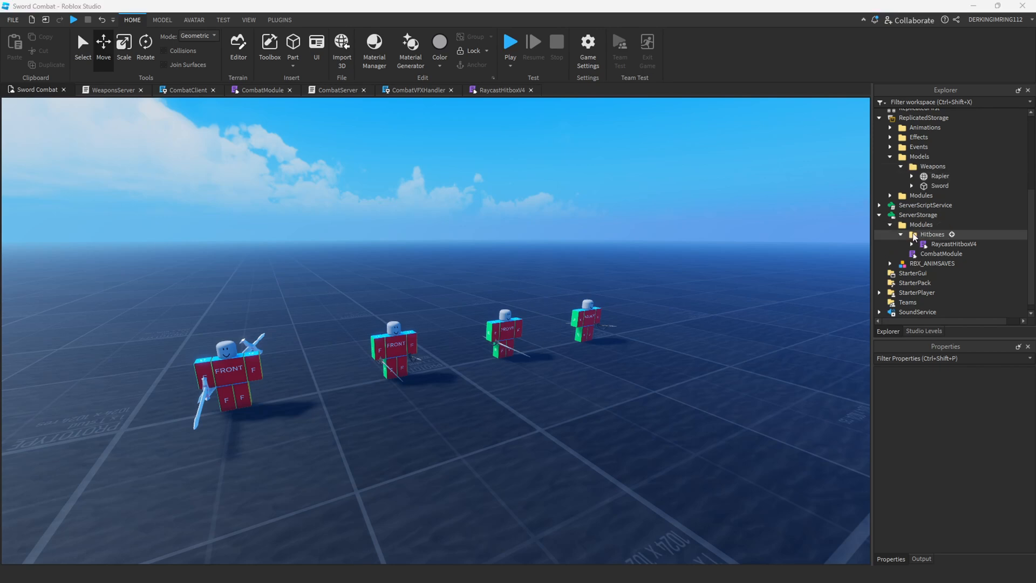
{"action": "left_click", "coordinate": [922, 224]}
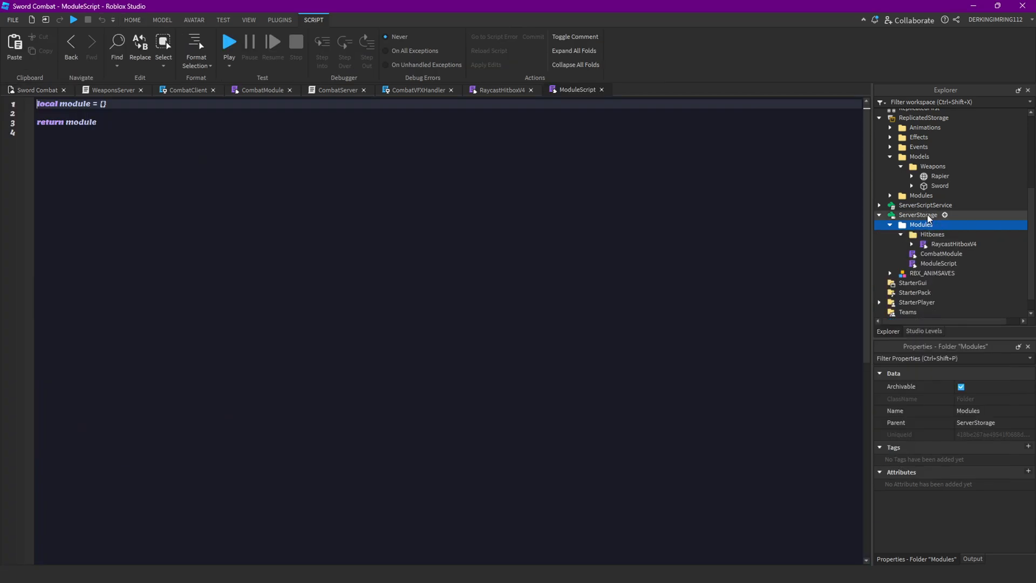
{"action": "left_click", "coordinate": [933, 235]}
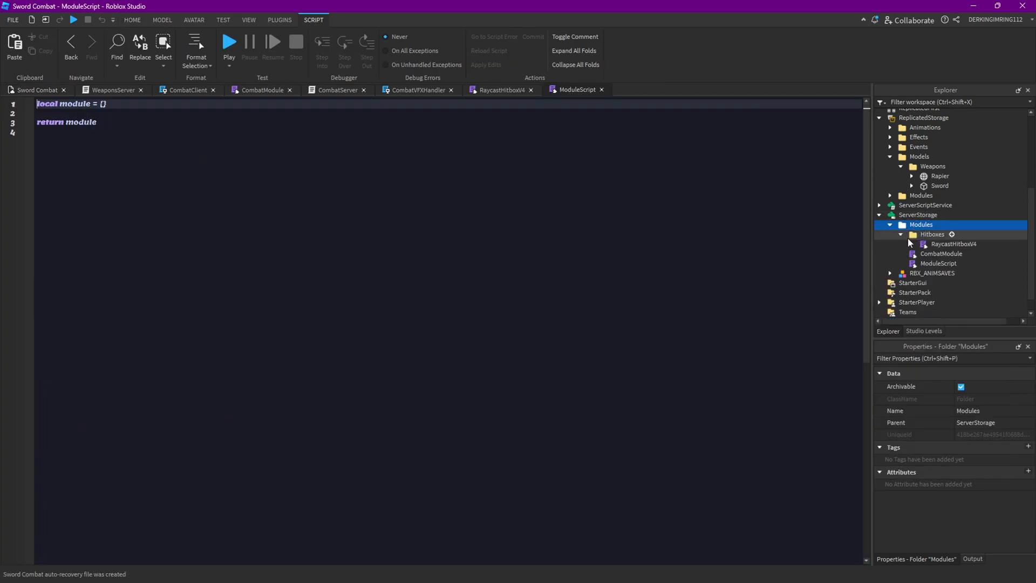
{"action": "left_click", "coordinate": [900, 234]}
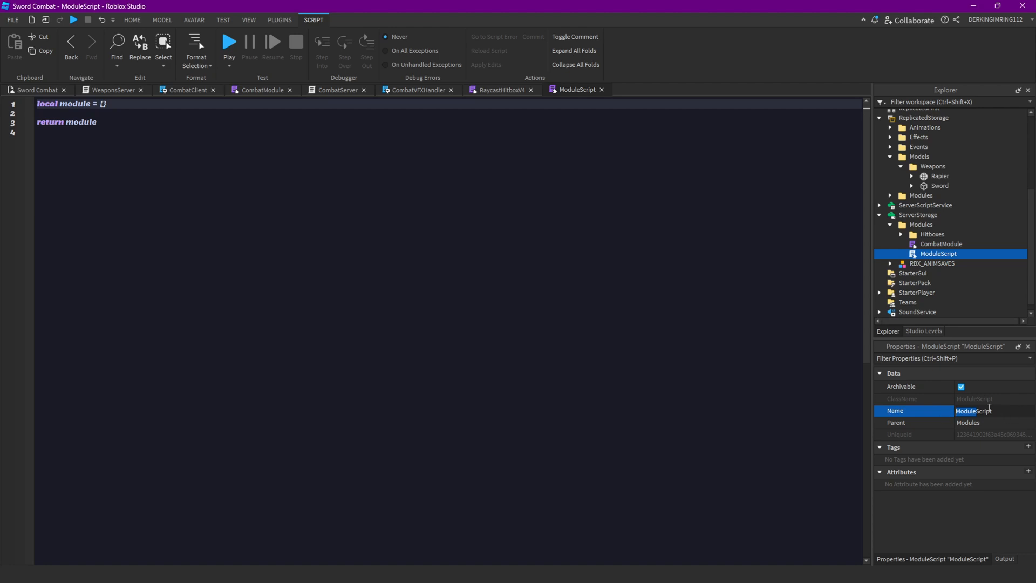
{"action": "type", "text": "HitService"}
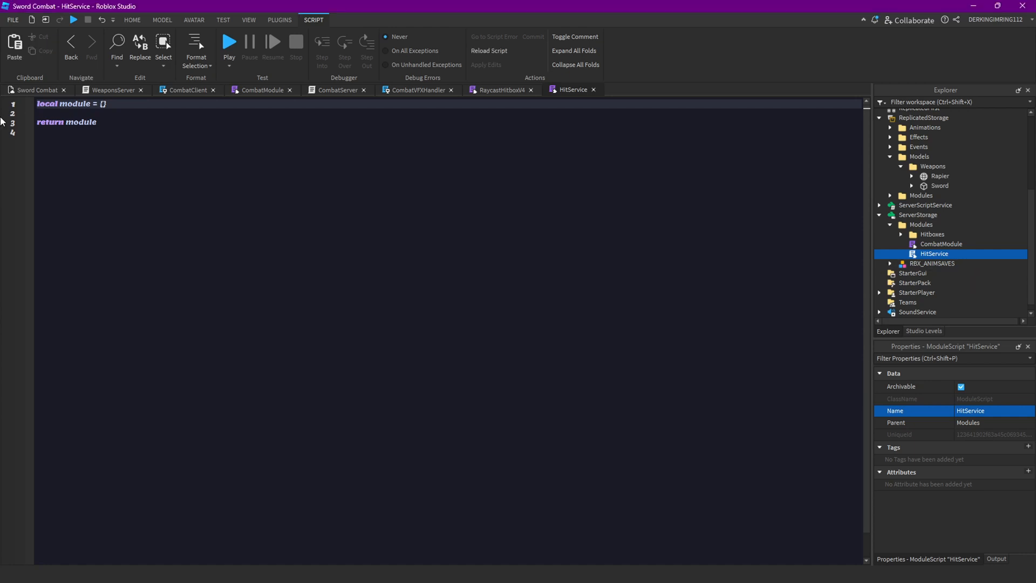
{"action": "key", "text": "Enter"}
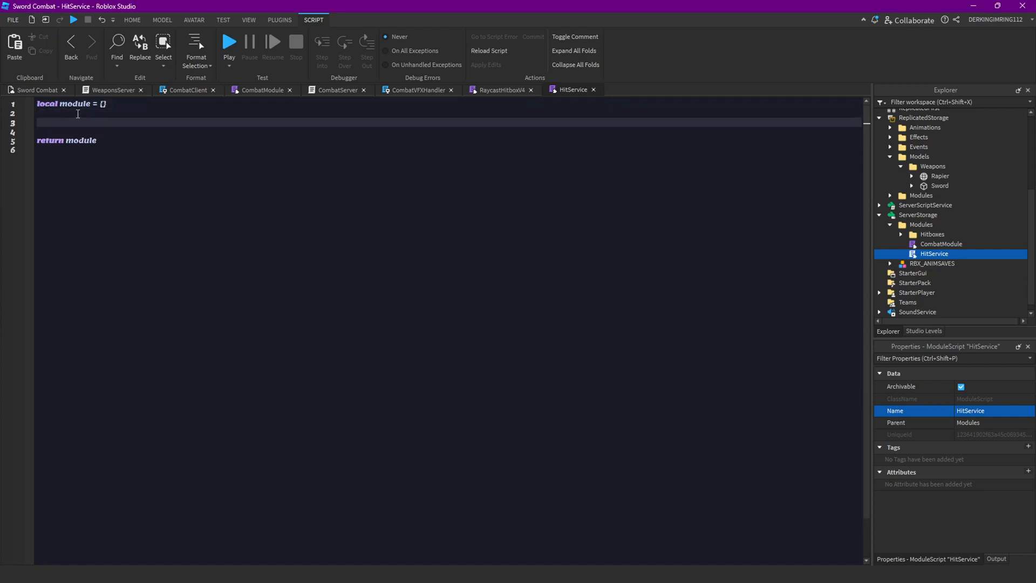
{"action": "mouse_move", "coordinate": [378, 114]}
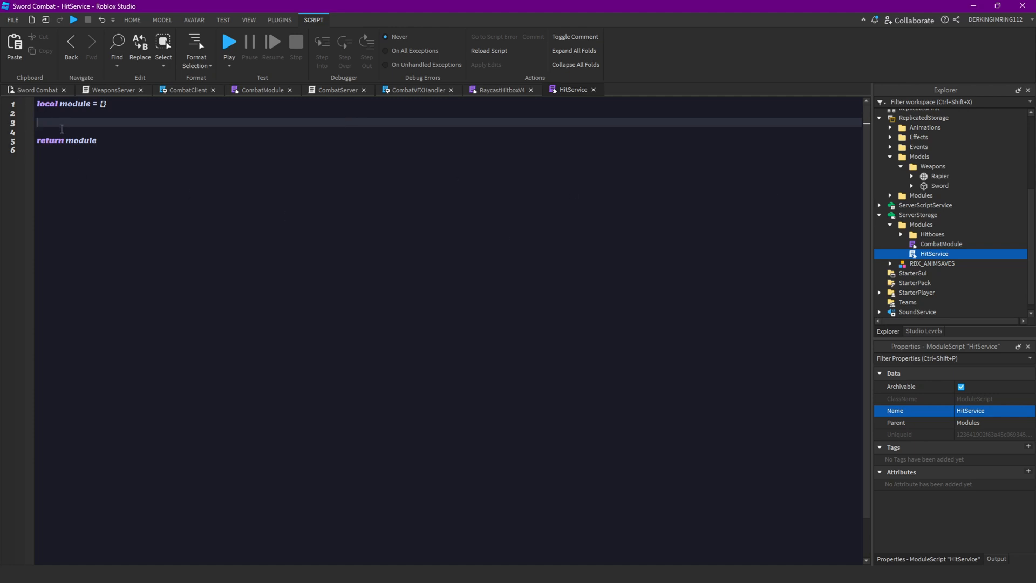
Declare function module.Normal_HitboxHit(plr, char, weapon, Hitbox, Damage) with an empty body.
{"action": "type", "text": "function"}
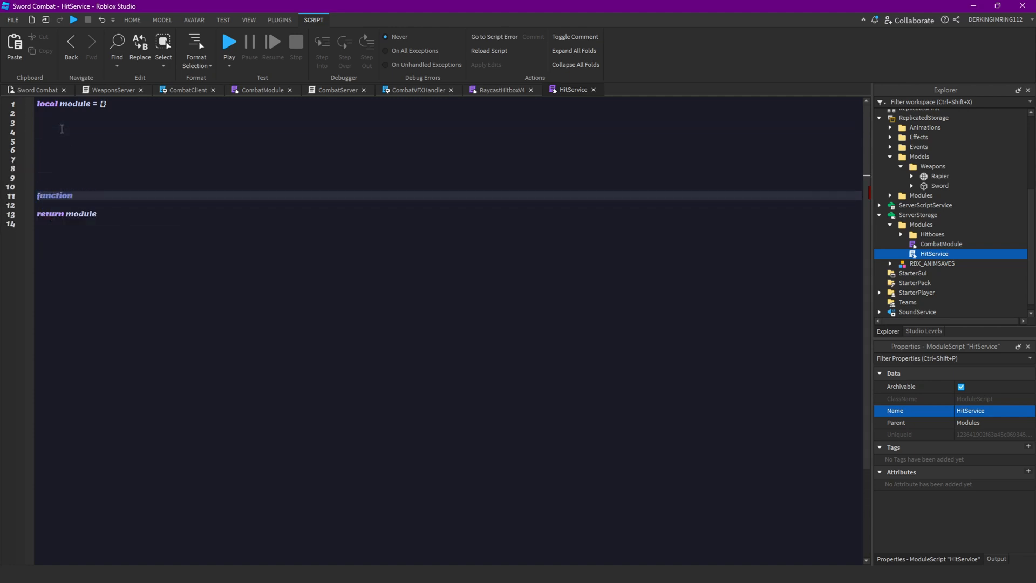
{"action": "type", "text": "module-N"}
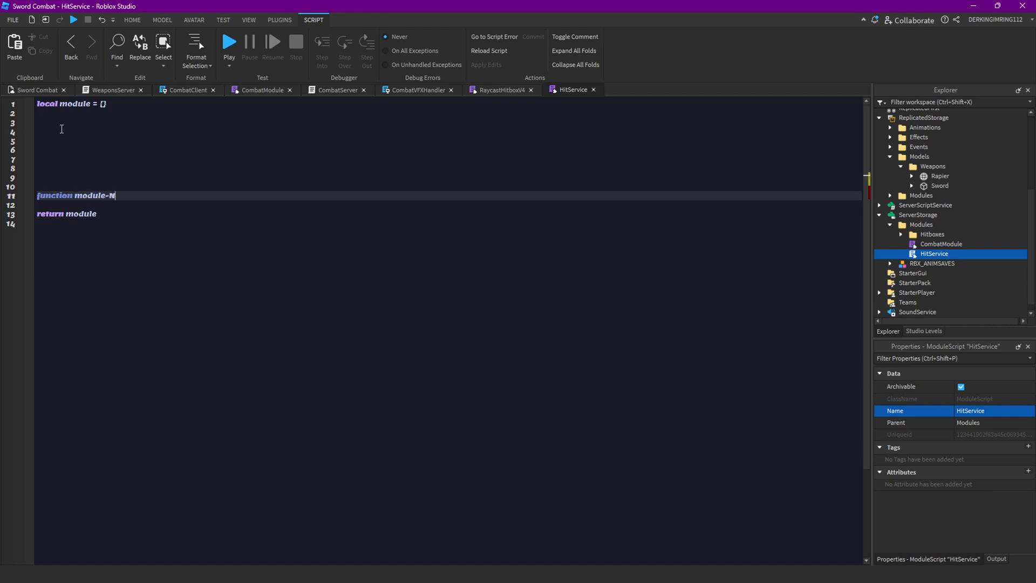
{"action": "key", "text": "Backspace"}
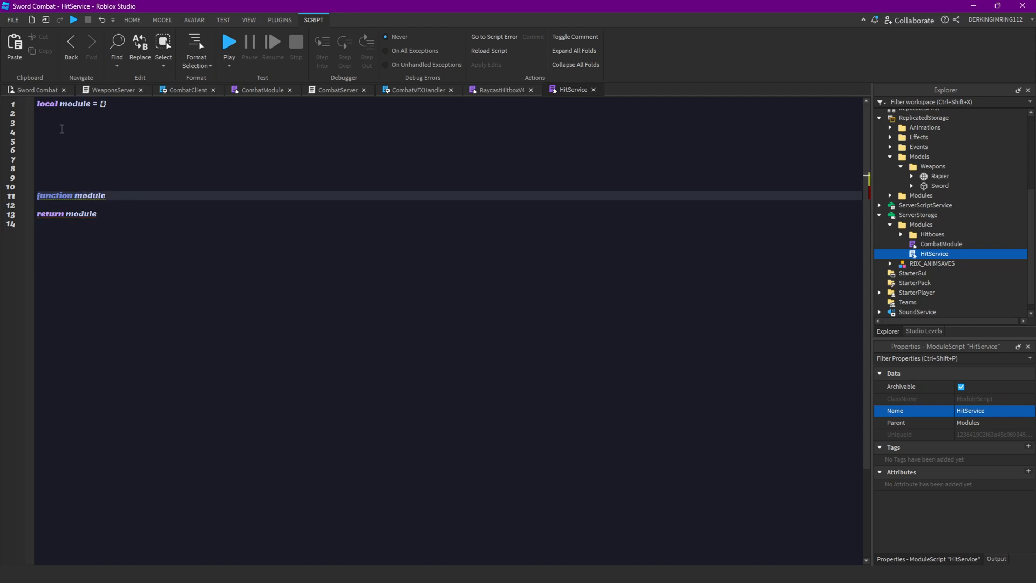
{"action": "type", "text": ".Nora"}
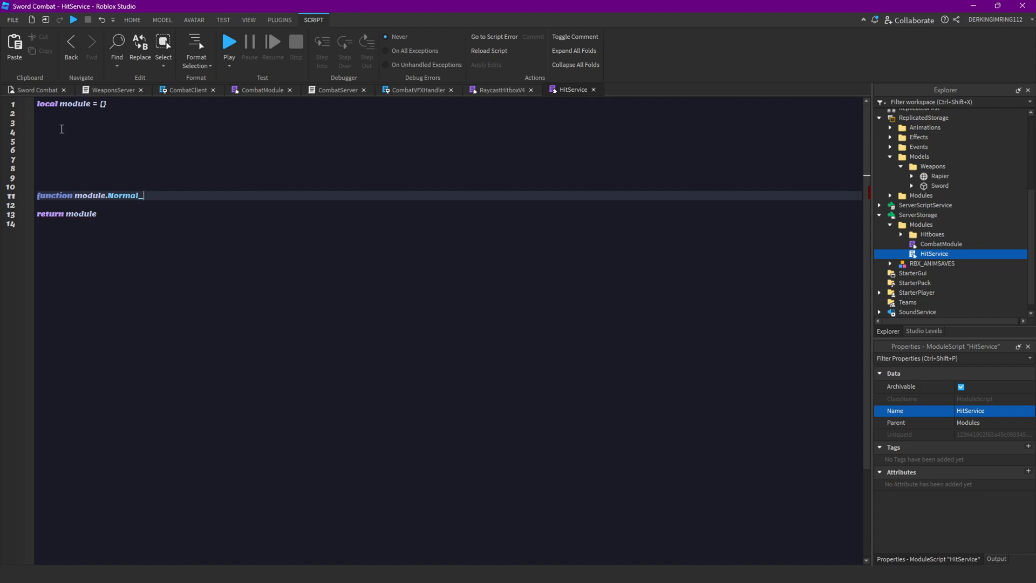
{"action": "type", "text": "Hitbox"}
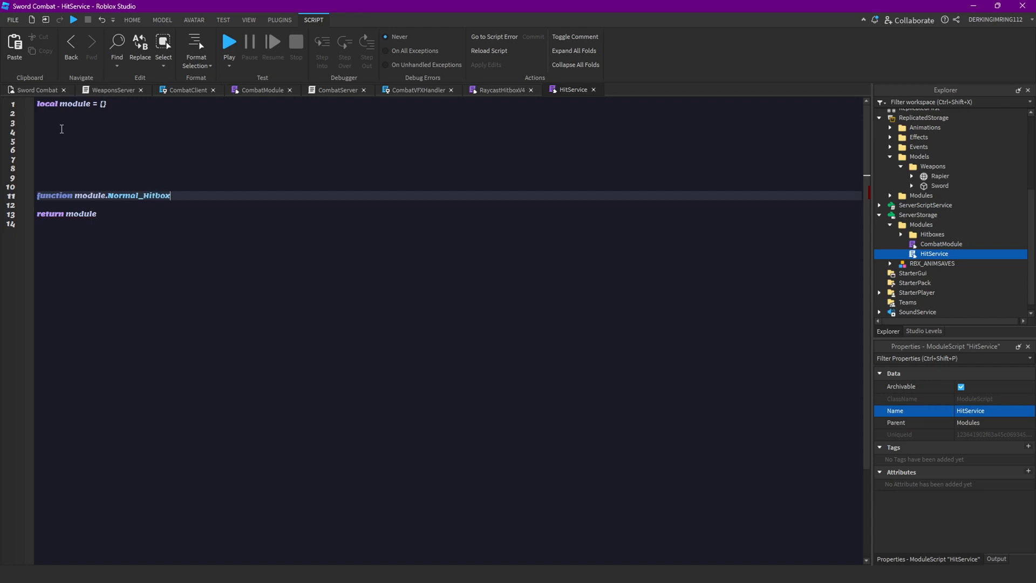
{"action": "type", "text": "Hit()"}
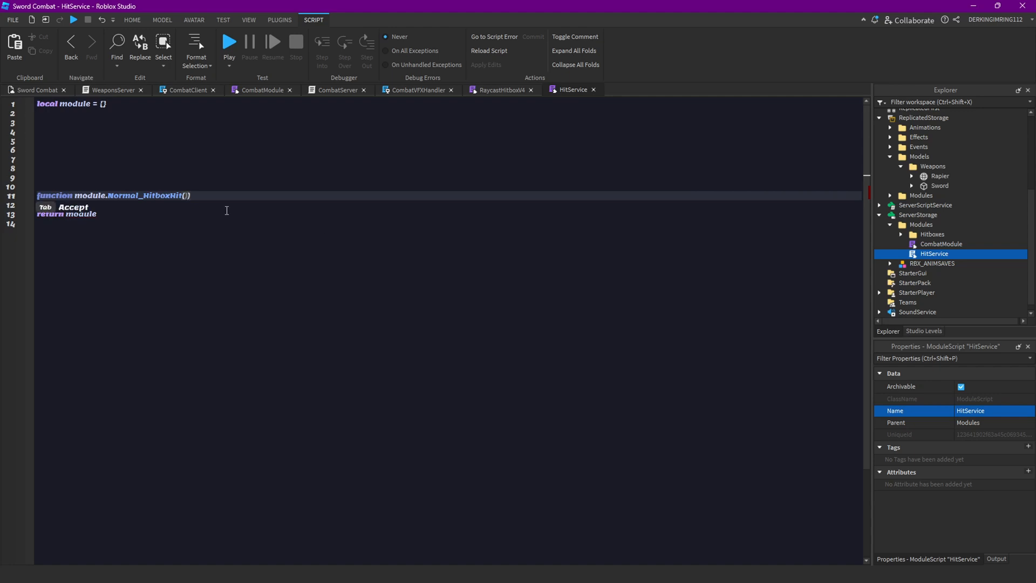
{"action": "type", "text": "plr"}
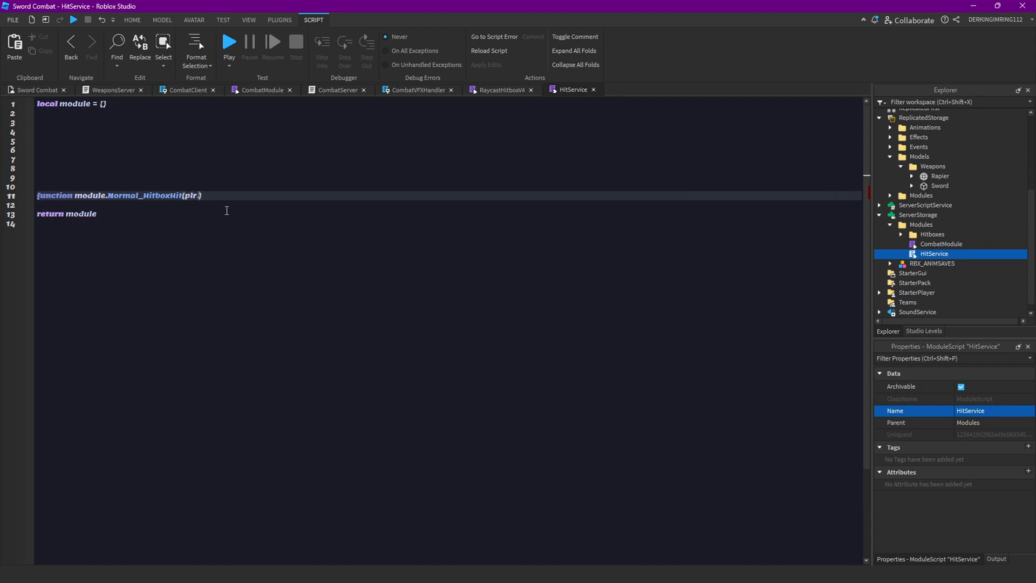
{"action": "type", "text": ",char"}
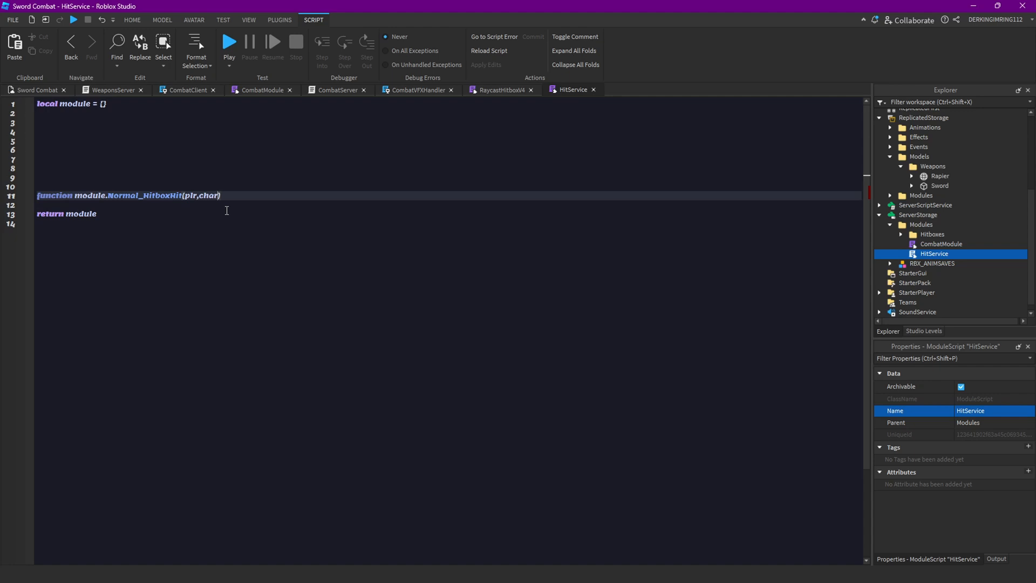
{"action": "type", "text": ",weapon"}
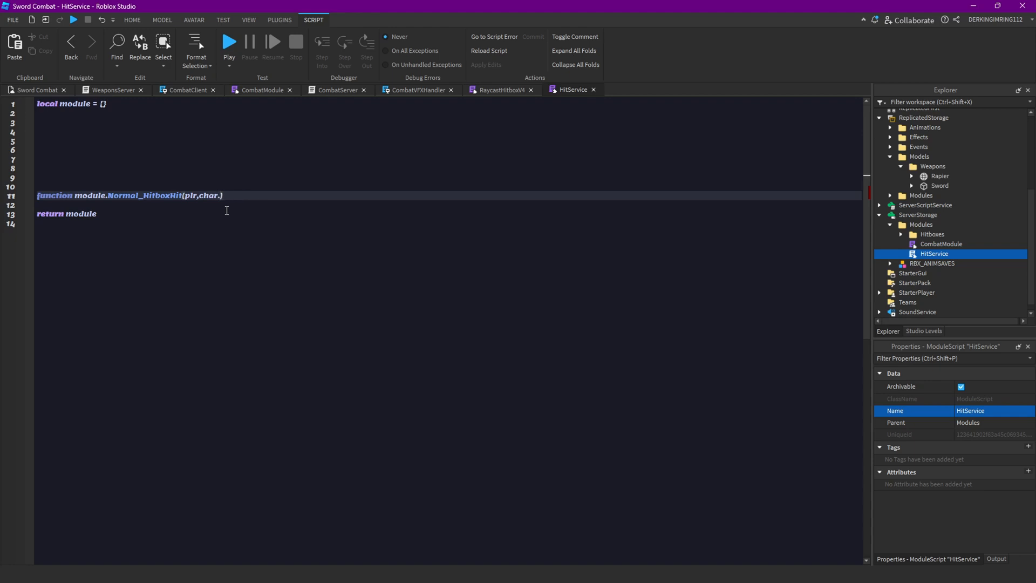
{"action": "type", "text": ",weapon"}
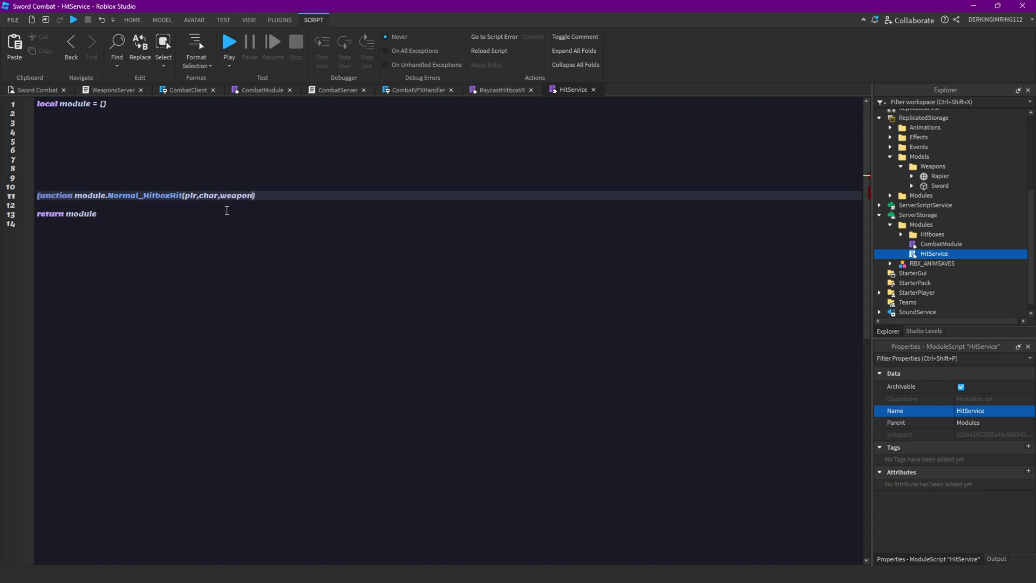
{"action": "type", "text": "H"}
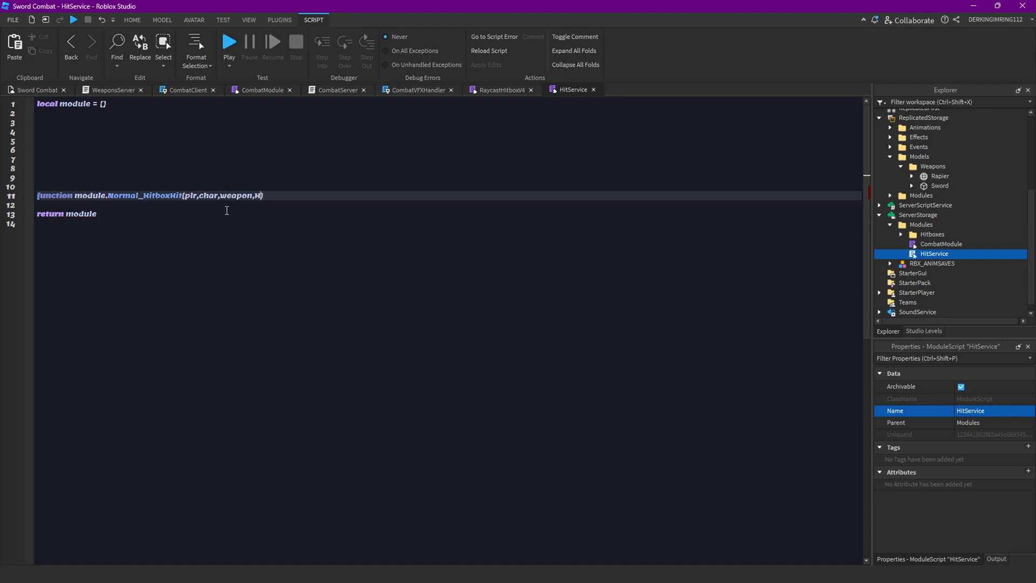
{"action": "type", "text": "itb"}
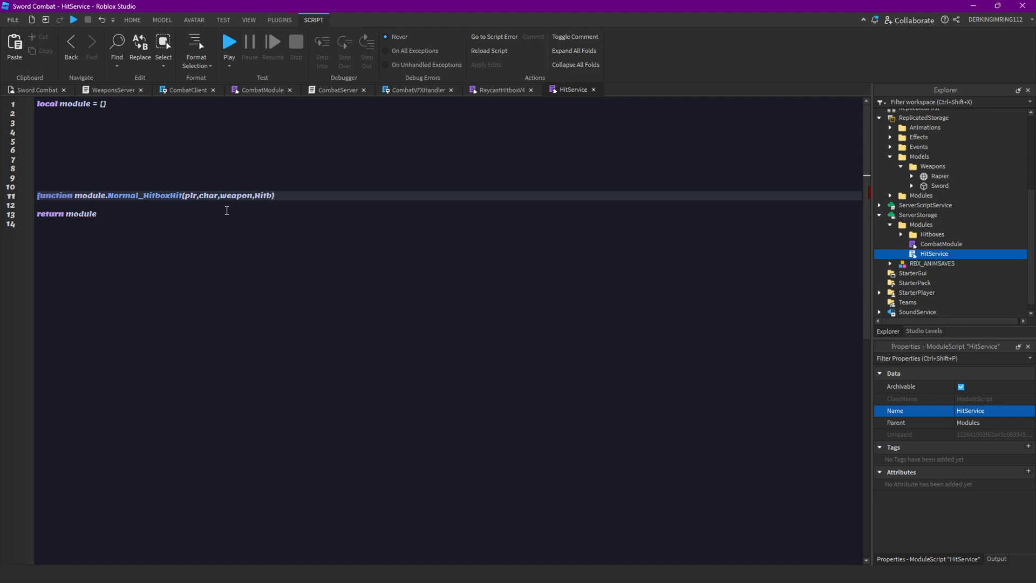
{"action": "type", "text": "ox.."}
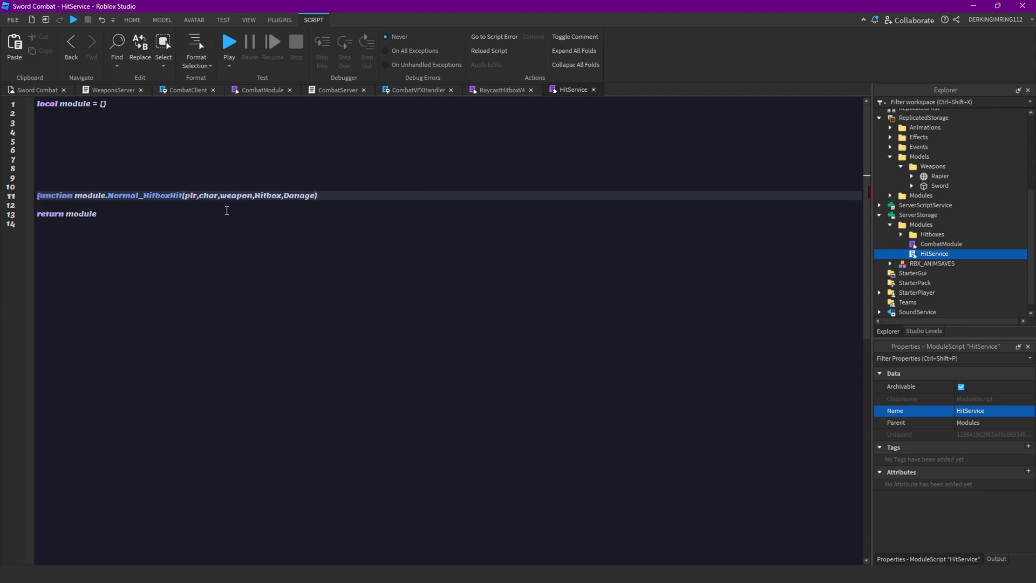
{"action": "mouse_move", "coordinate": [273, 189]}
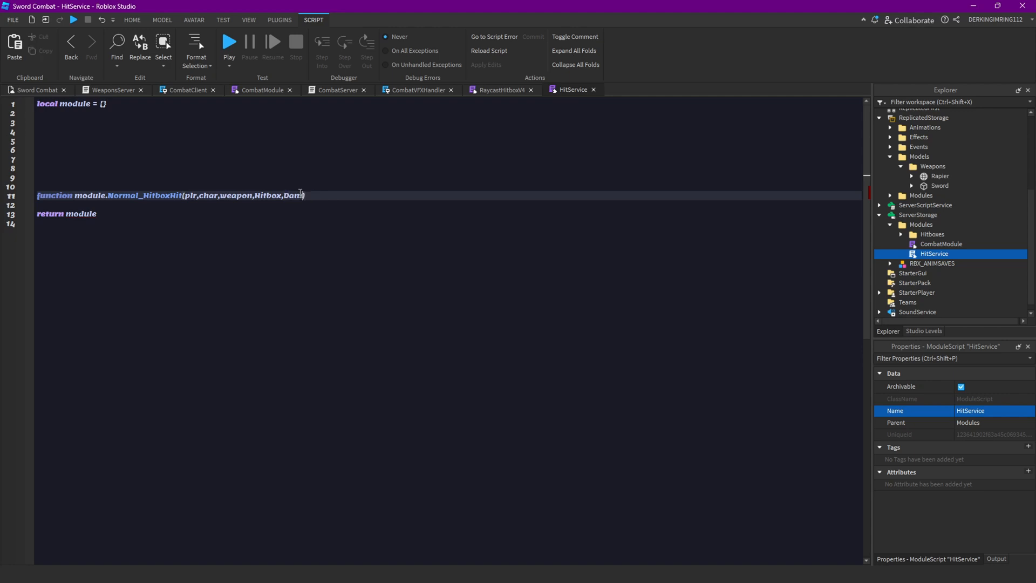
{"action": "type", "text": "age)"}
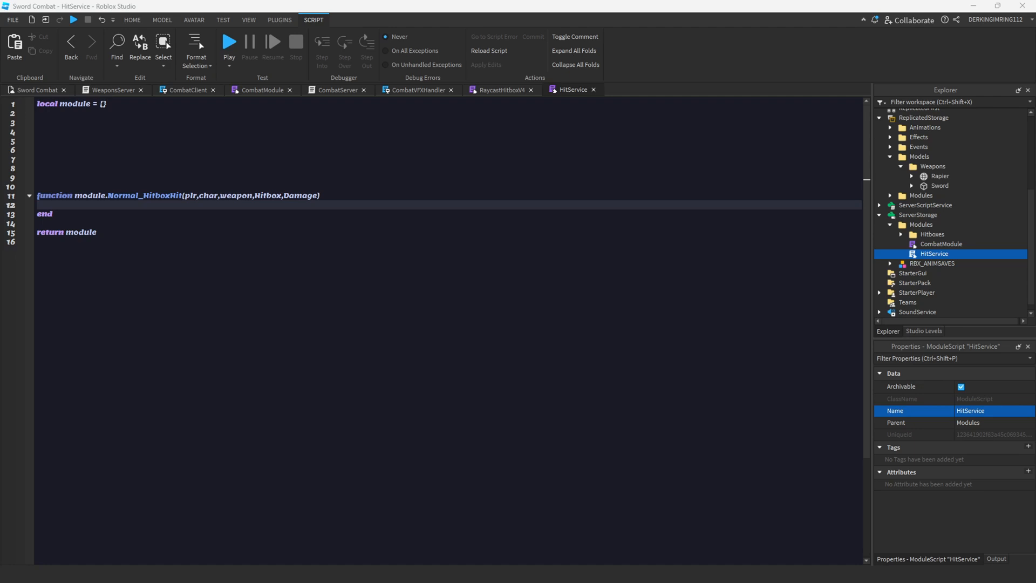
{"action": "mouse_move", "coordinate": [647, 260]}
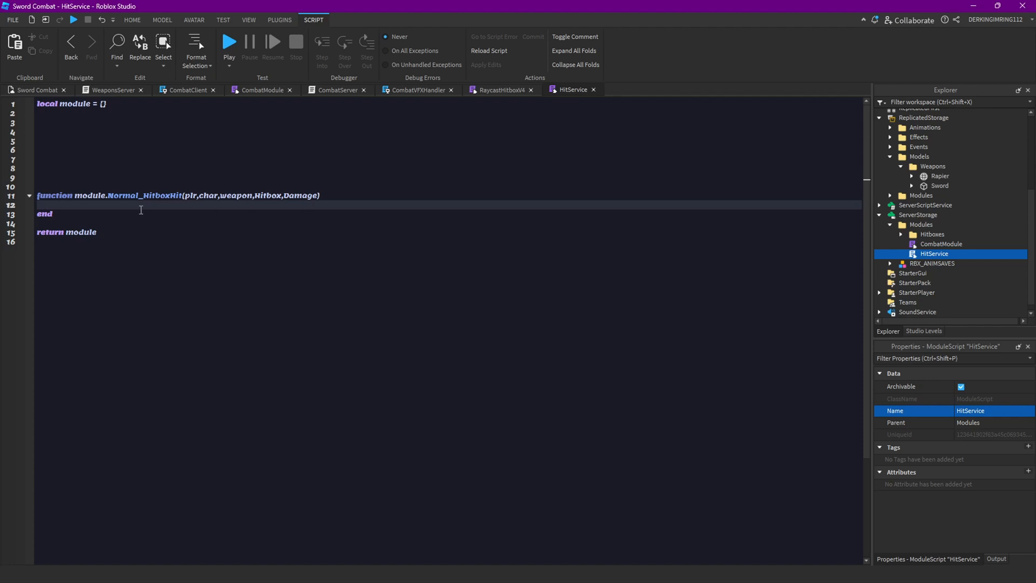
{"action": "mouse_move", "coordinate": [133, 212]}
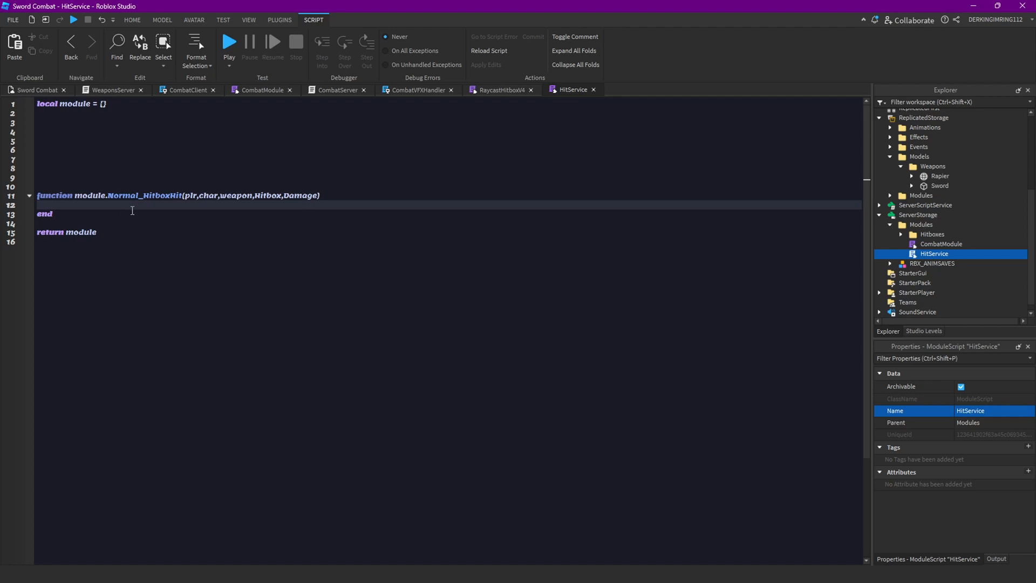
{"action": "mouse_move", "coordinate": [63, 197]}
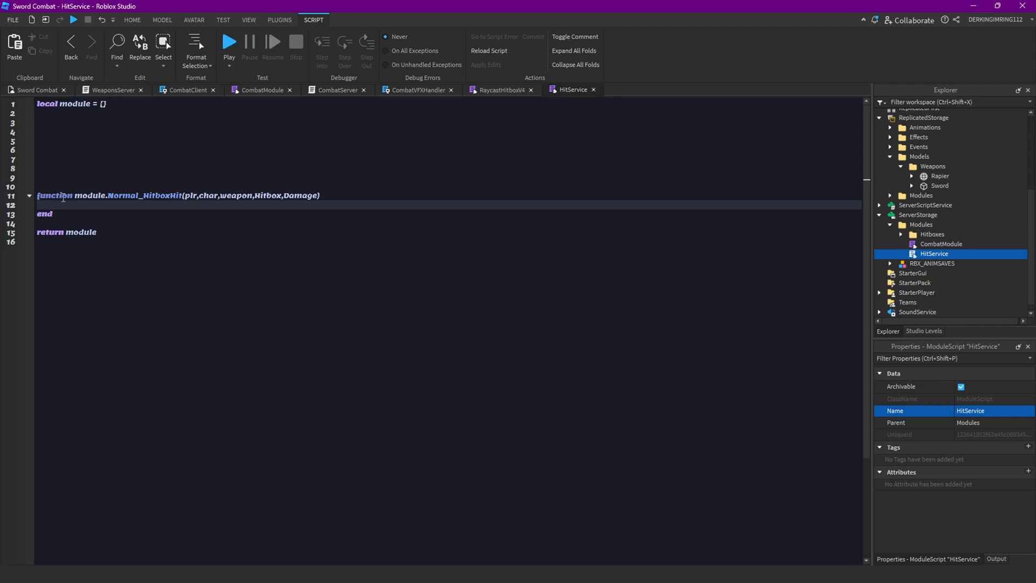
Connect Hitbox.OnHit and only continue when the hit part has a Humanoid whose parent isn't the attacker.
{"action": "type", "text": "h"}
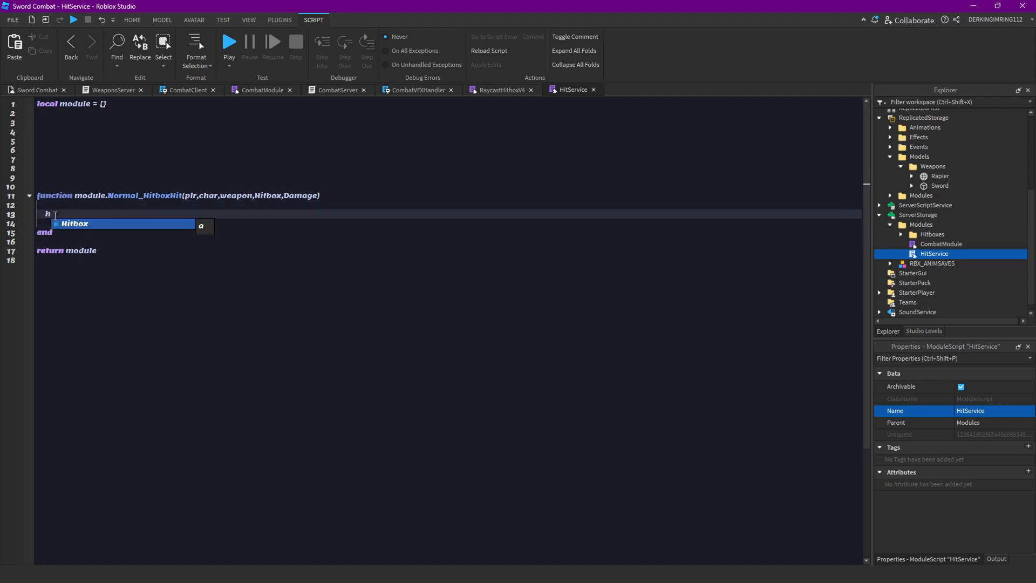
{"action": "type", "text": "Hitbox.OnHit"}
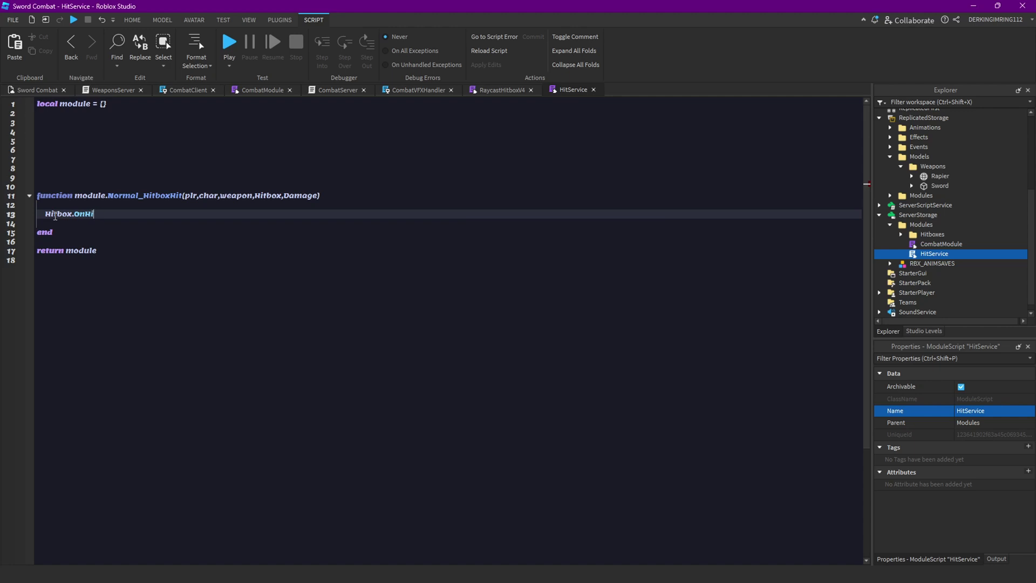
{"action": "type", "text": "t:"}
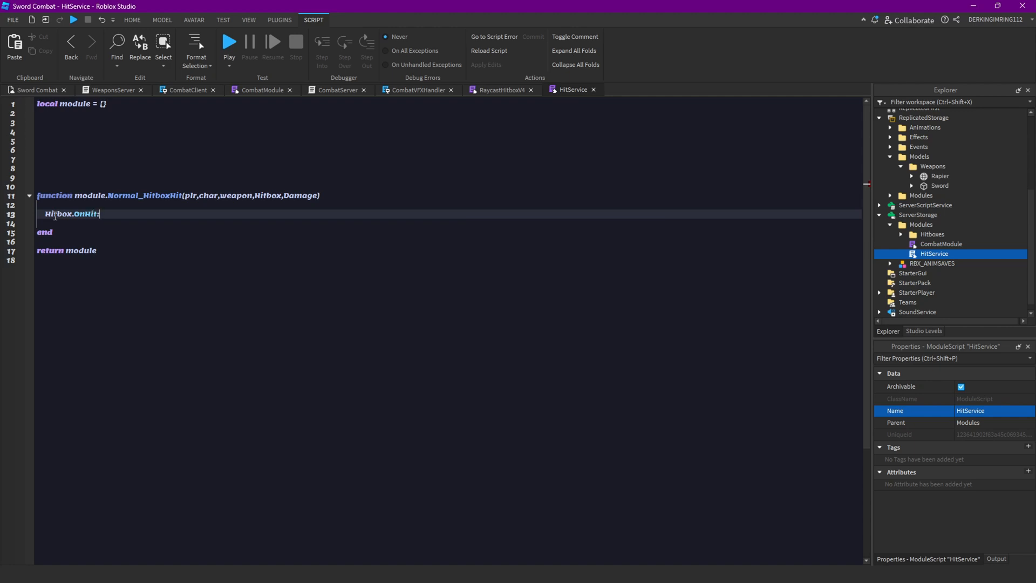
{"action": "type", "text": ":Connect(function("}
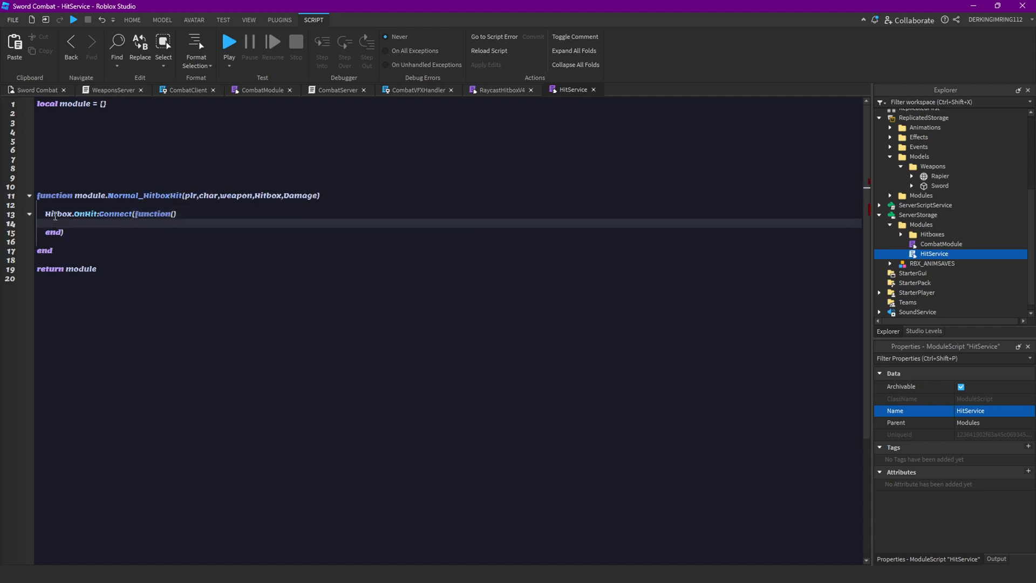
{"action": "type", "text": "if"}
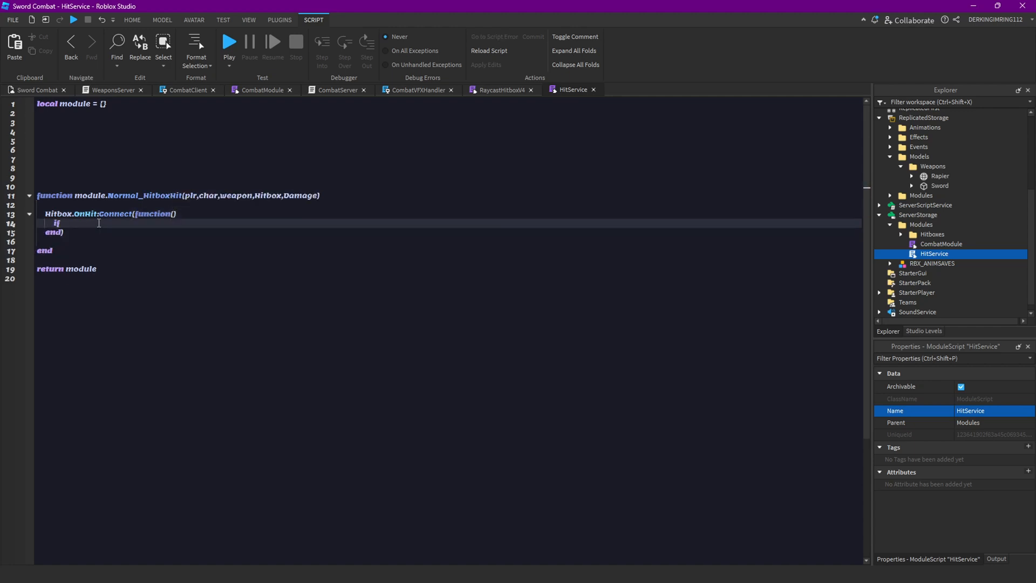
{"action": "type", "text": "hit.Parent:FindFirstChild(\"H"}
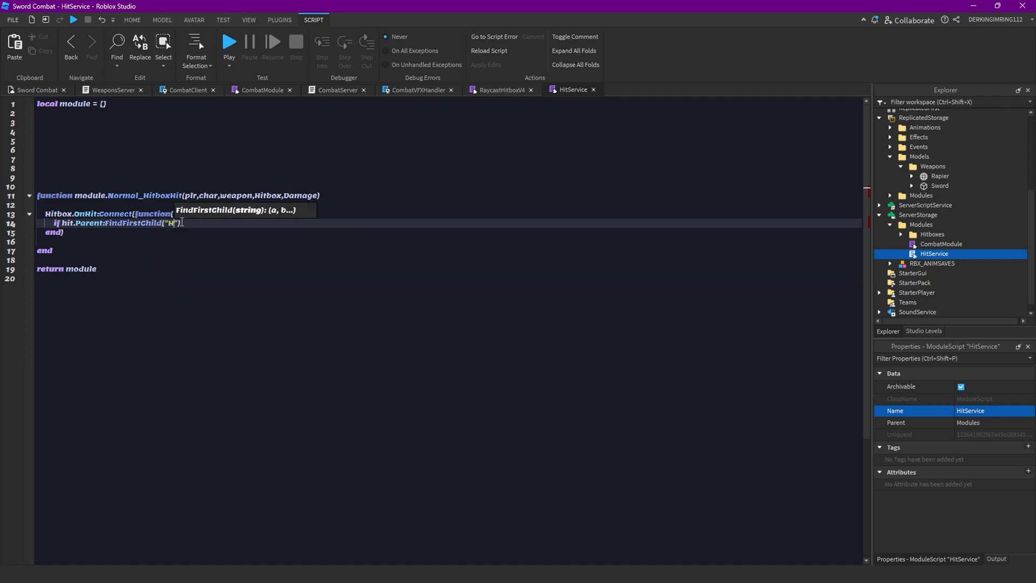
{"action": "type", "text": "umanoid"}
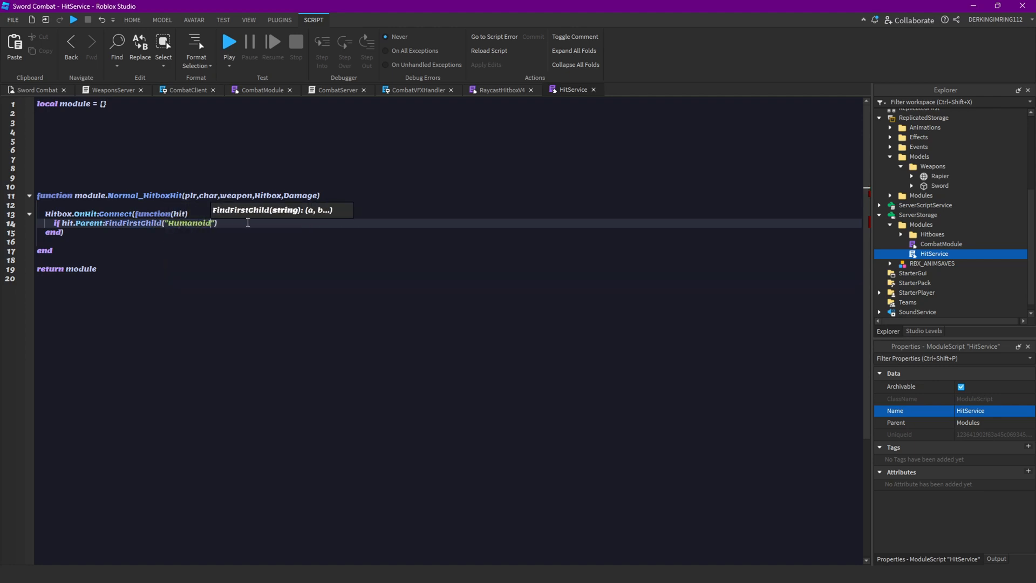
{"action": "type", "text": "anjd"}
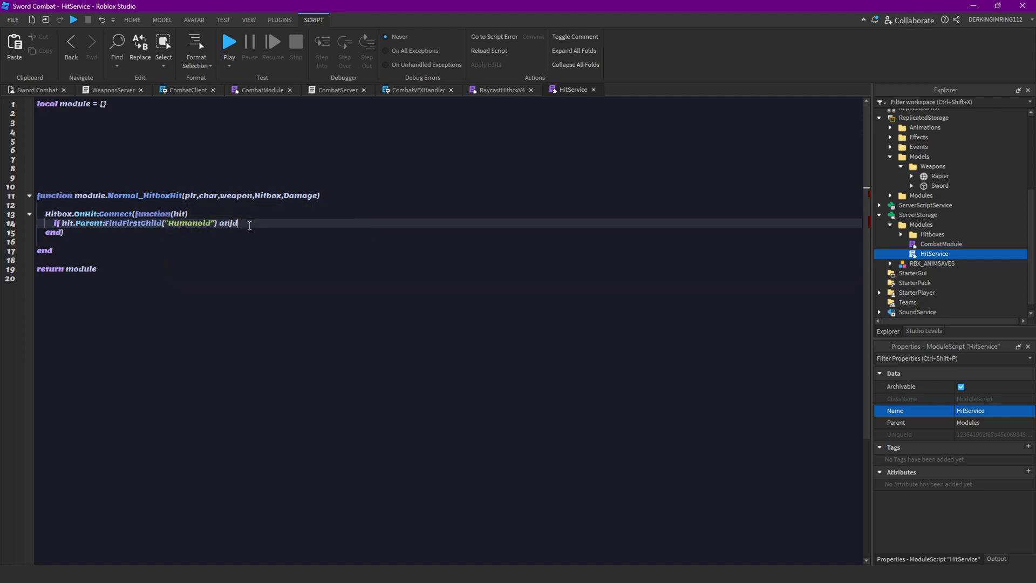
{"action": "type", "text": "hit.p"}
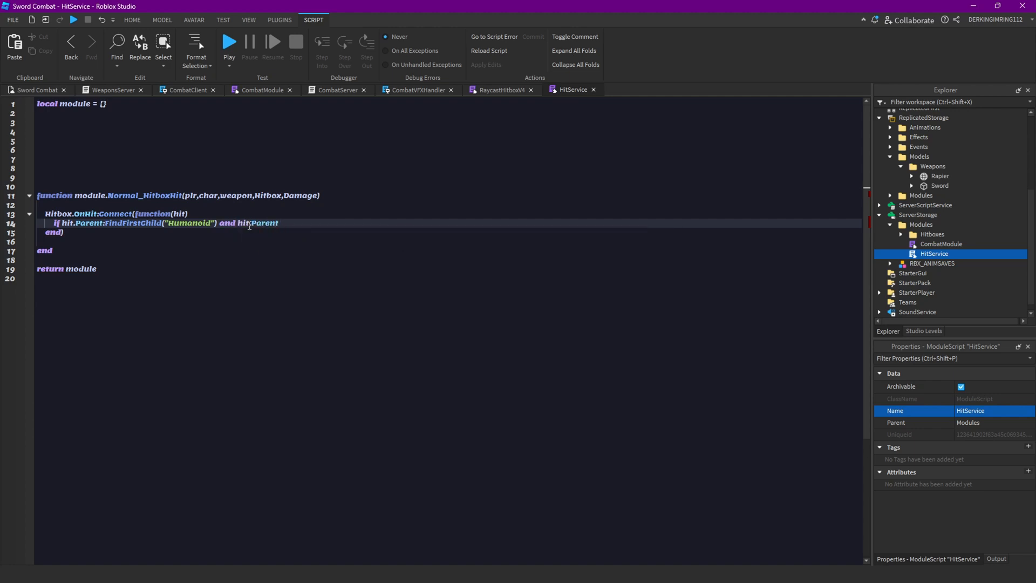
{"action": "type", "text": "~="}
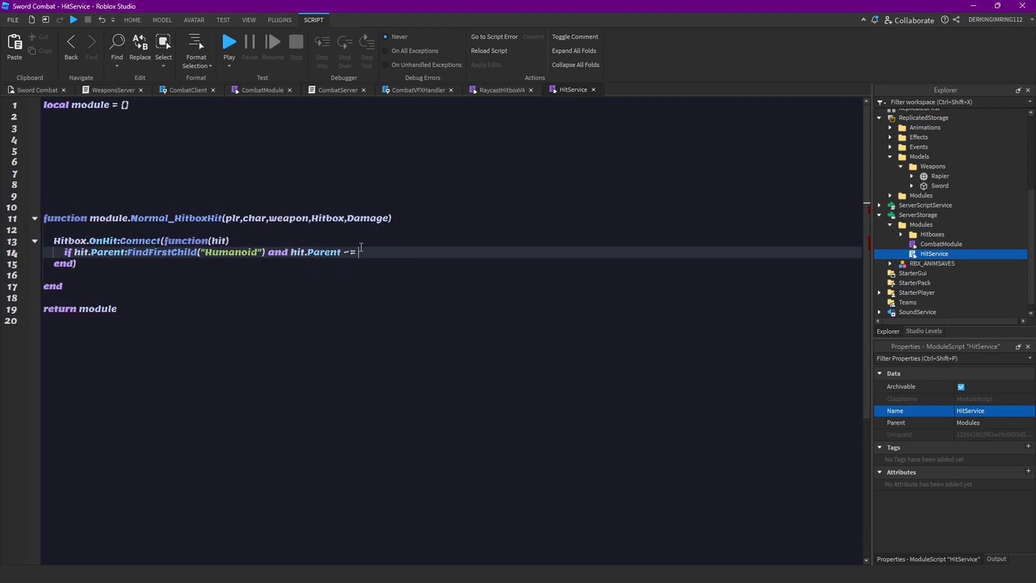
{"action": "type", "text": "char then"}
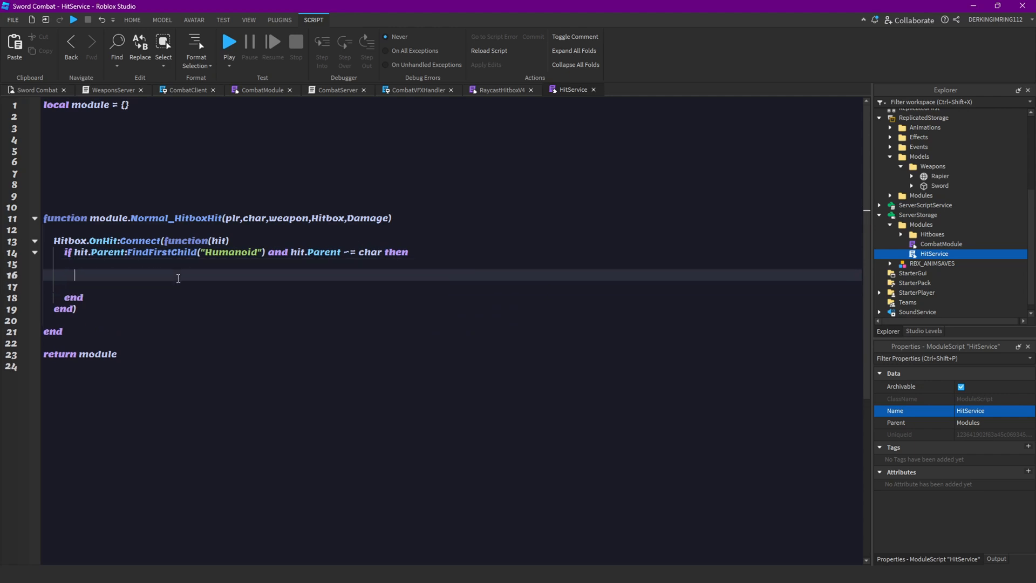
Store the enemy character, its Humanoid and its HumanoidRootPart as eChar, eHum and eHRP.
{"action": "type", "text": "local eChar"}
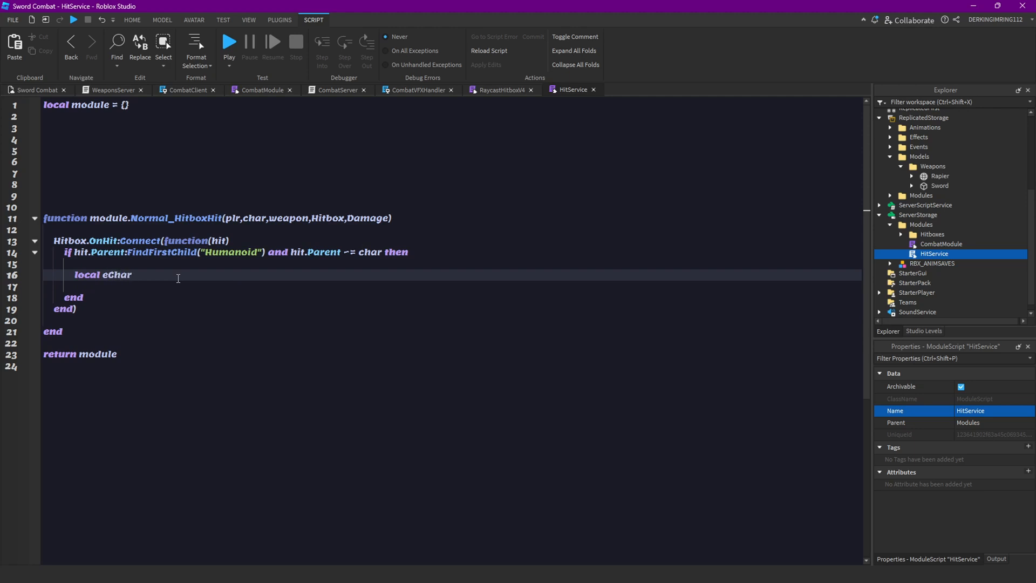
{"action": "type", "text": "= hit"}
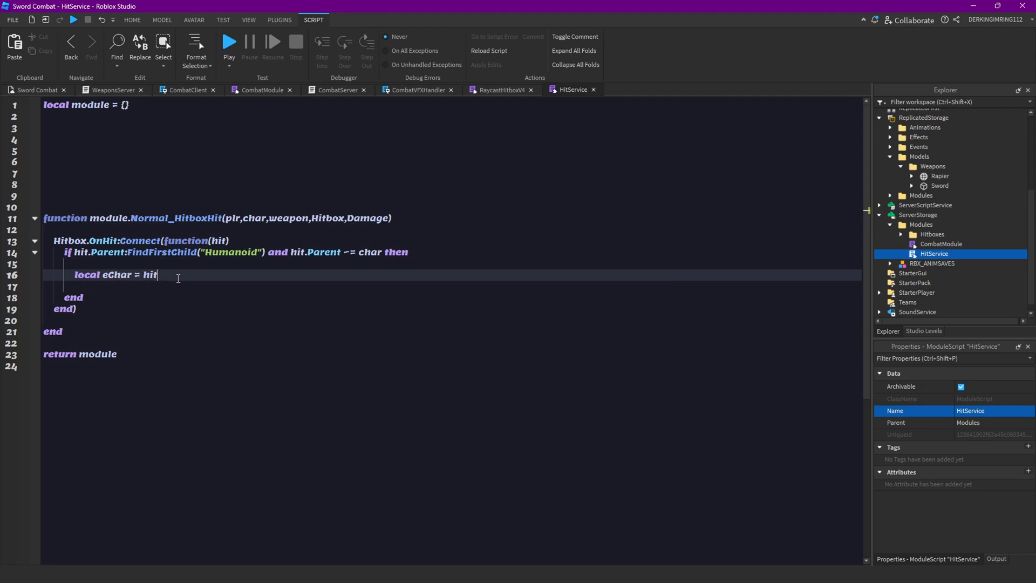
{"action": "type", "text": ".Par"}
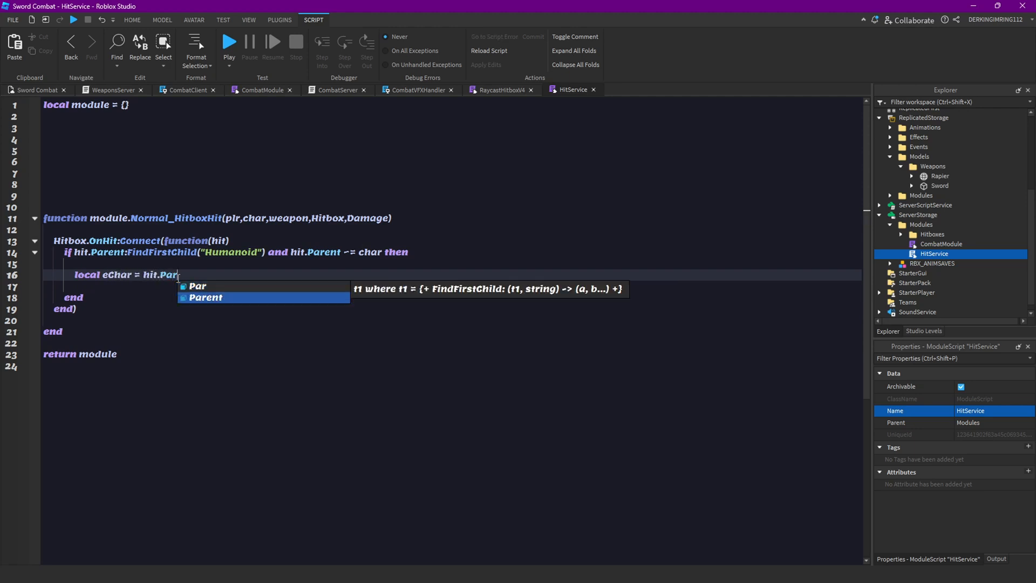
{"action": "type", "text": "Parent"}
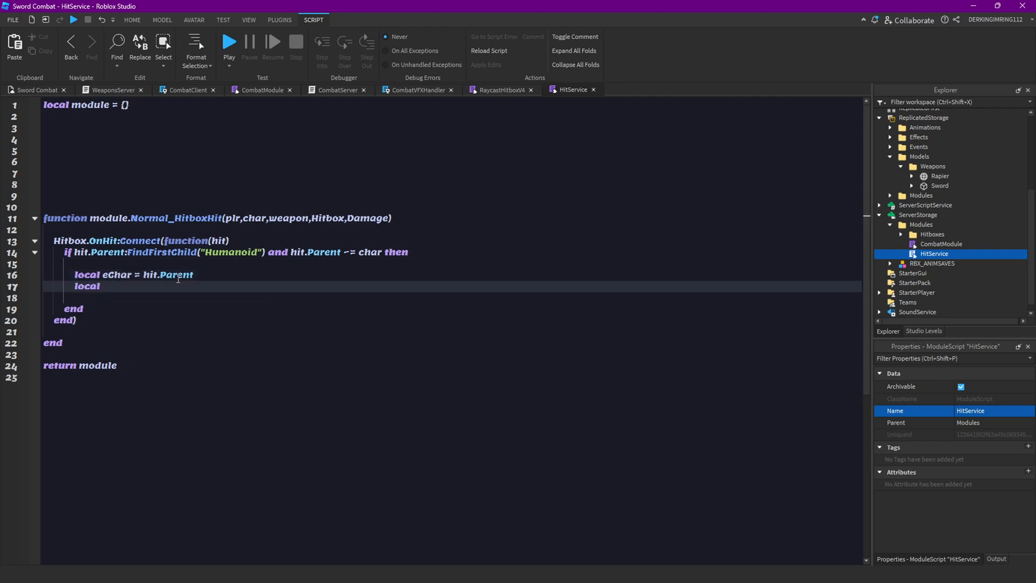
{"action": "type", "text": "eHum ="}
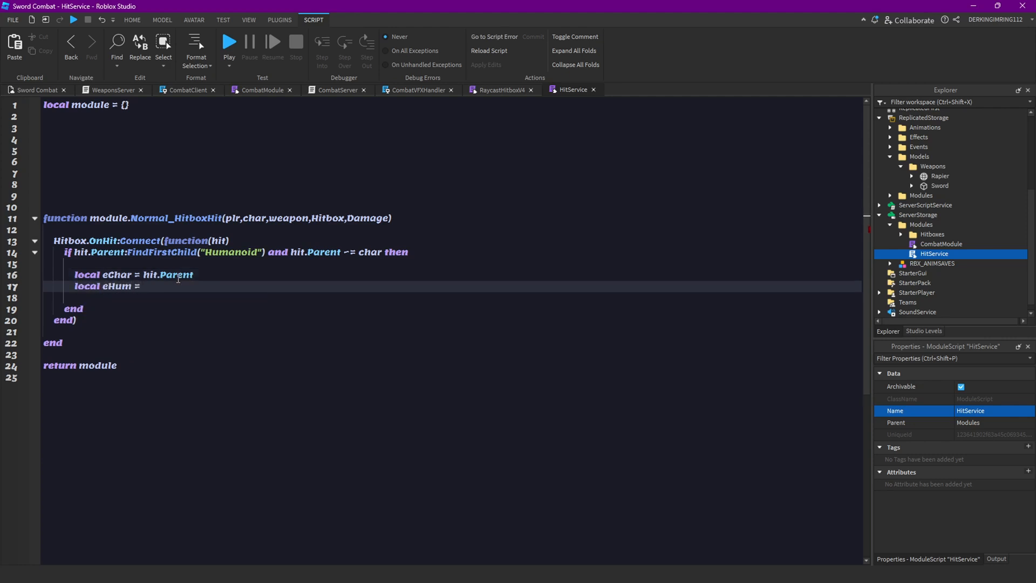
{"action": "type", "text": "char"}
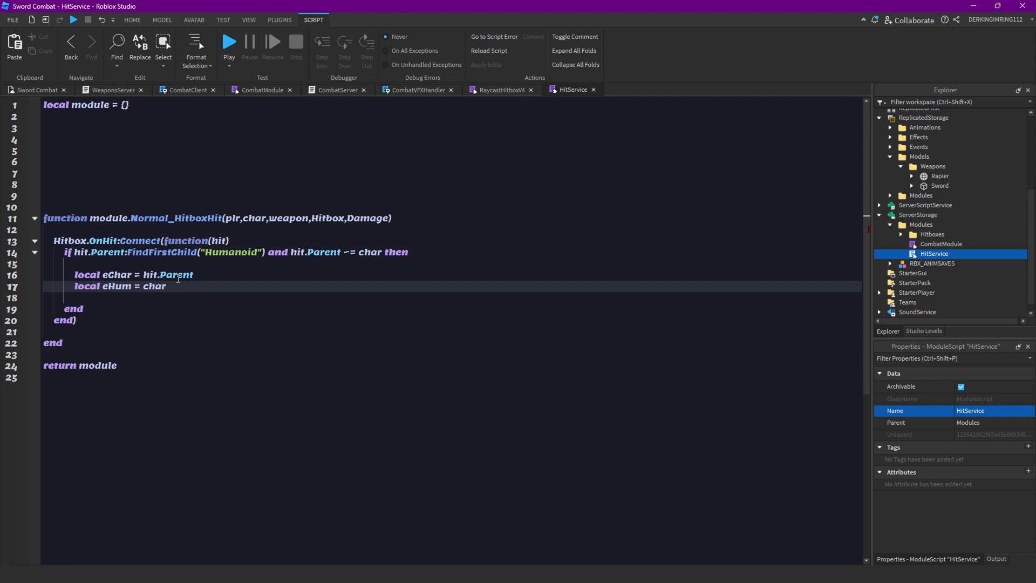
{"action": "type", "text": "eChar"}
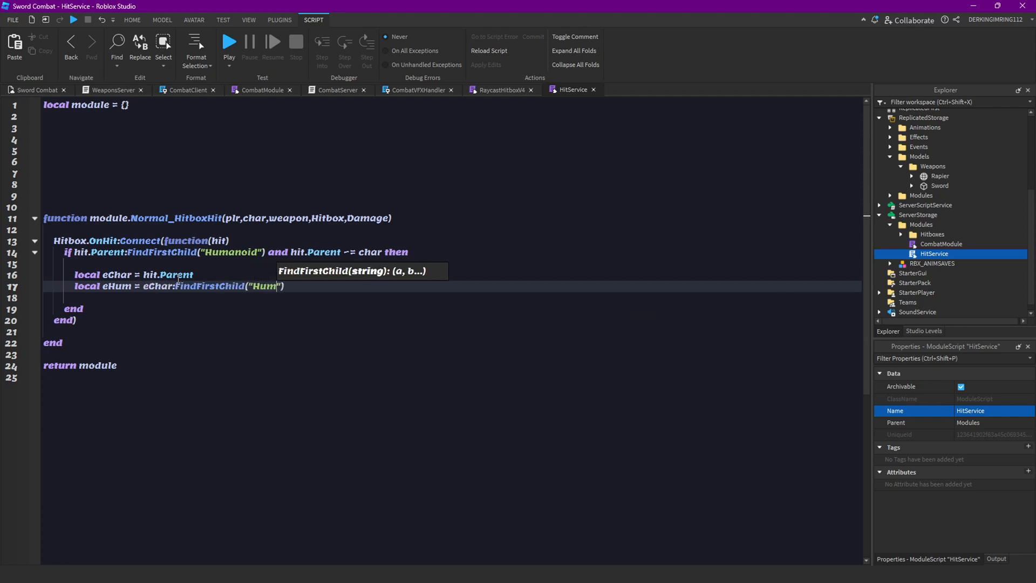
{"action": "type", "text": "anoid"}
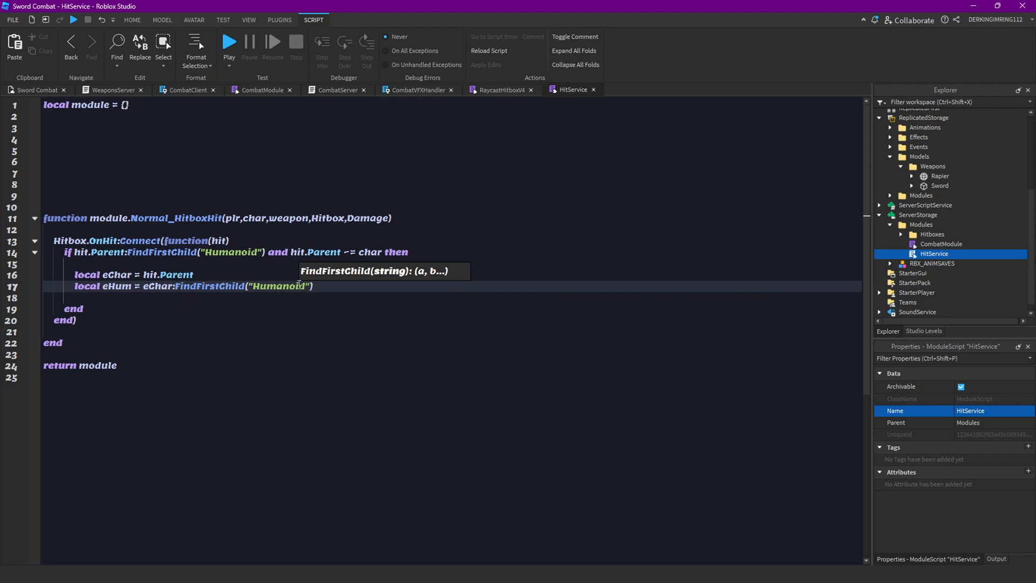
{"action": "type", "text": "local"}
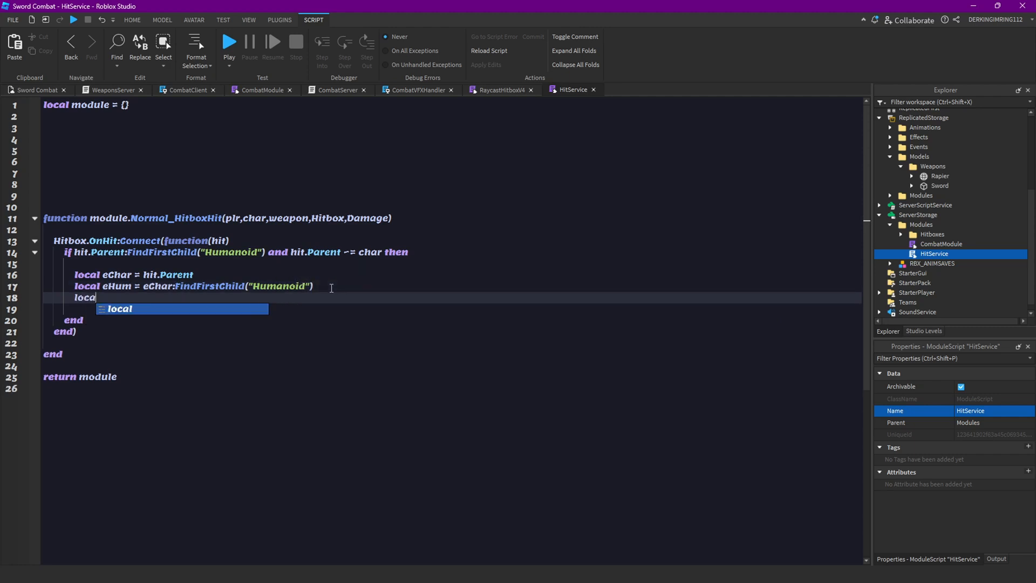
{"action": "type", "text": "Hr"}
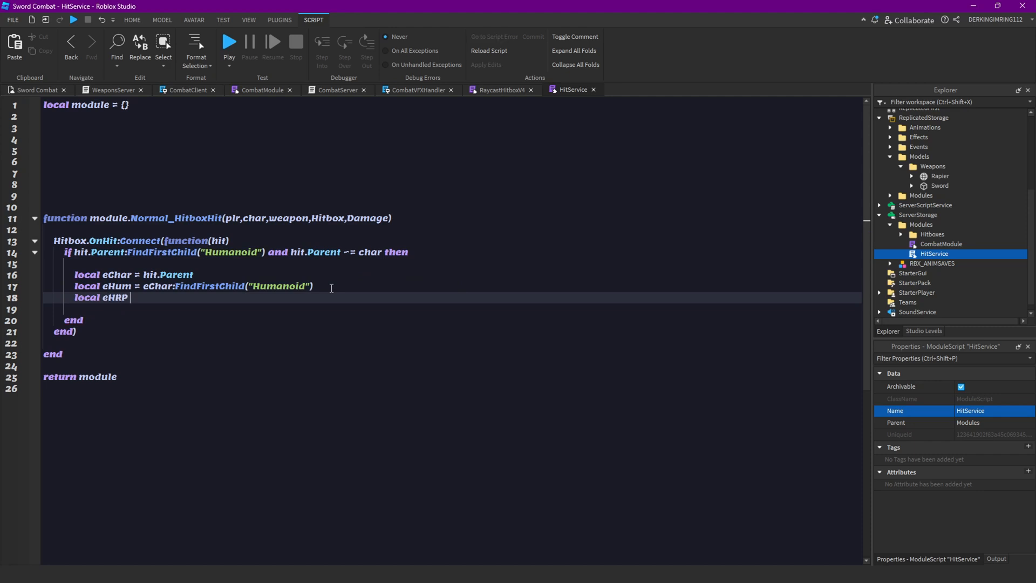
{"action": "type", "text": "= ."}
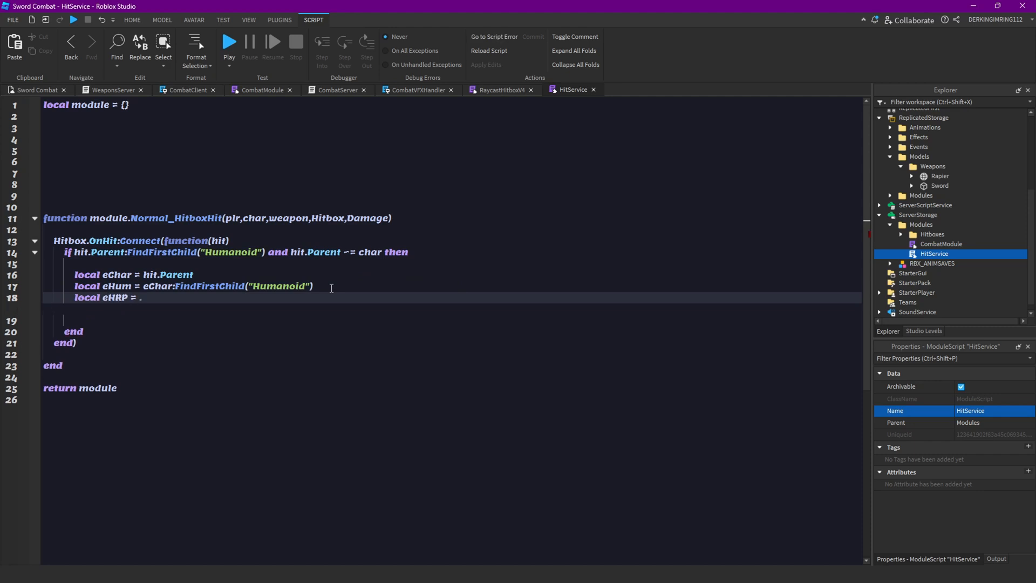
{"action": "type", "text": "eChar.Hu"}
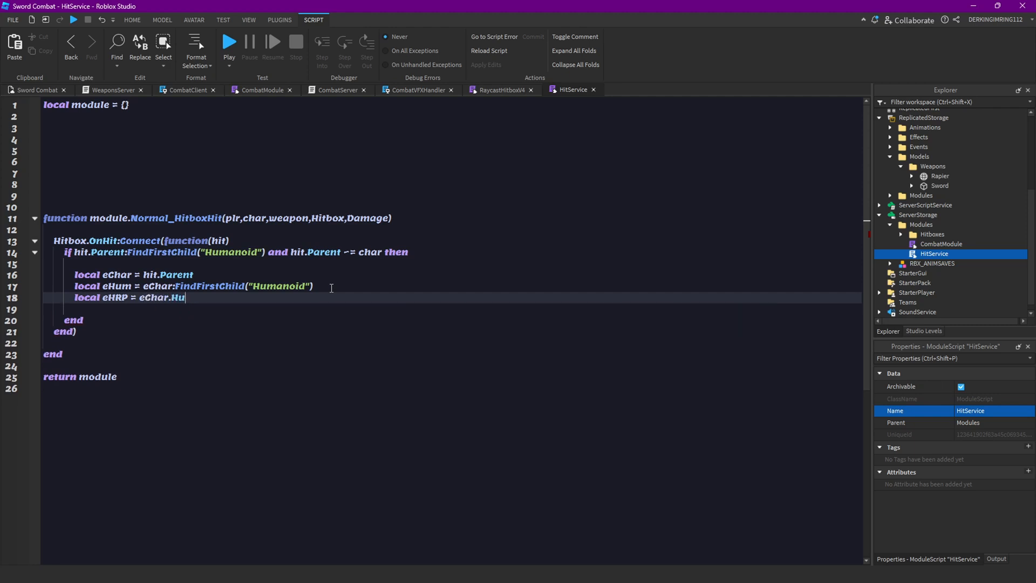
{"action": "type", "text": "manoidRootPart"}
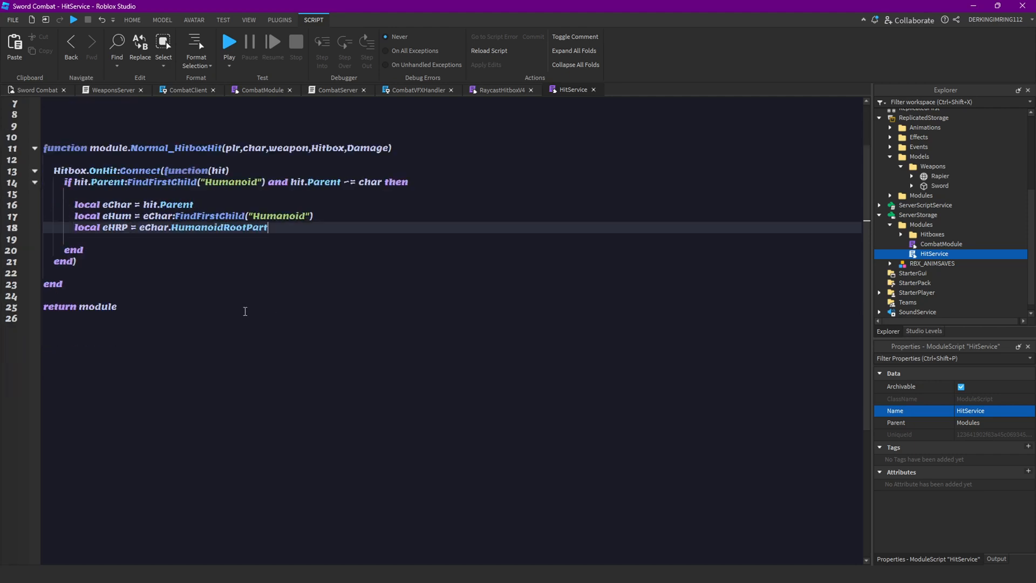
{"action": "mouse_move", "coordinate": [275, 227]}
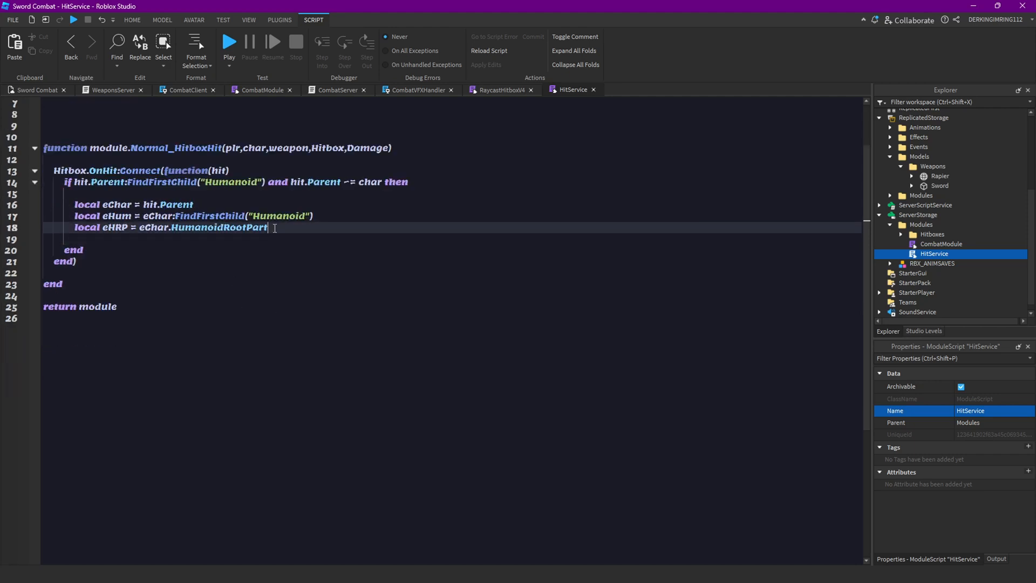
Make the enemy Humanoid take 10 damage with eHum:TakeDamage(10).
{"action": "key", "text": "Enter"}
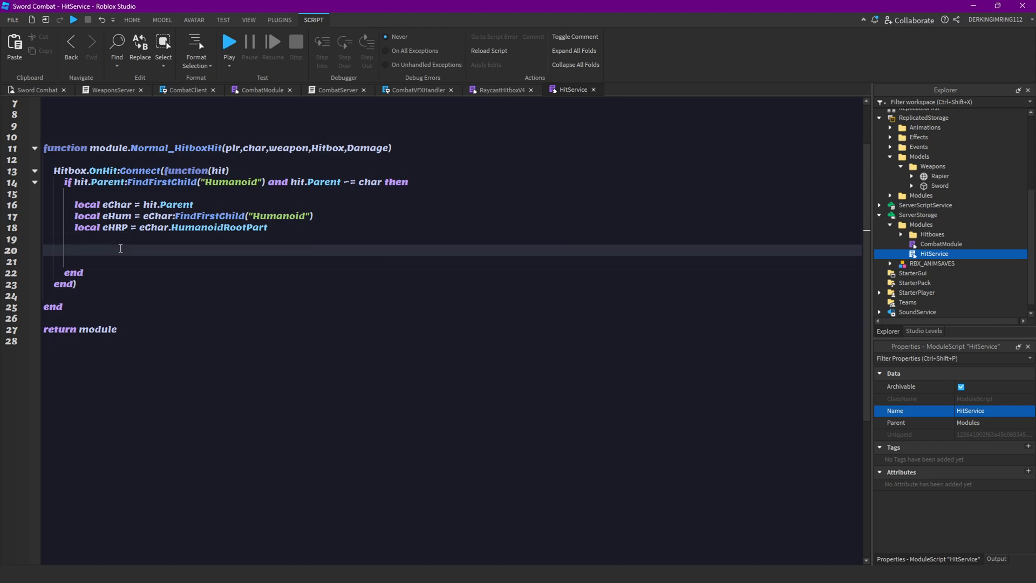
{"action": "type", "text": "eHum"}
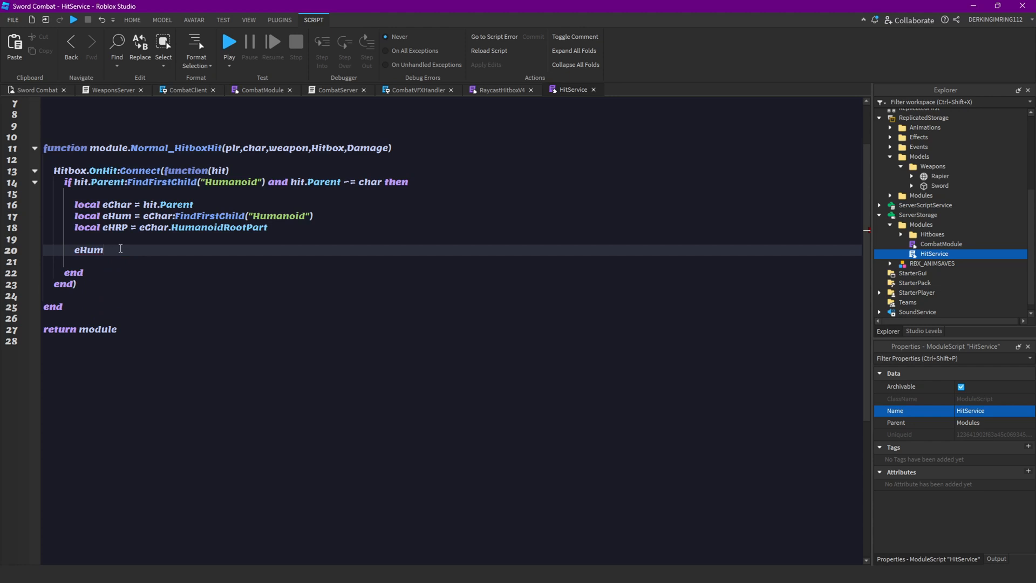
{"action": "type", "text": ":TakeDamage("}
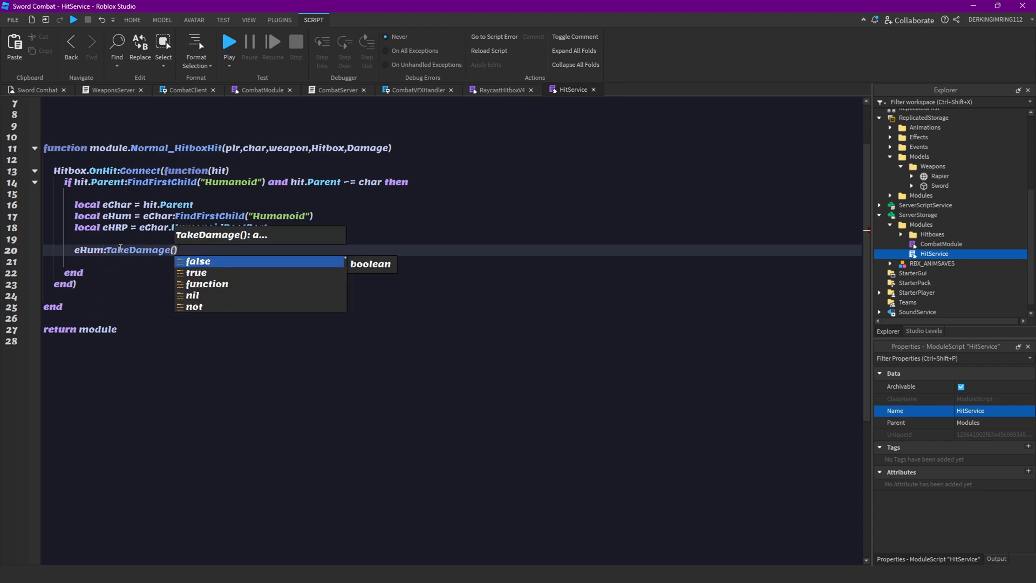
{"action": "type", "text": "10"}
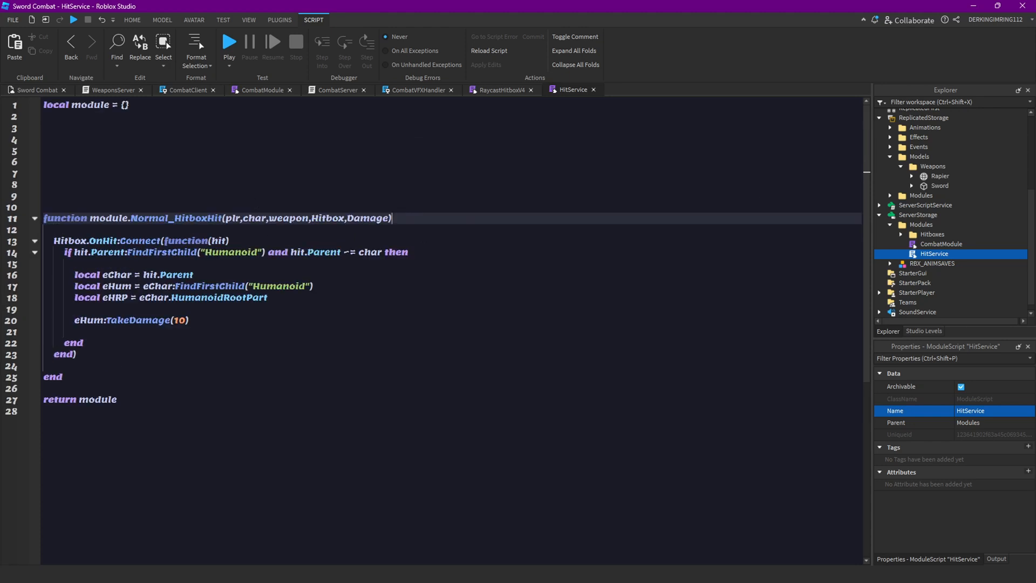
Add a --Services-- header and copy CombatServer's setup block into the top of HitService.
{"action": "left_click", "coordinate": [192, 150]}
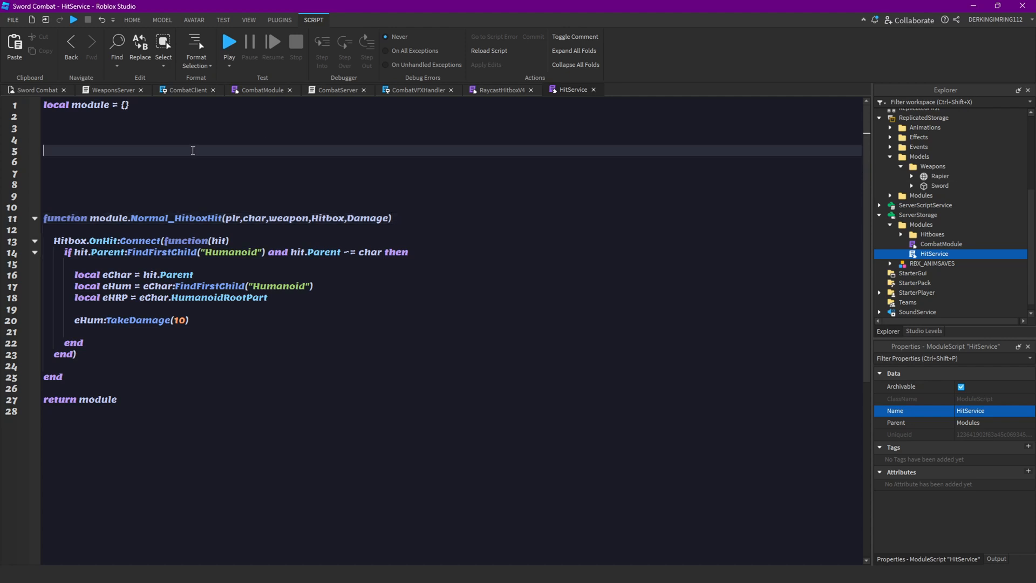
{"action": "mouse_move", "coordinate": [181, 193]}
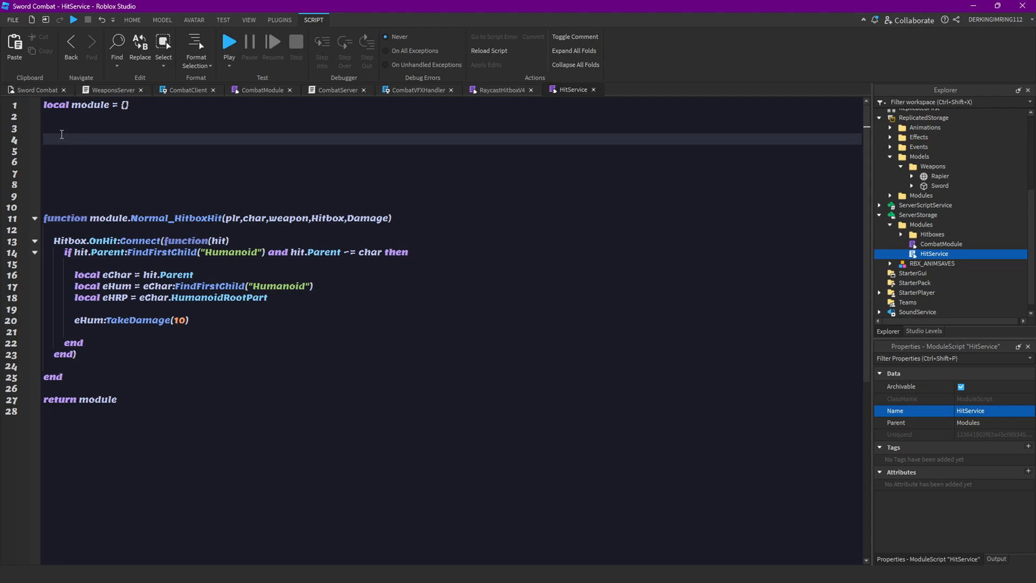
{"action": "left_click", "coordinate": [56, 129]}
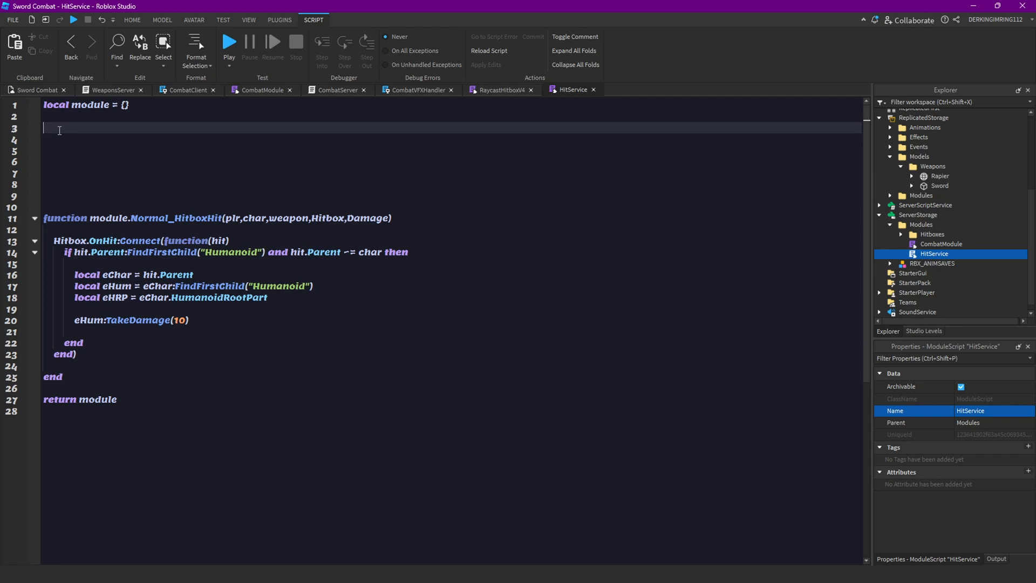
{"action": "type", "text": "--"}
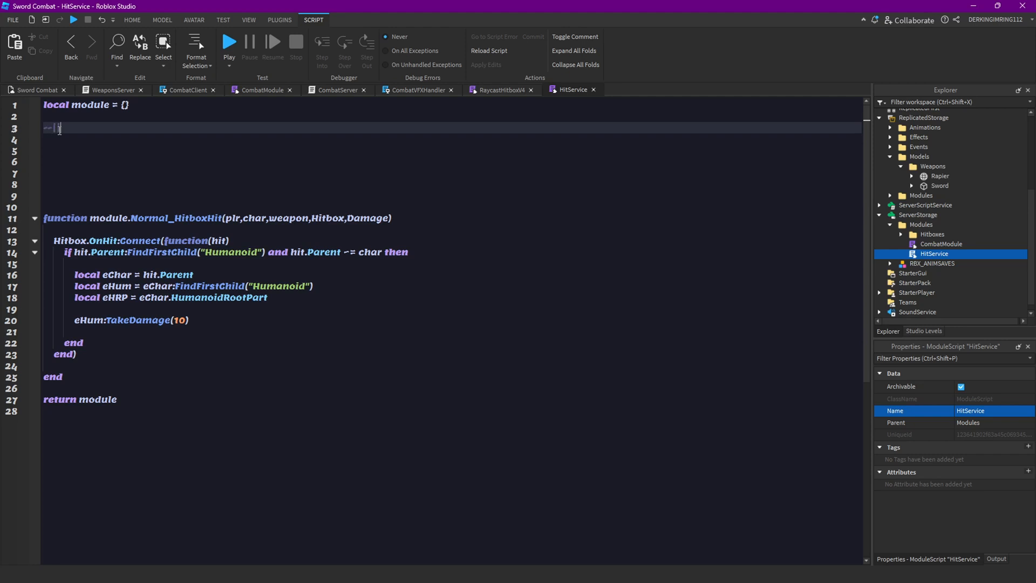
{"action": "type", "text": "Services|"}
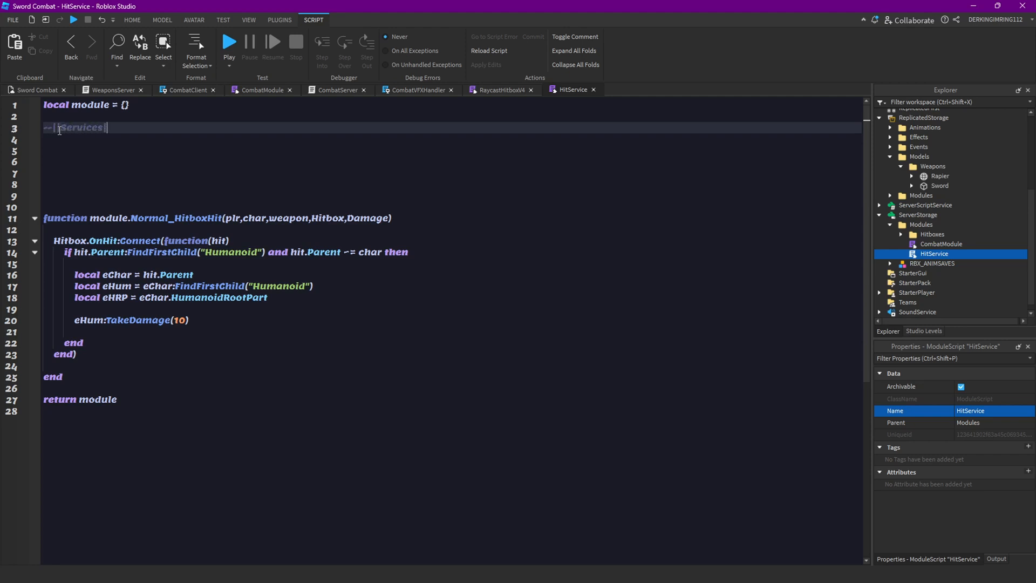
{"action": "type", "text": "--"}
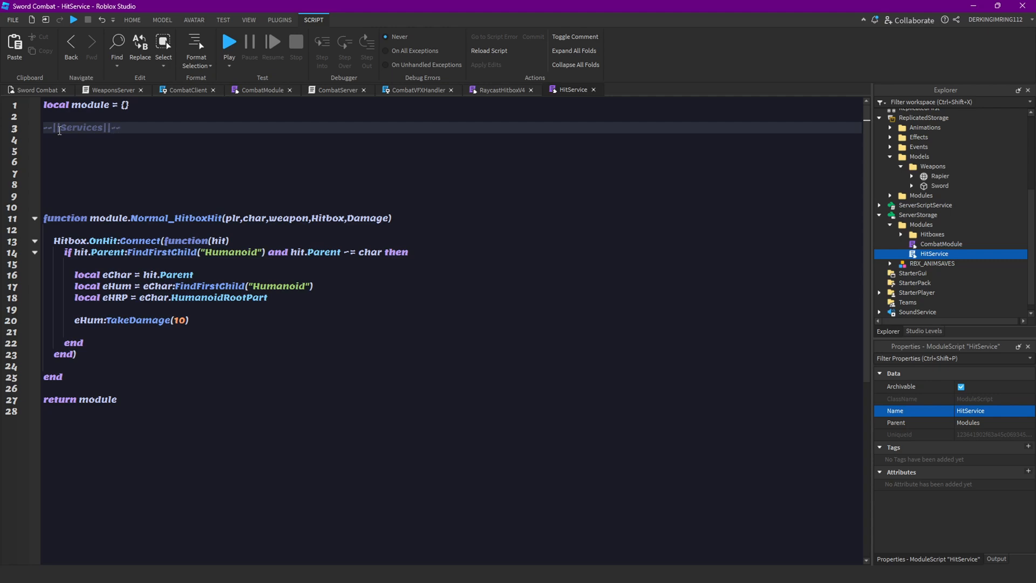
{"action": "left_click", "coordinate": [110, 91]}
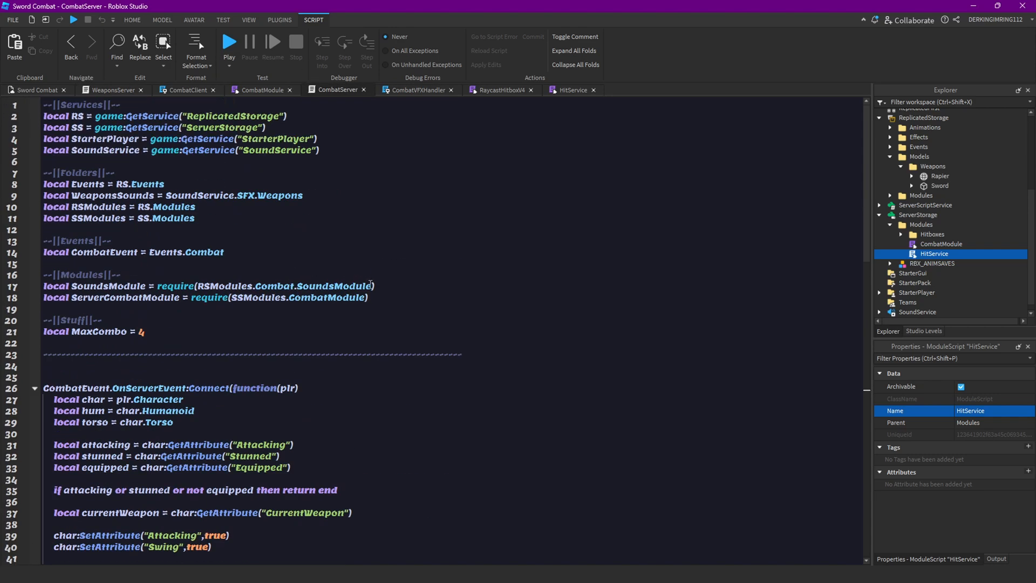
{"action": "left_click", "coordinate": [573, 90]}
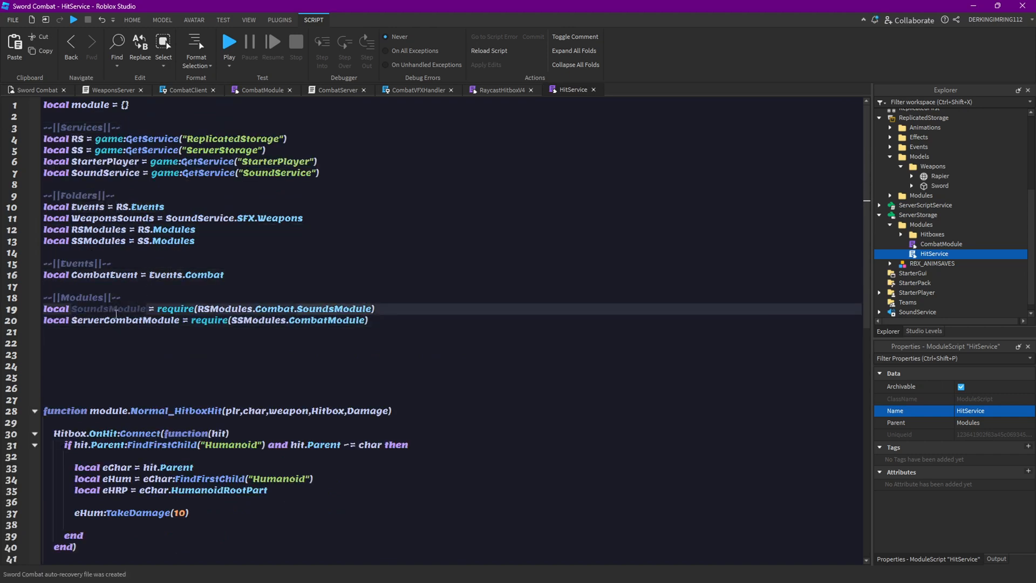
Call ServerCombatModule.stopAnims(eHum) right after the damage.
{"action": "scroll", "scroll_direction": "down", "scroll_amount": 3}
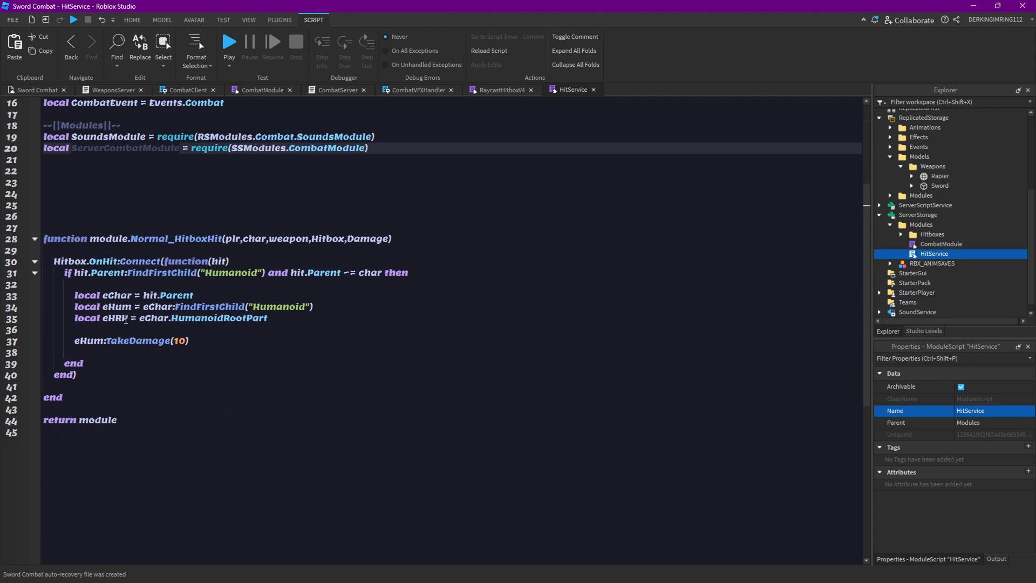
{"action": "type", "text": "ServerCombatModule"}
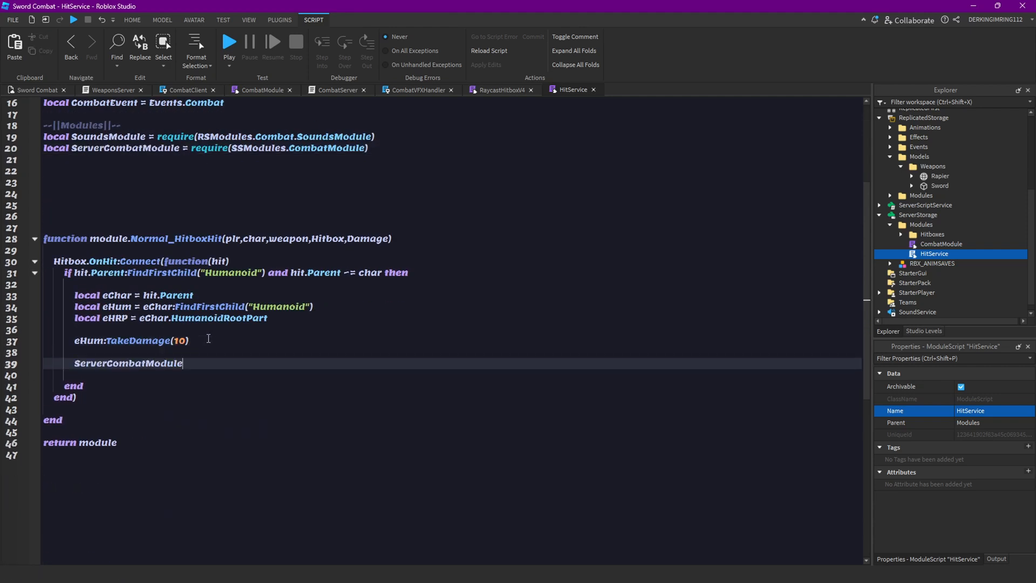
{"action": "type", "text": ".stopAnims()"}
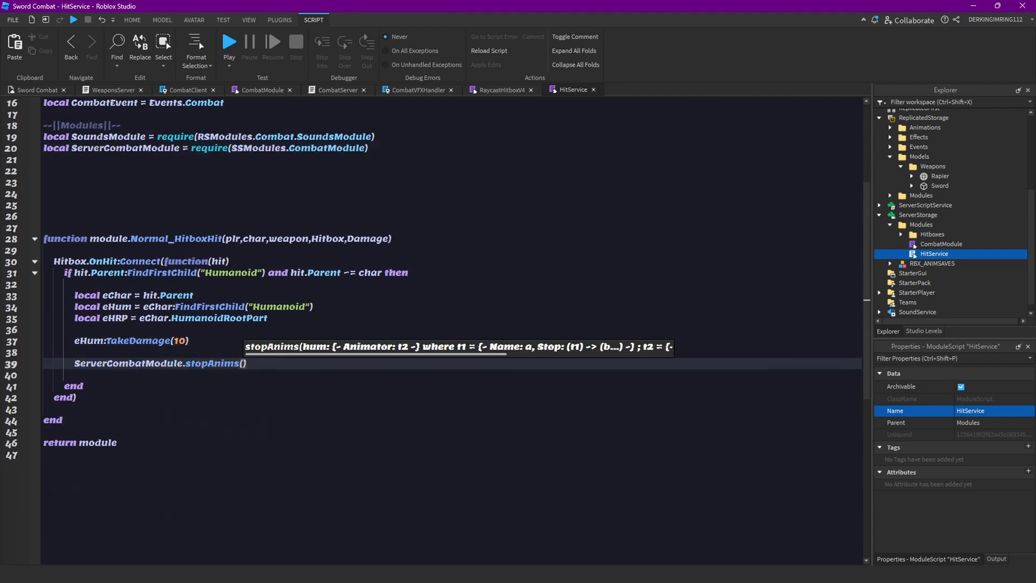
{"action": "left_click", "coordinate": [244, 363]}
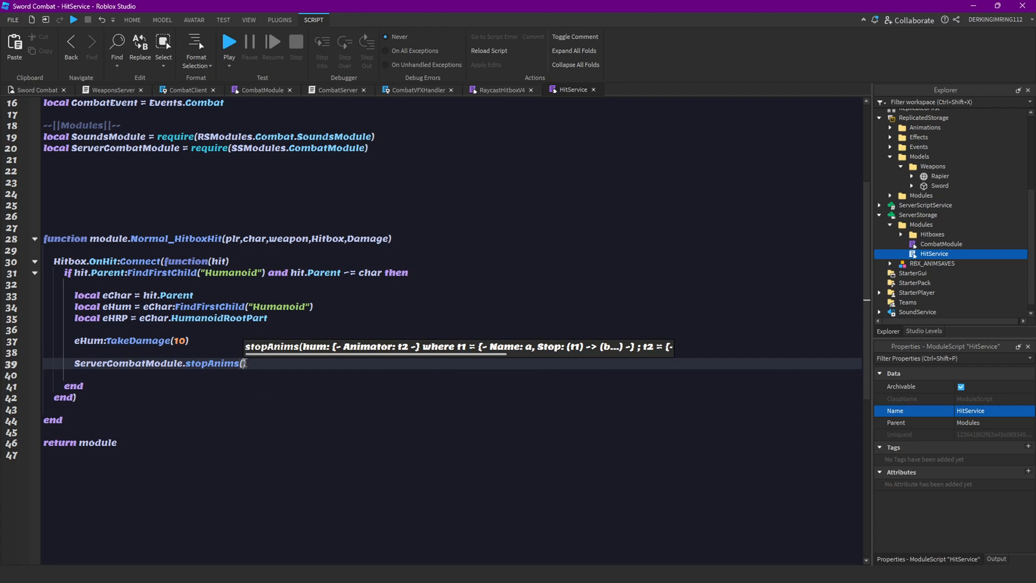
{"action": "type", "text": "eHum)"}
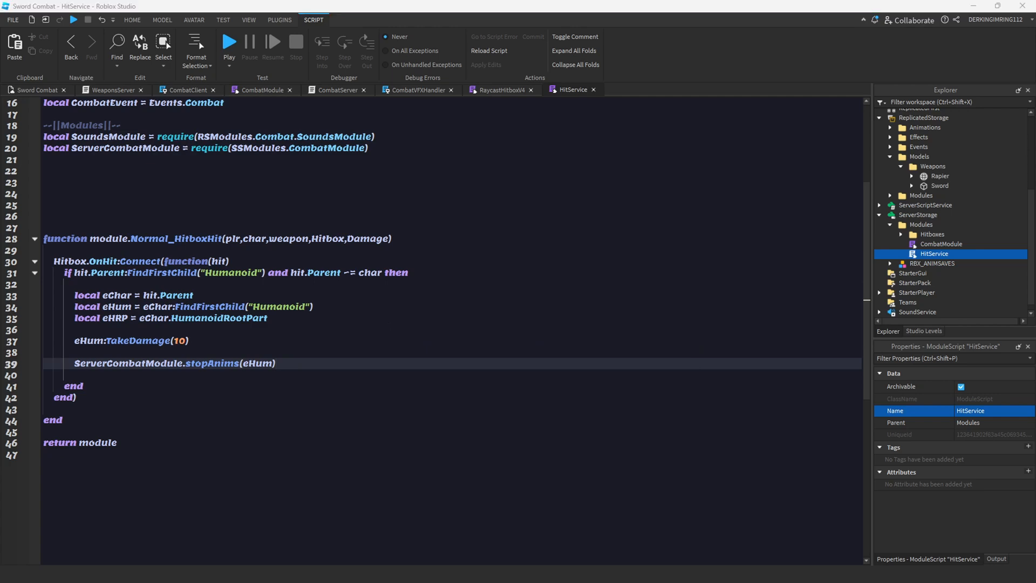
Require HitServiceModule from SSModules.HitService in CombatServer.
{"action": "left_click", "coordinate": [336, 90]}
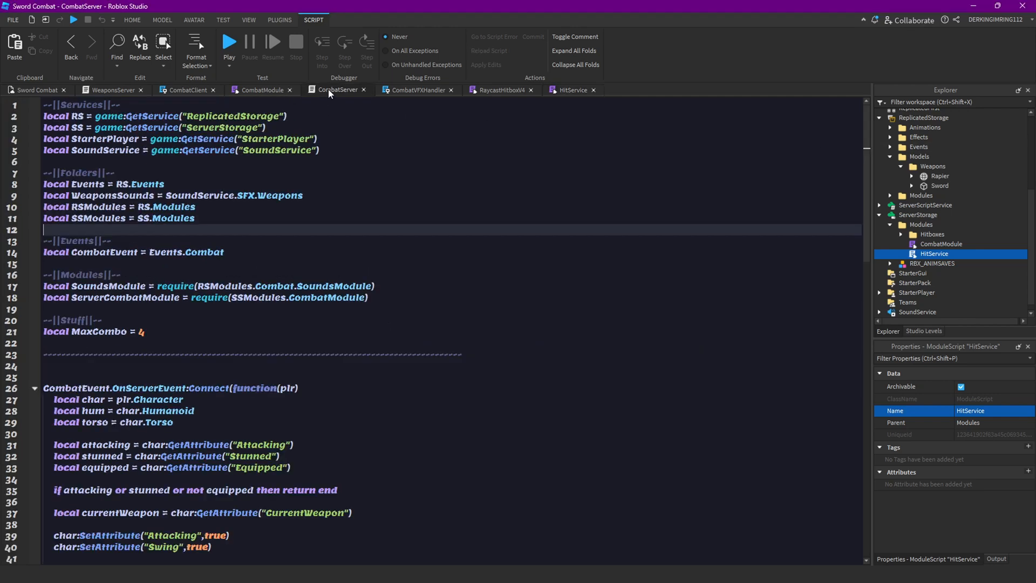
{"action": "scroll", "scroll_direction": "down", "scroll_amount": 3}
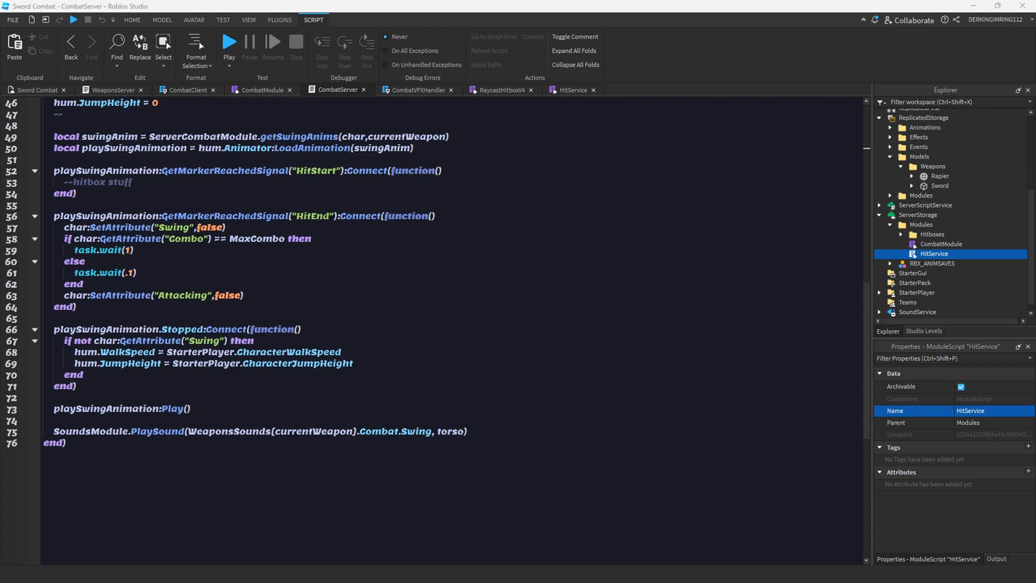
{"action": "scroll", "scroll_direction": "up", "scroll_amount": 3}
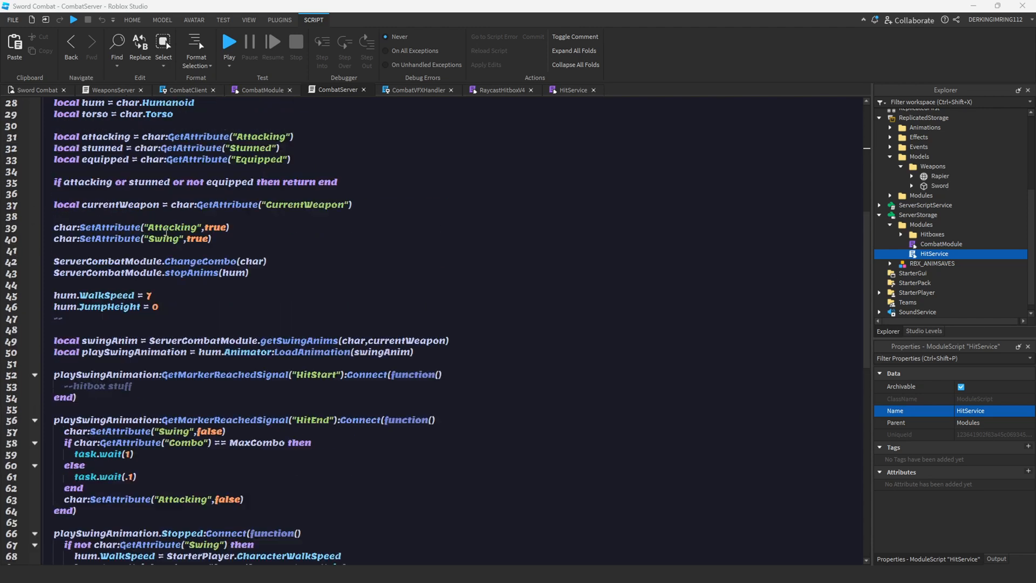
{"action": "scroll", "scroll_direction": "up", "scroll_amount": 3}
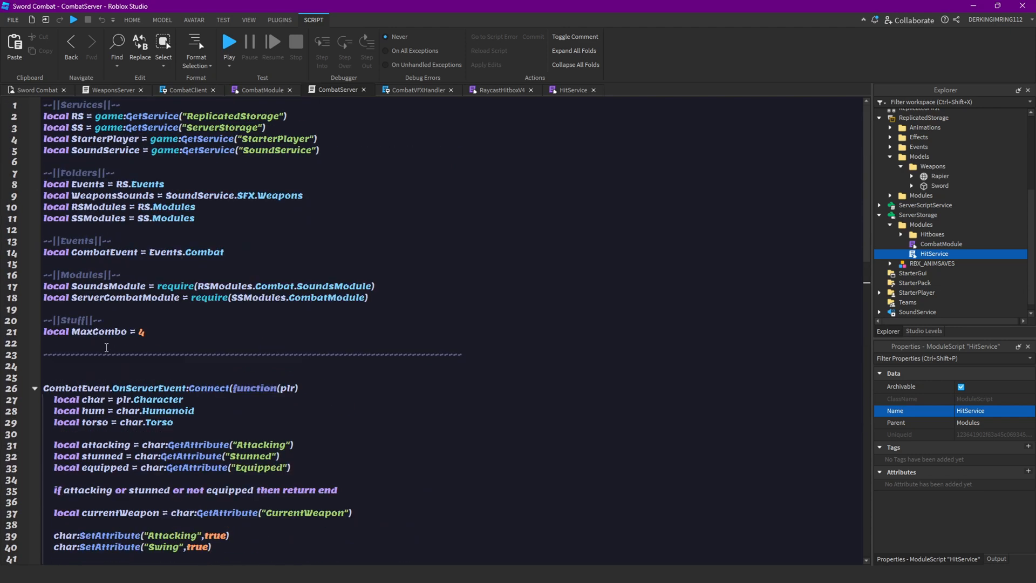
{"action": "mouse_move", "coordinate": [350, 246]}
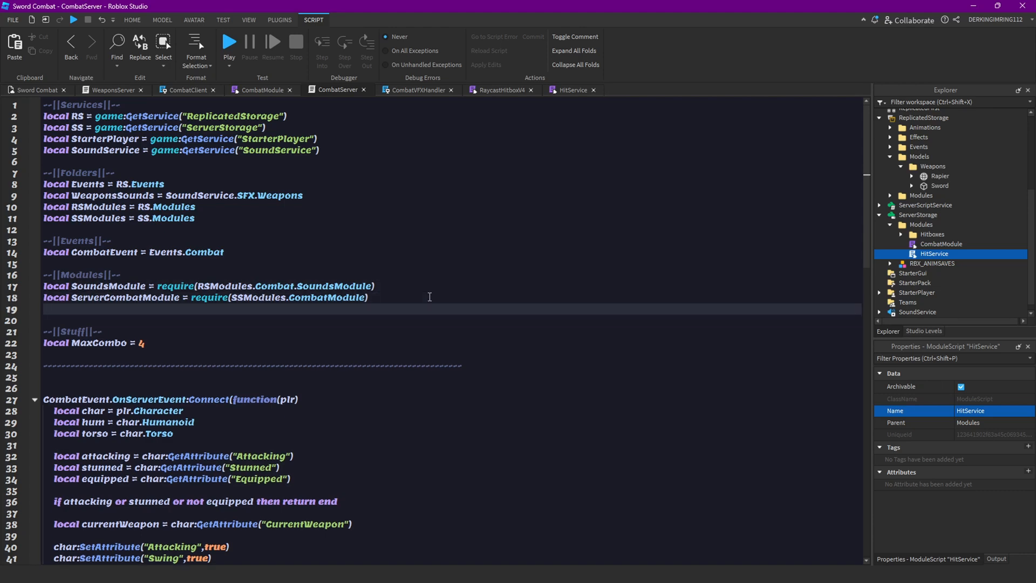
{"action": "type", "text": "local"}
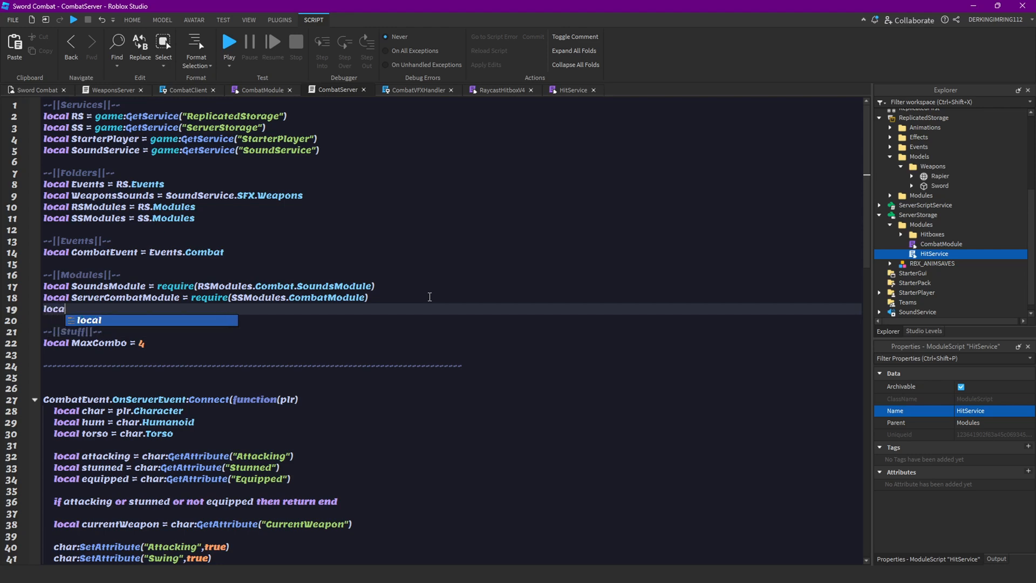
{"action": "type", "text": "Hits"}
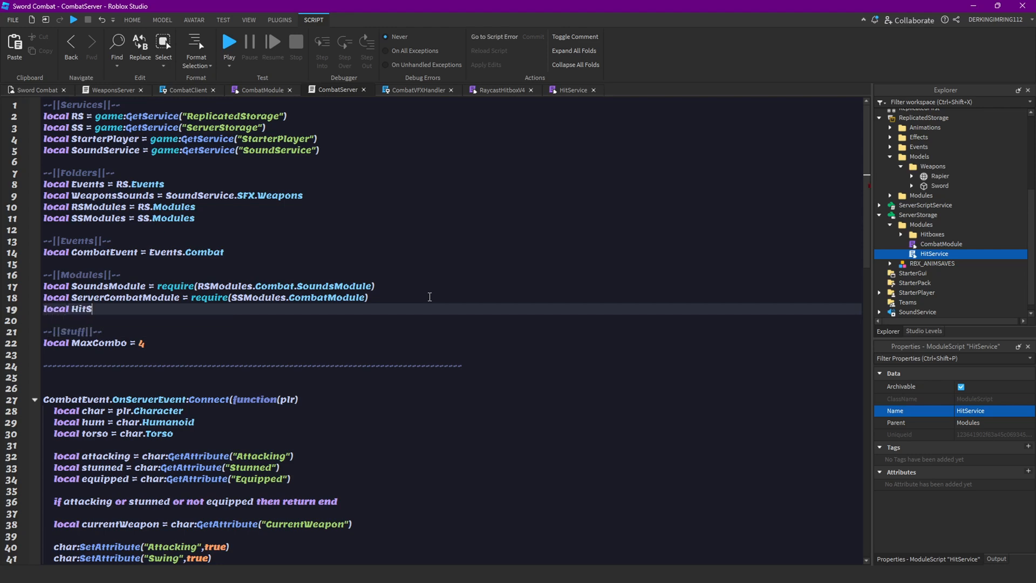
{"action": "type", "text": "ServiceModule"}
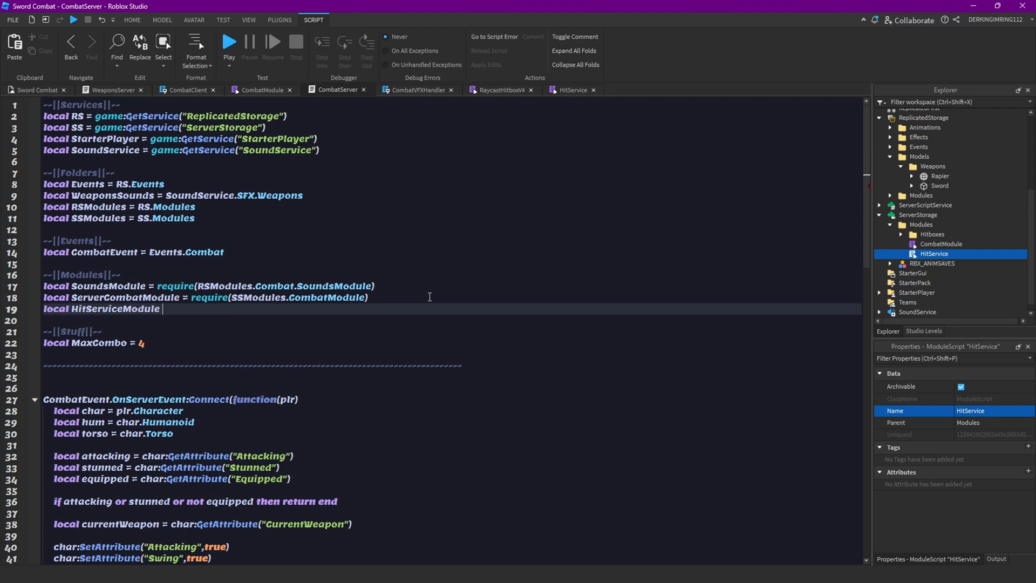
{"action": "type", "text": "= require("}
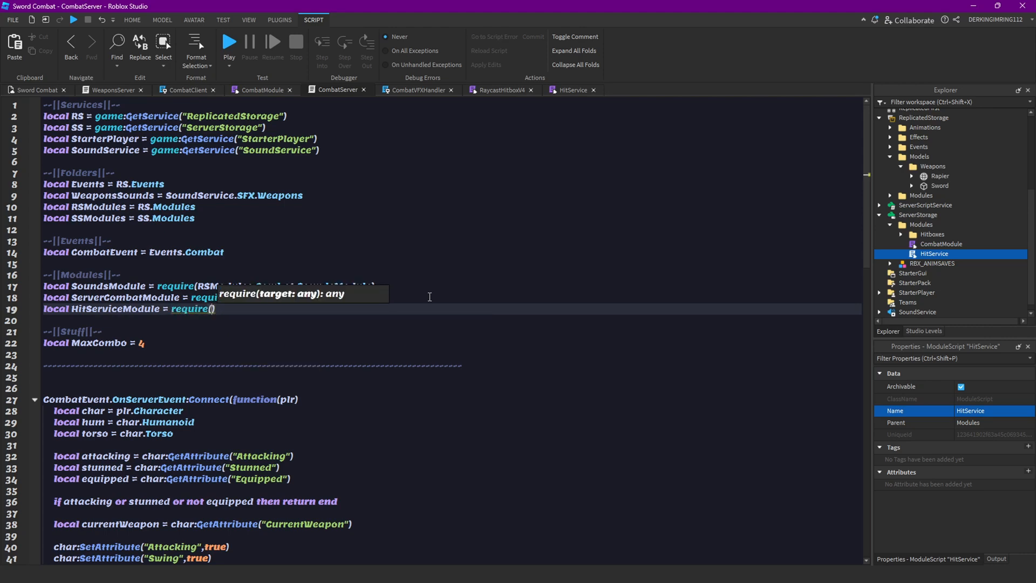
{"action": "type", "text": "SSModules."}
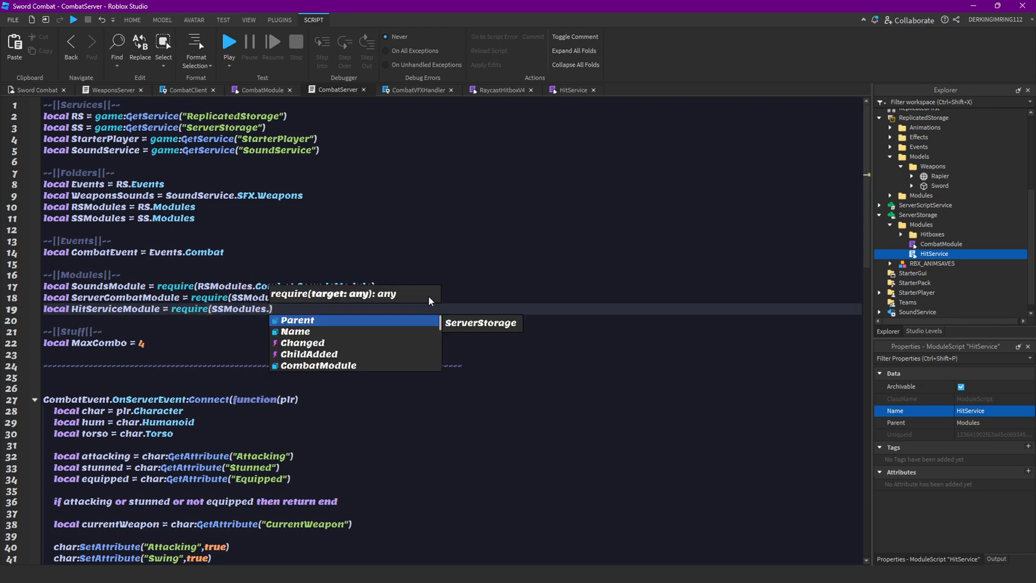
{"action": "type", "text": ".hit"}
{"action": "left_click", "coordinate": [453, 321]}
{"action": "type", "text": "loca"}
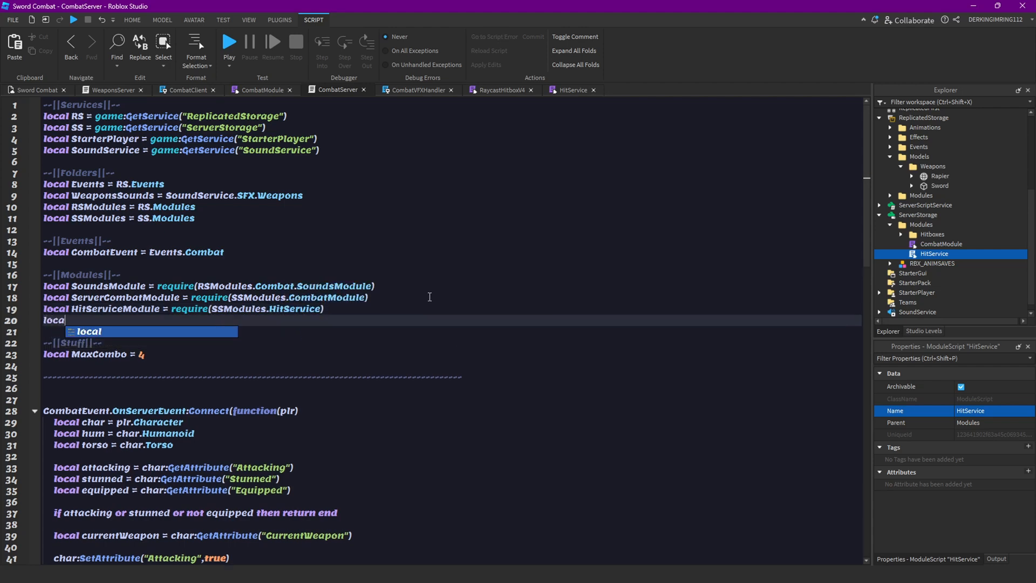
Require RaycastHitbox from SSModules.Hitboxes.RaycastHitboxV4.
{"action": "type", "text": "Raycas"}
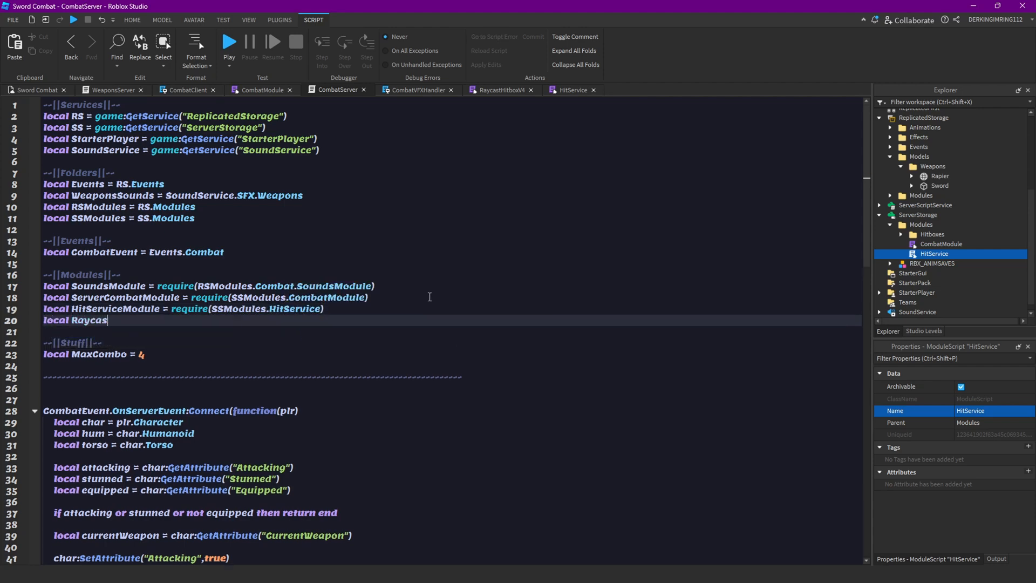
{"action": "type", "text": "tHitbox = re"}
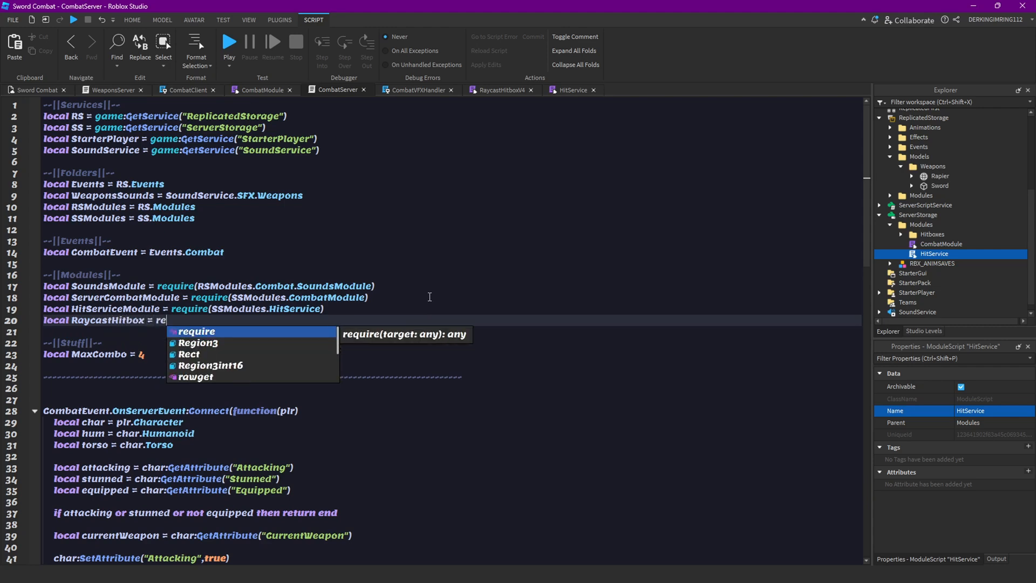
{"action": "type", "text": "require(ss"}
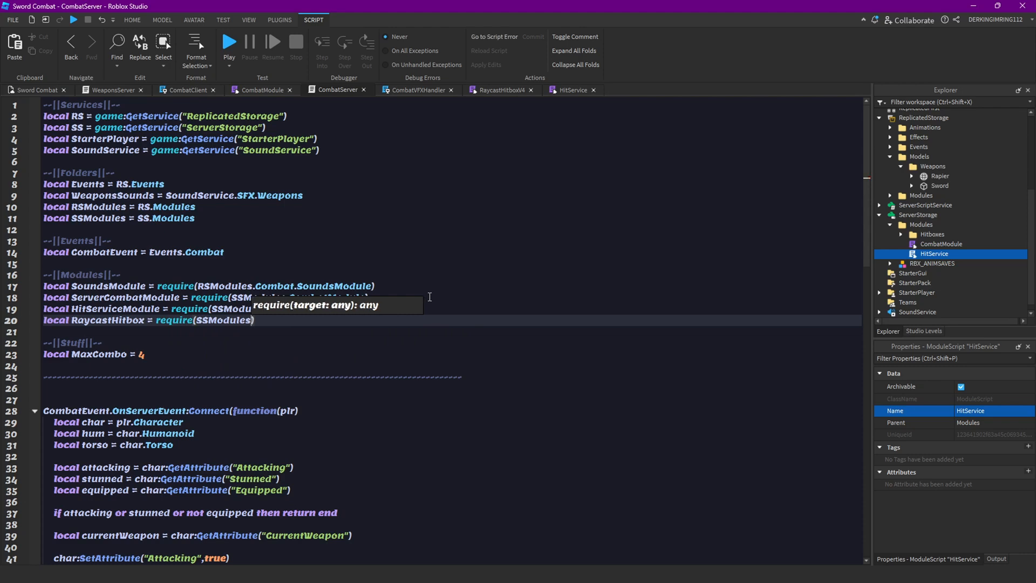
{"action": "type", "text": ".HitServ"}
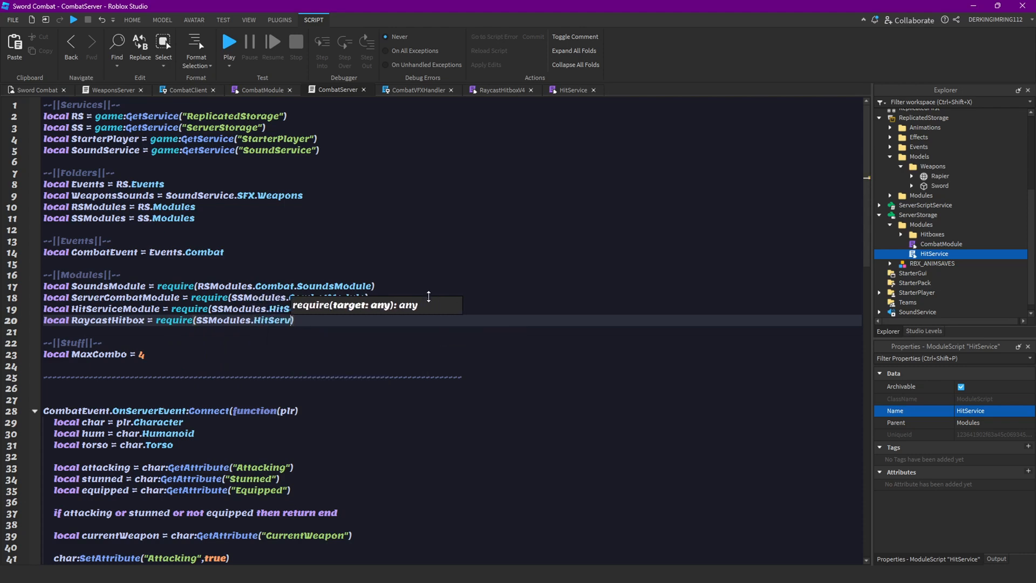
{"action": "type", "text": "Hitboxes."}
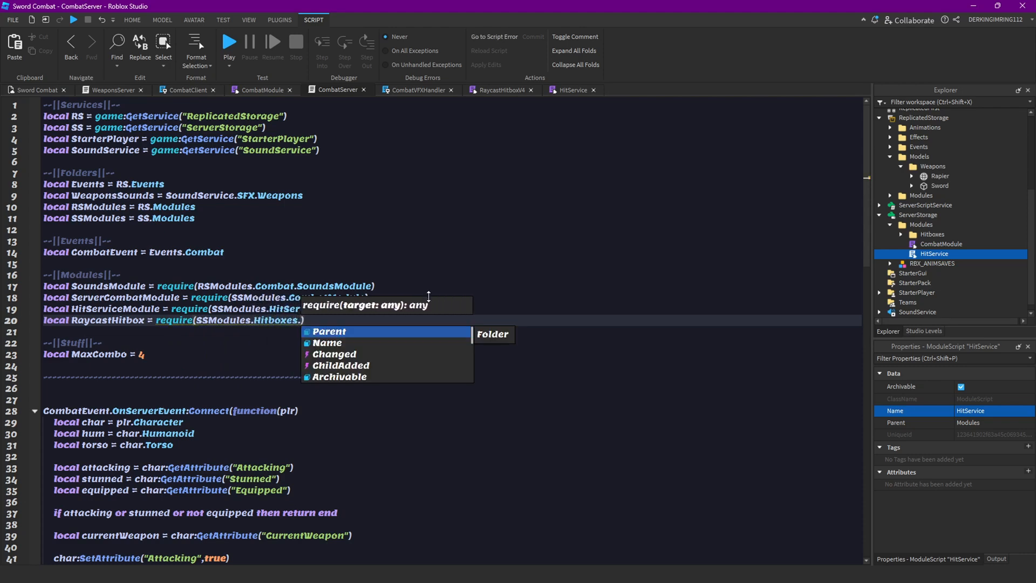
{"action": "type", "text": "RaycastHitboxV4"}
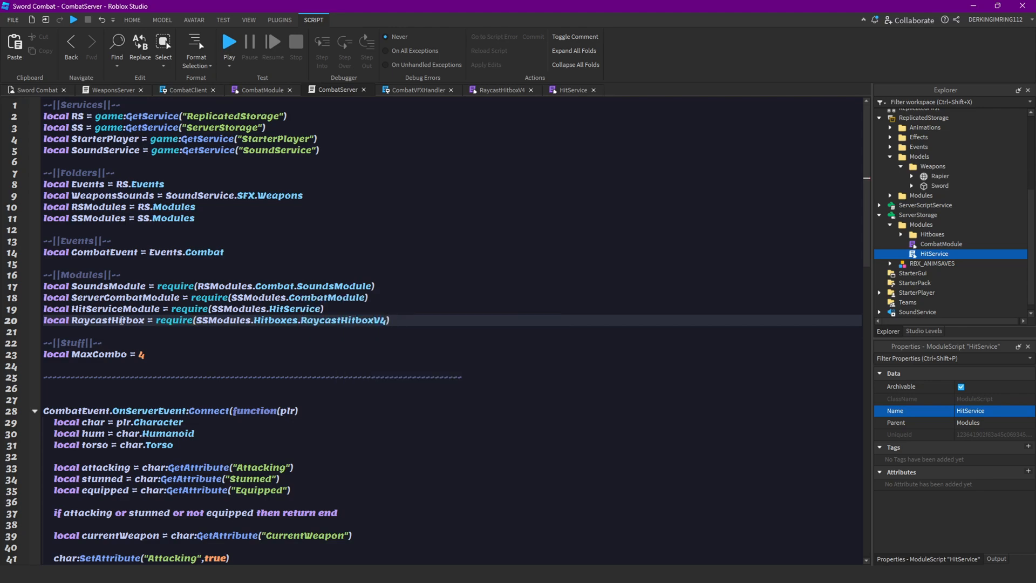
Create local Hitbox = RaycastHitbox.new(char) inside the swing handler.
{"action": "scroll", "scroll_direction": "down", "scroll_amount": 3}
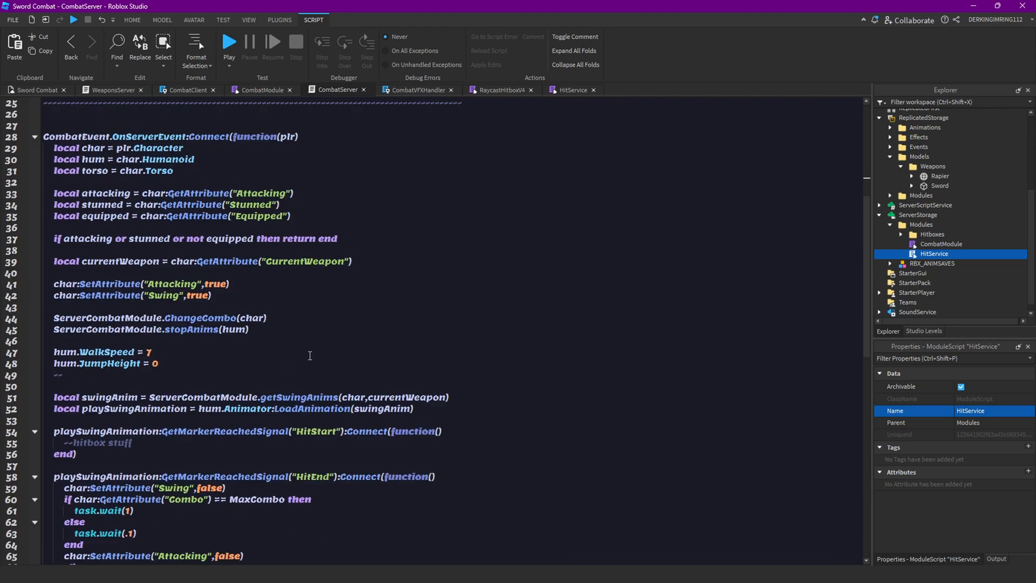
{"action": "scroll", "scroll_direction": "up", "scroll_amount": 3}
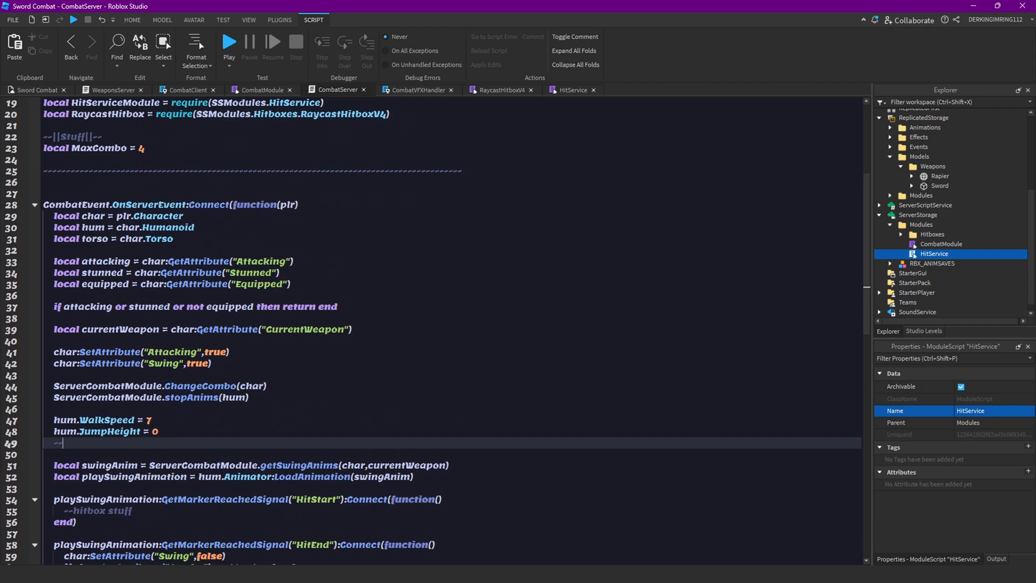
{"action": "mouse_move", "coordinate": [74, 442]}
{"action": "type", "text": "--"}
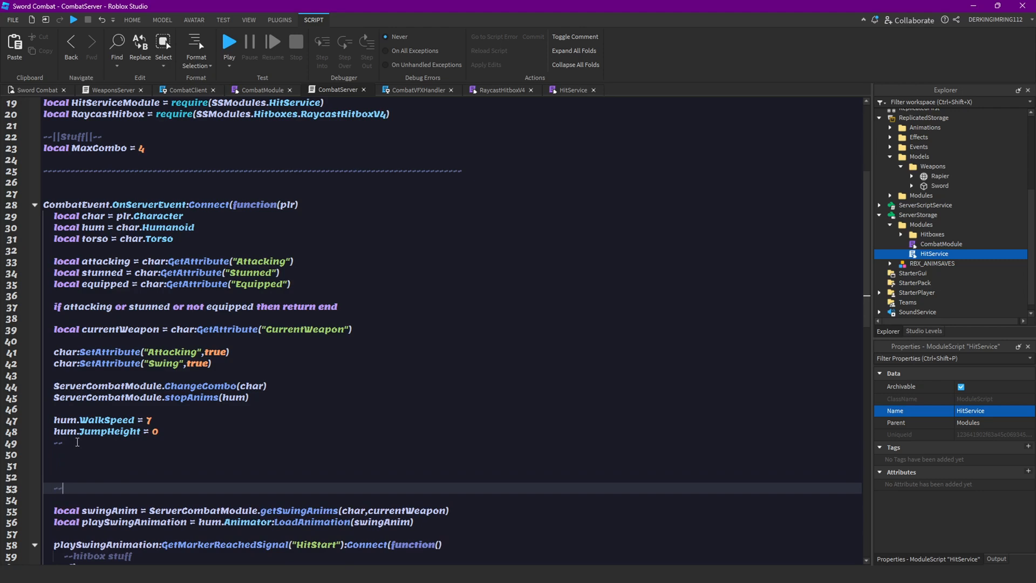
{"action": "type", "text": "l"}
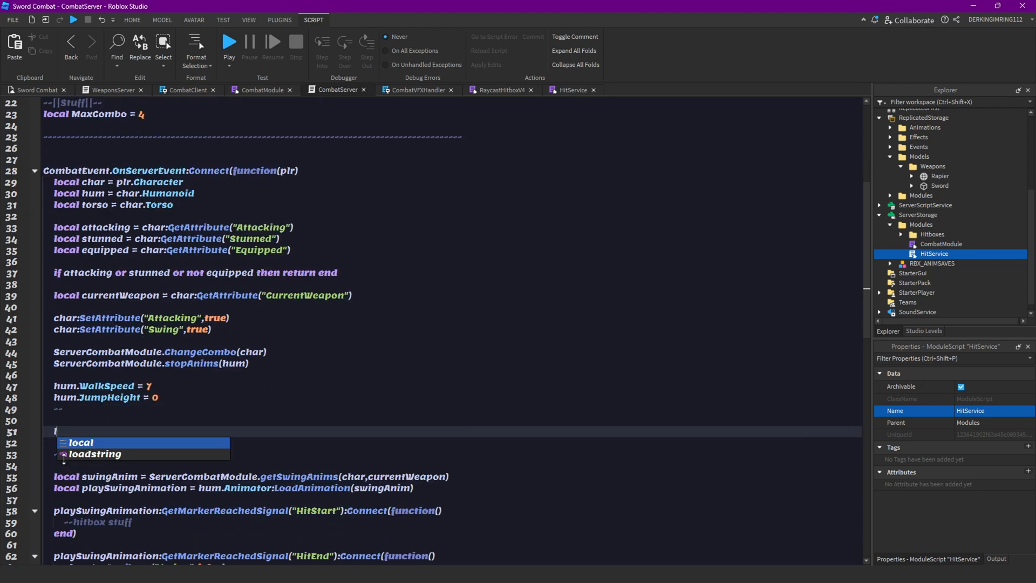
{"action": "type", "text": "local Hitbox = raycass"}
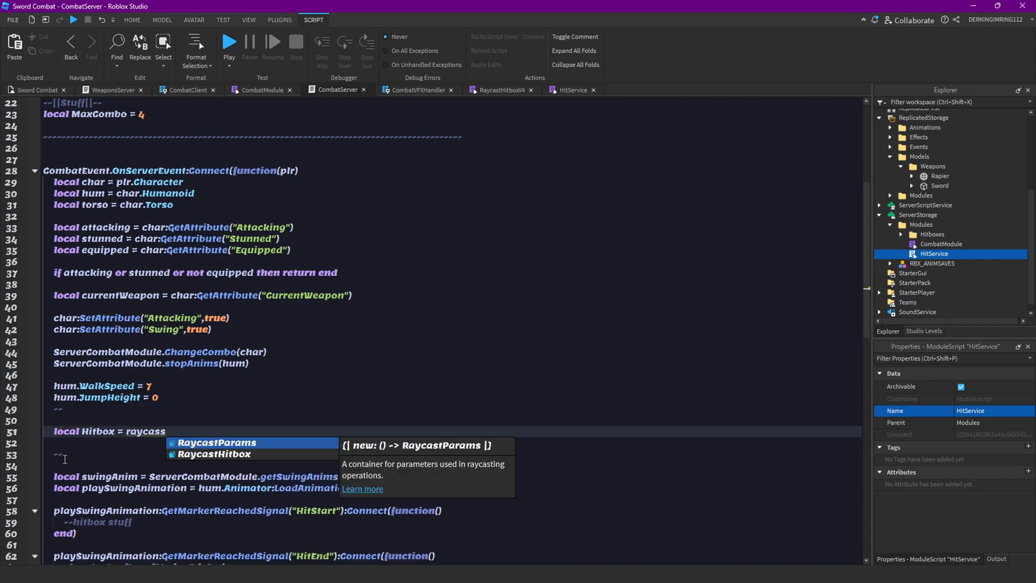
{"action": "left_click", "coordinate": [213, 454]}
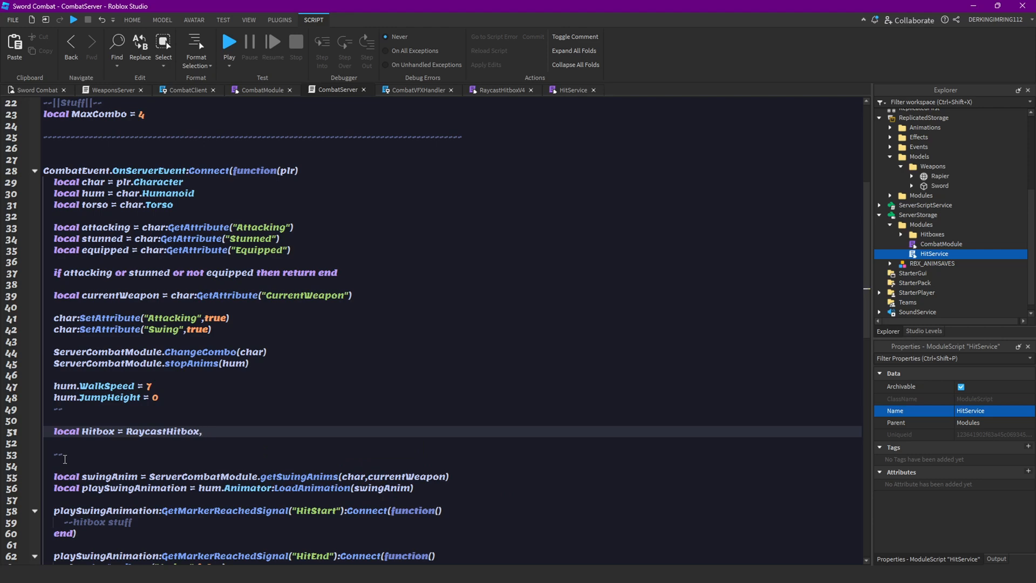
{"action": "type", "text": ".new()"}
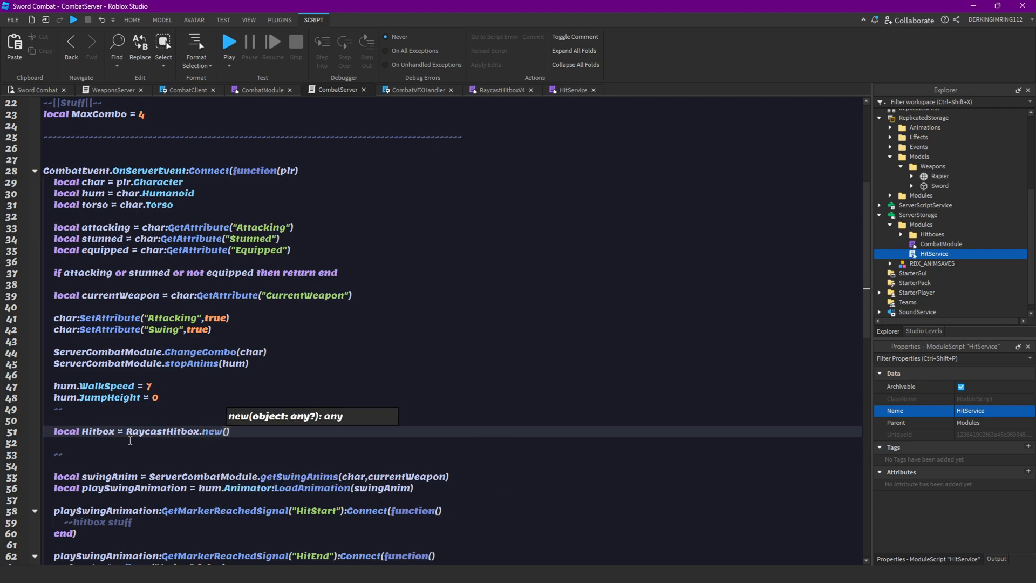
{"action": "type", "text": "char"}
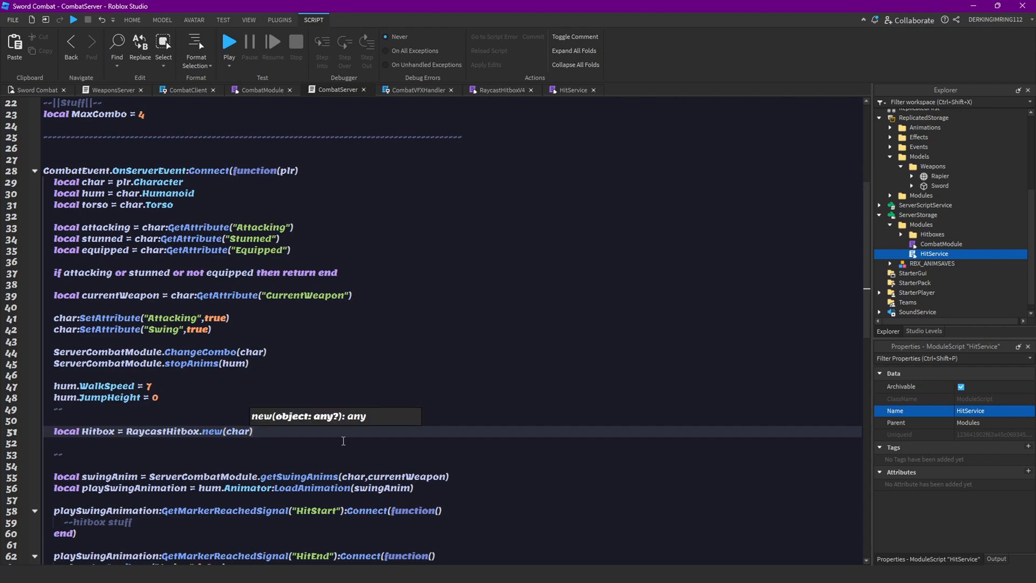
{"action": "type", "text": "()"}
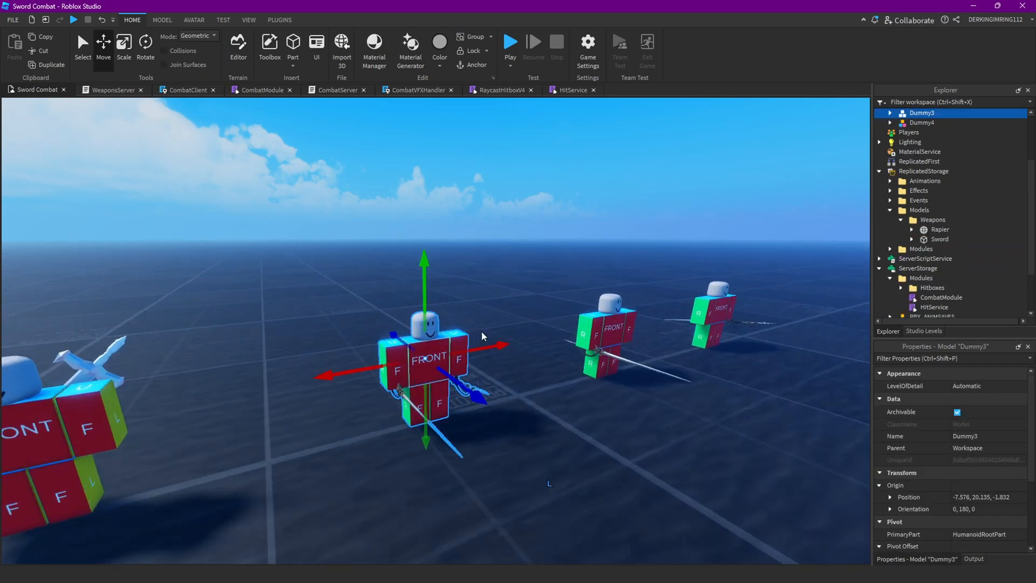
{"action": "left_click", "coordinate": [890, 113]}
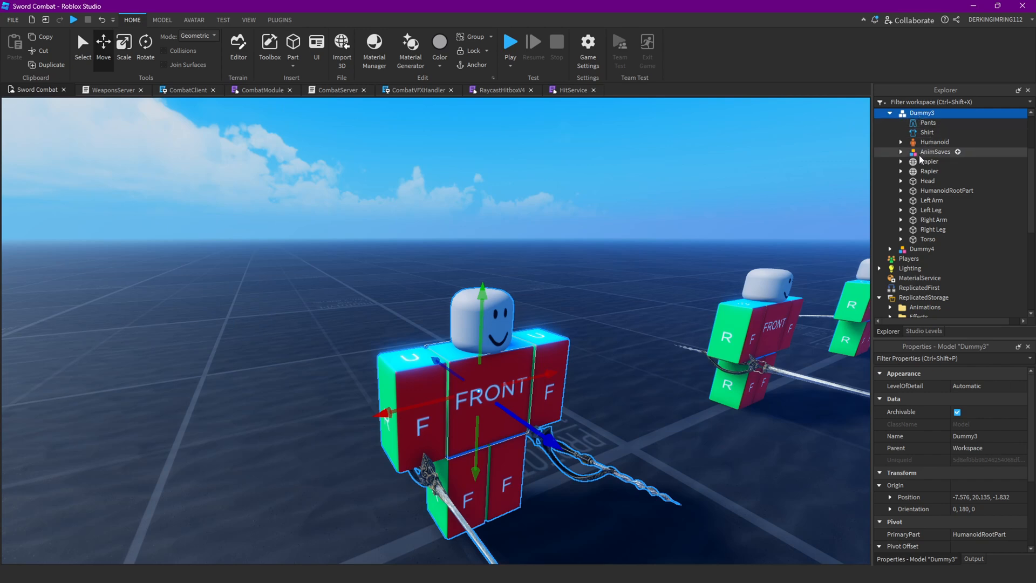
{"action": "left_click", "coordinate": [929, 162]}
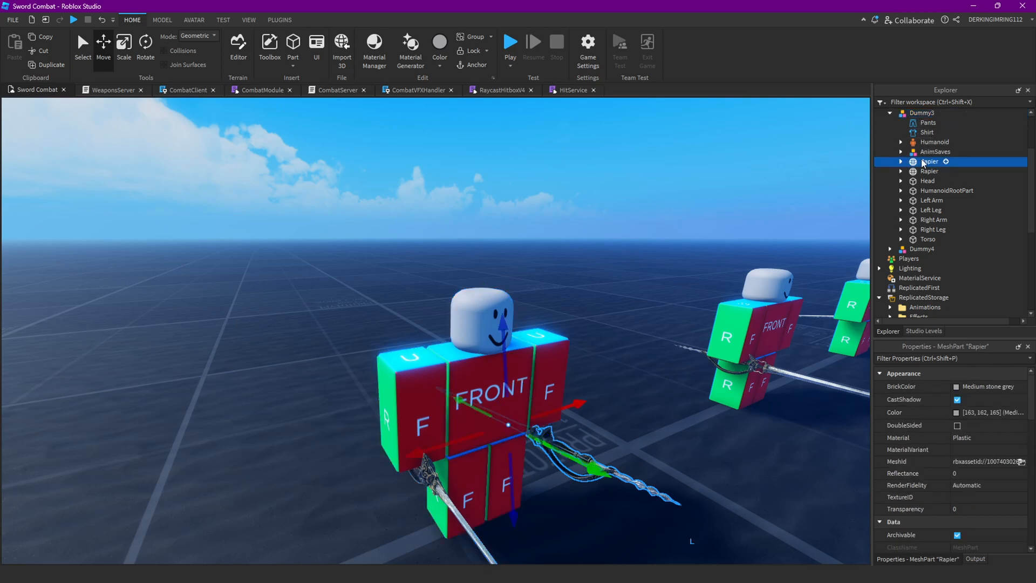
{"action": "left_click", "coordinate": [902, 162]}
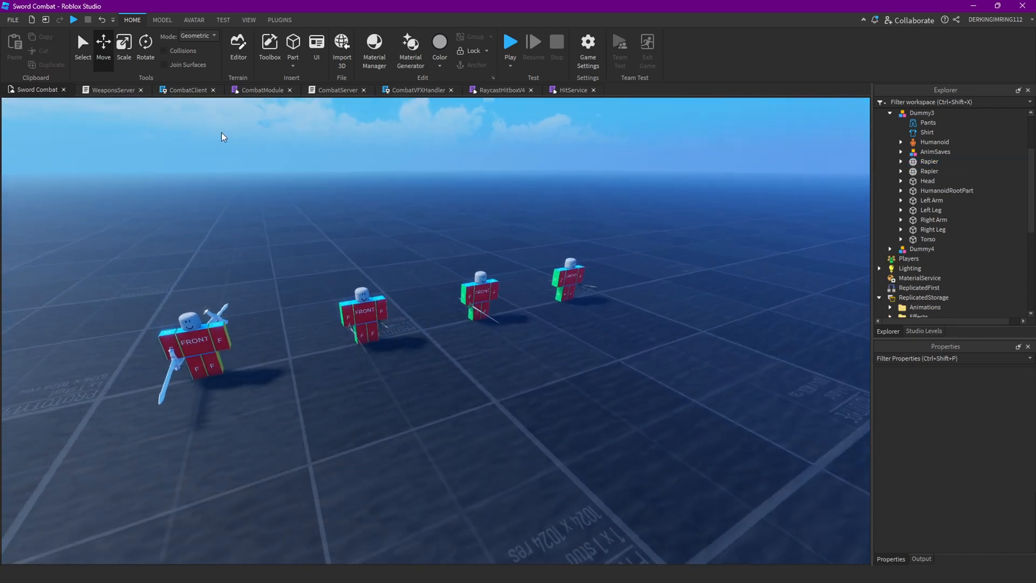
{"action": "left_click", "coordinate": [182, 89]}
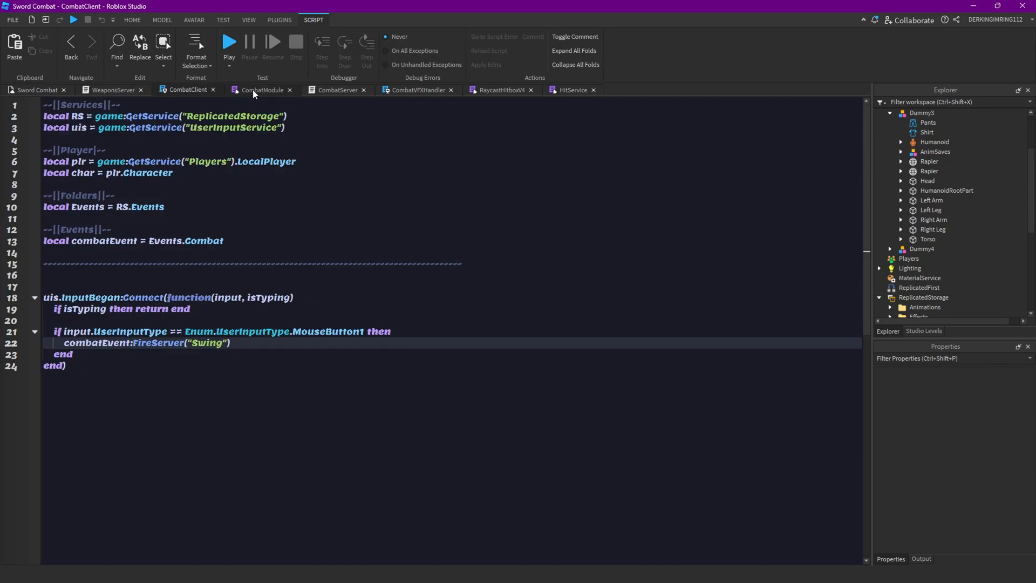
{"action": "left_click", "coordinate": [111, 90]}
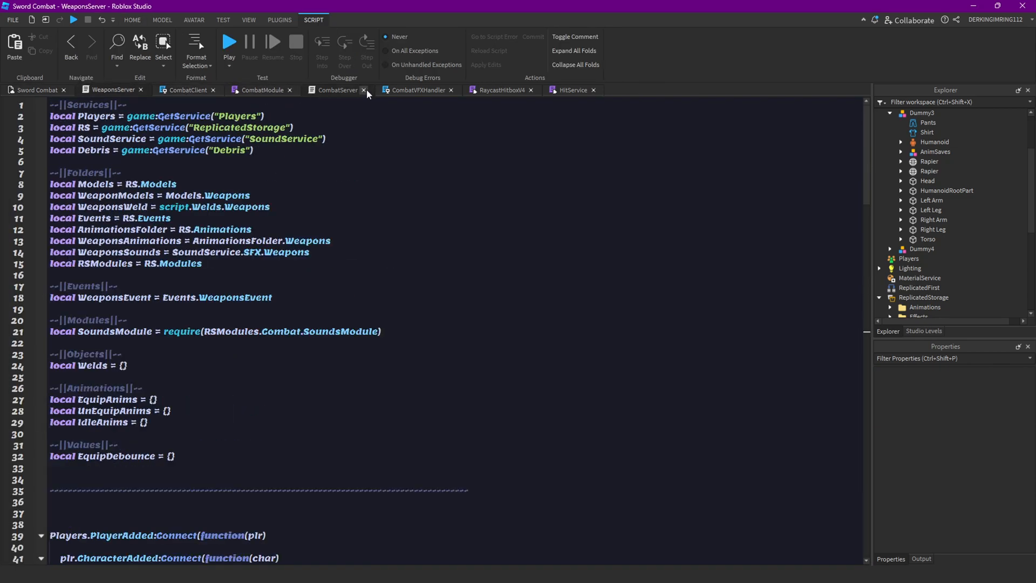
{"action": "left_click", "coordinate": [336, 90]}
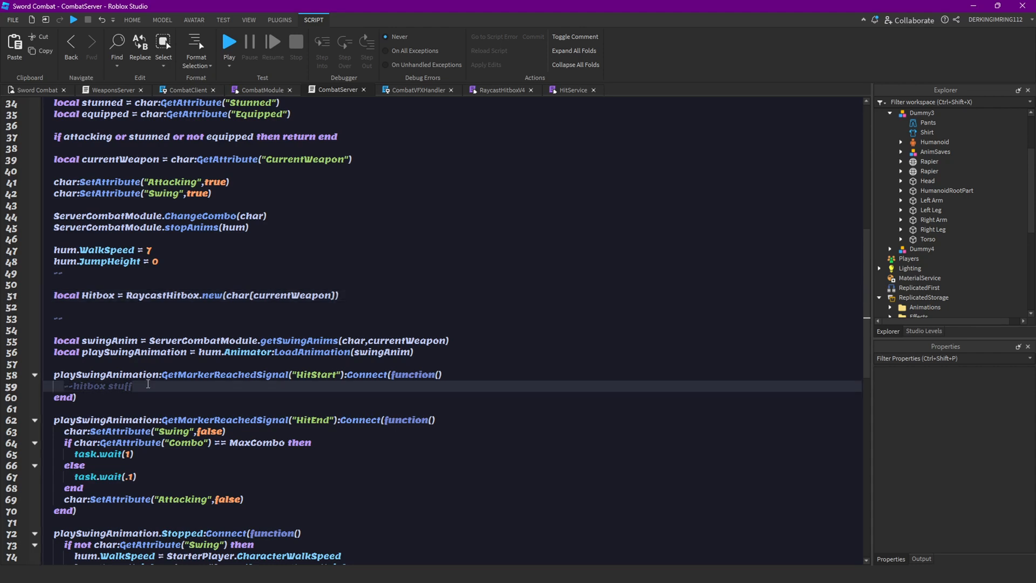
Call Hitbox:HitStart() on the HitStart marker and Hitbox:HitStop() on HitEnd and Stopped.
{"action": "key", "text": "Enter"}
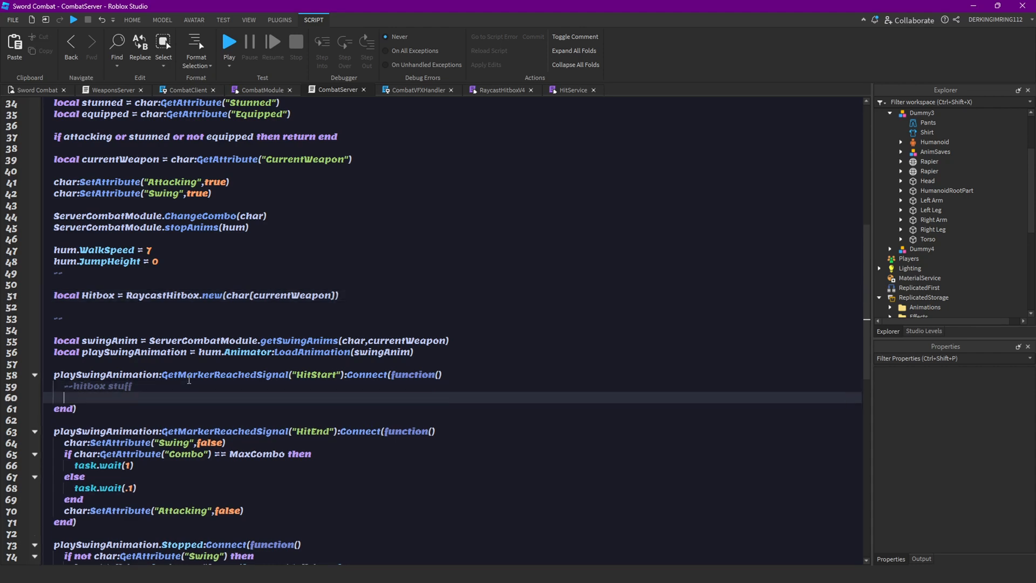
{"action": "type", "text": "Hitbox:HitStart()"}
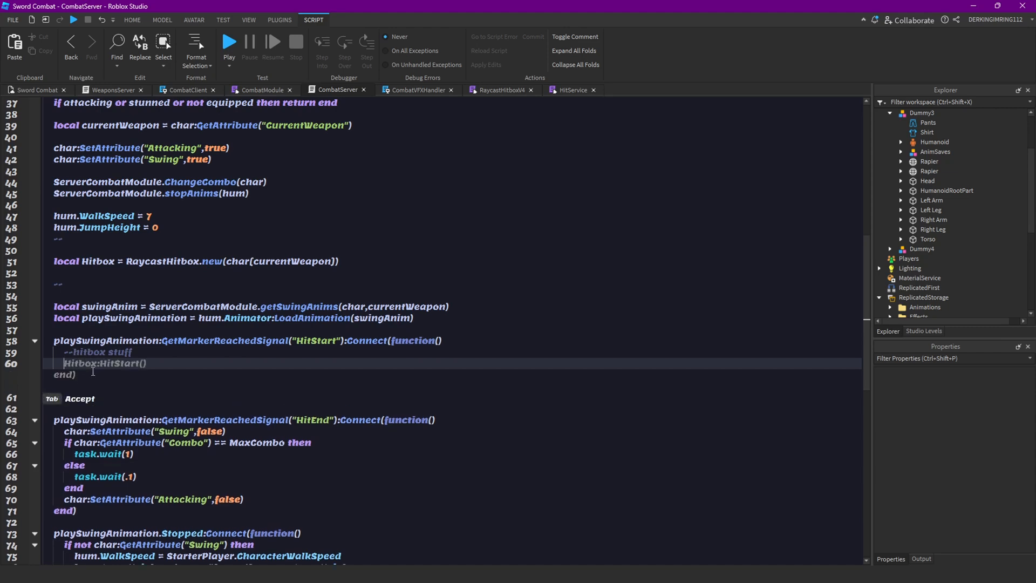
{"action": "key", "text": "Backspace"}
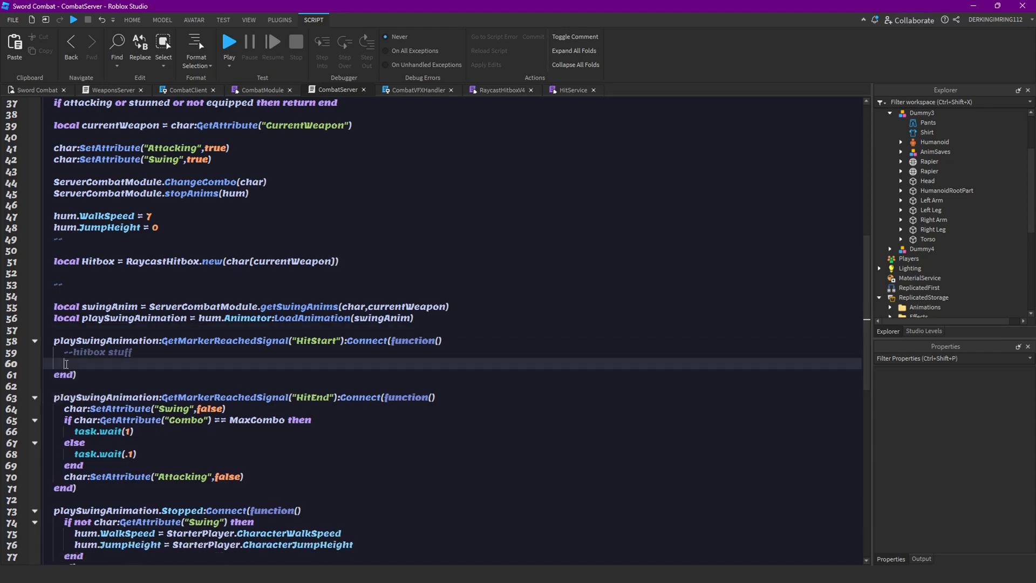
{"action": "type", "text": "Hitbox"}
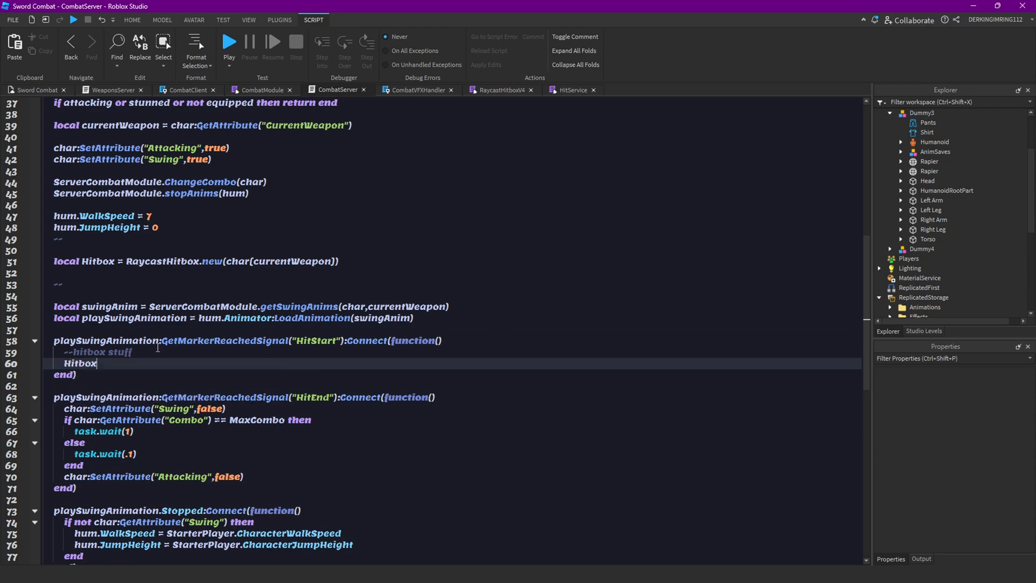
{"action": "type", "text": ":"}
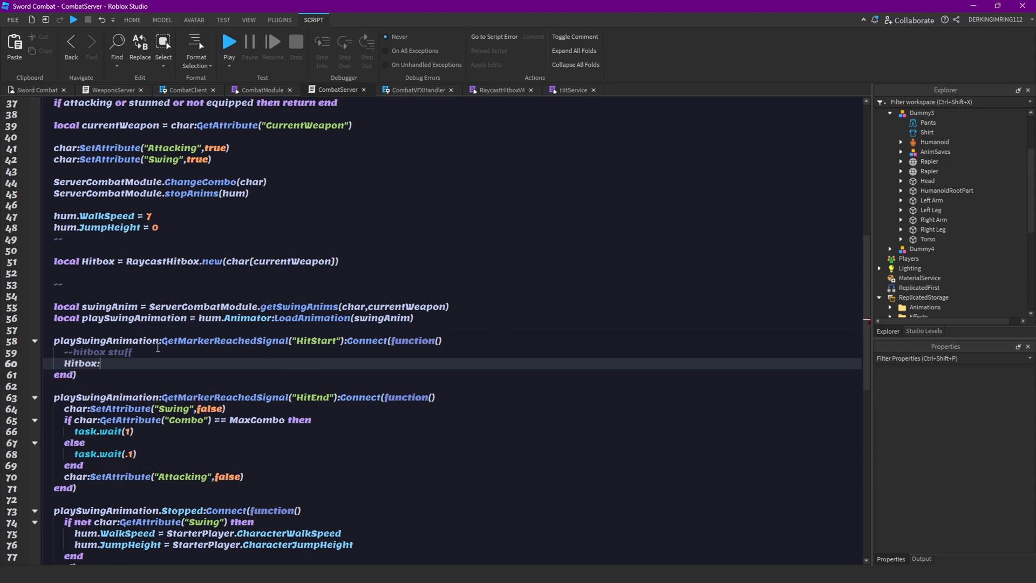
{"action": "type", "text": "HitS"}
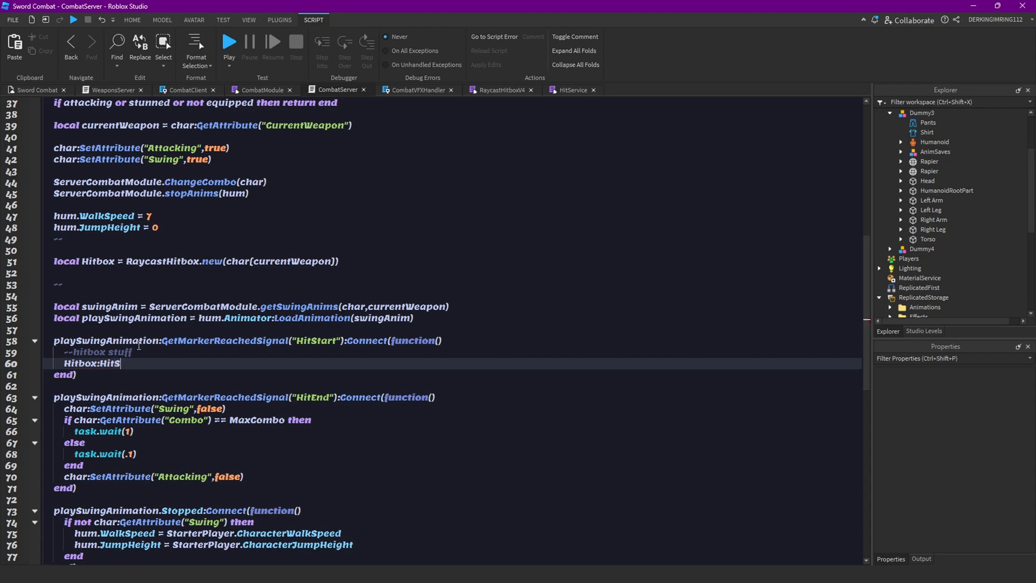
{"action": "type", "text": "tart()"}
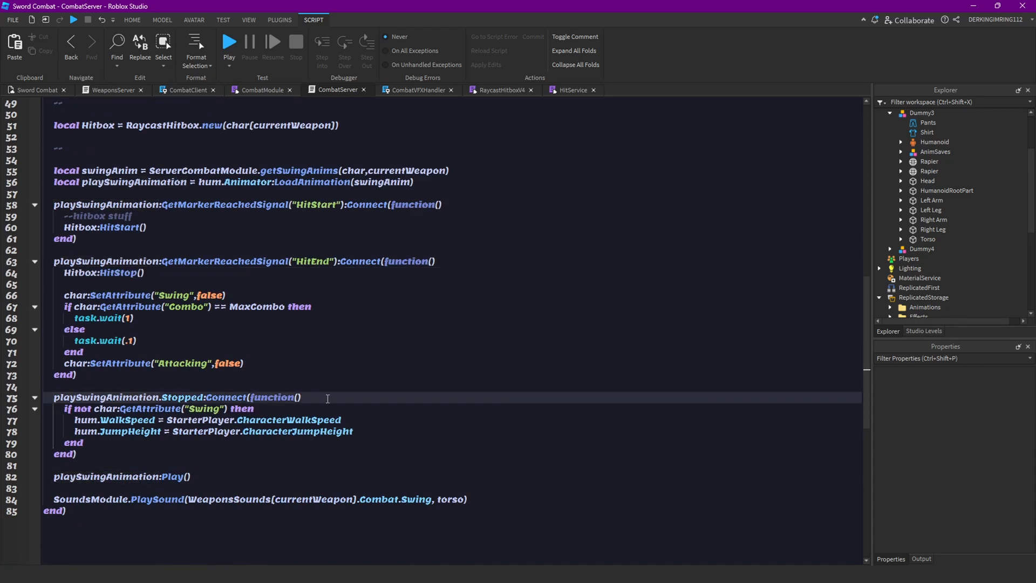
{"action": "type", "text": "Hitbox:HitStop()"}
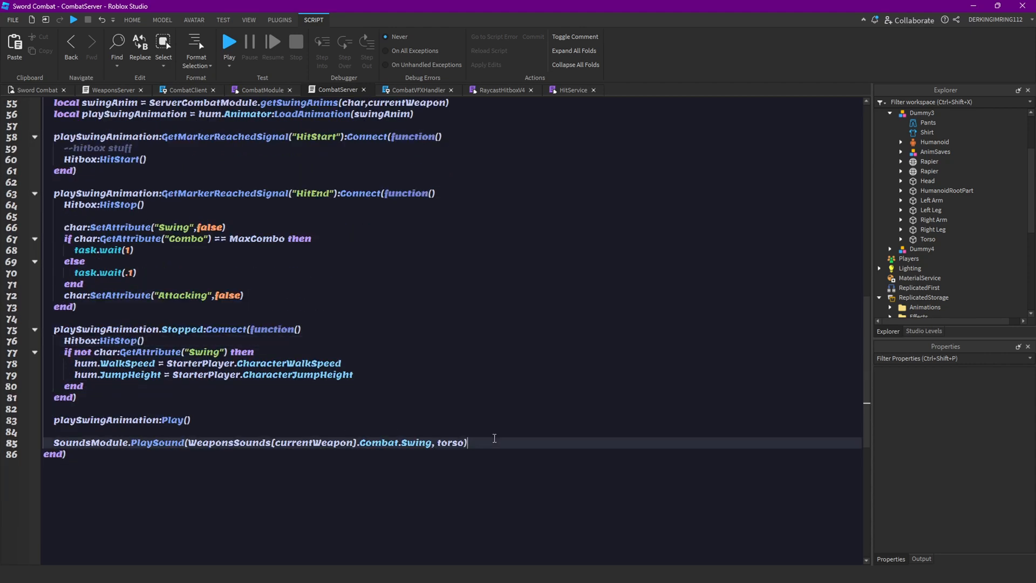
Call HitServiceModule.Normal_HitboxHit(plr, char, currentWeapon, Hitbox) at the end of the swing.
{"action": "key", "text": "Enter"}
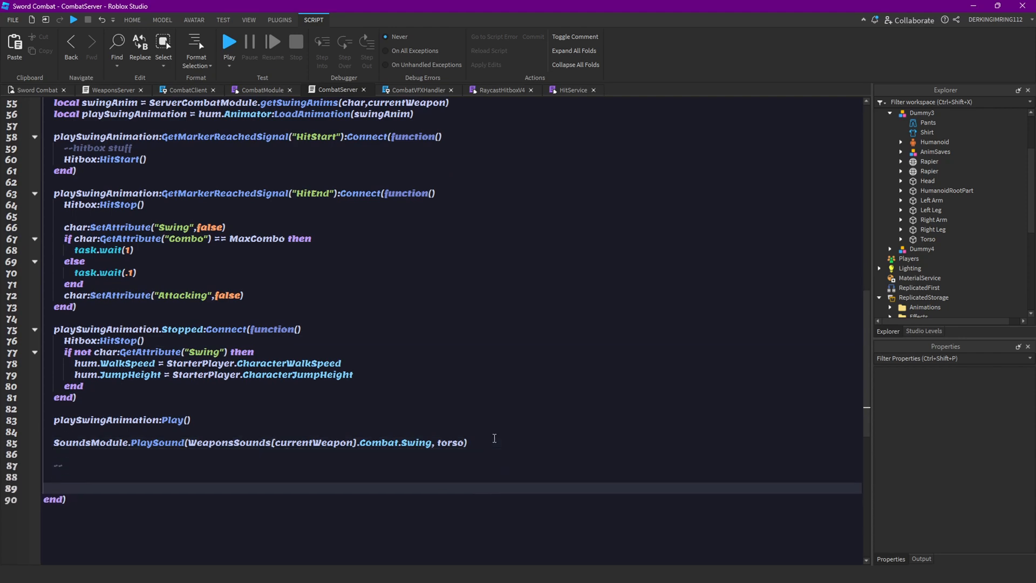
{"action": "type", "text": "hit"}
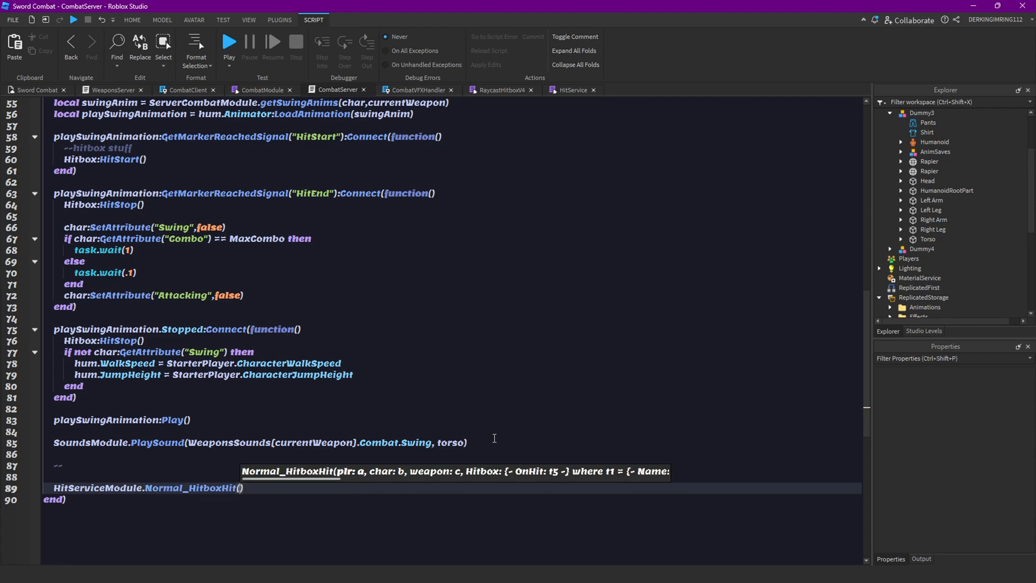
{"action": "type", "text": "plr"}
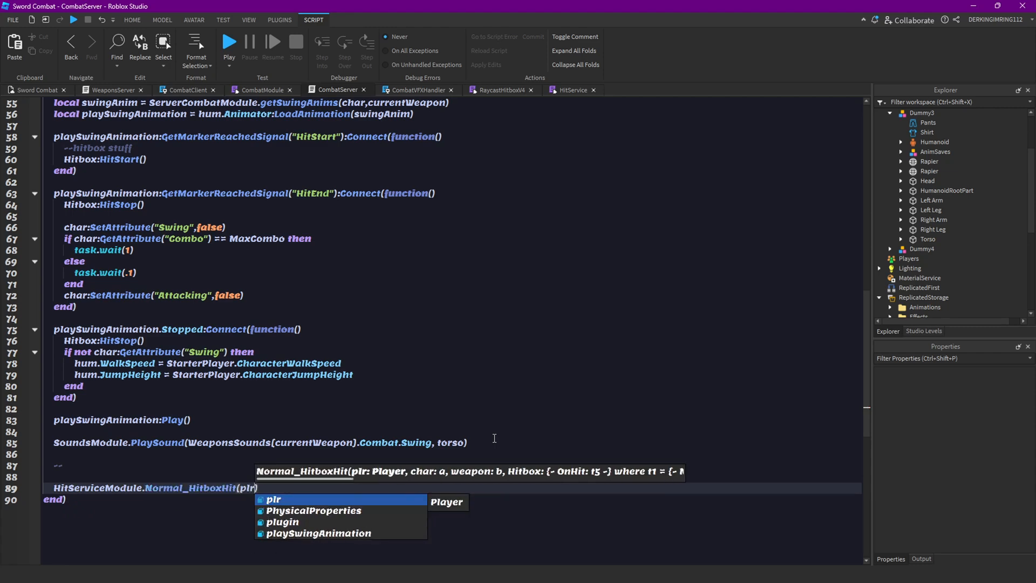
{"action": "type", "text": ",char"}
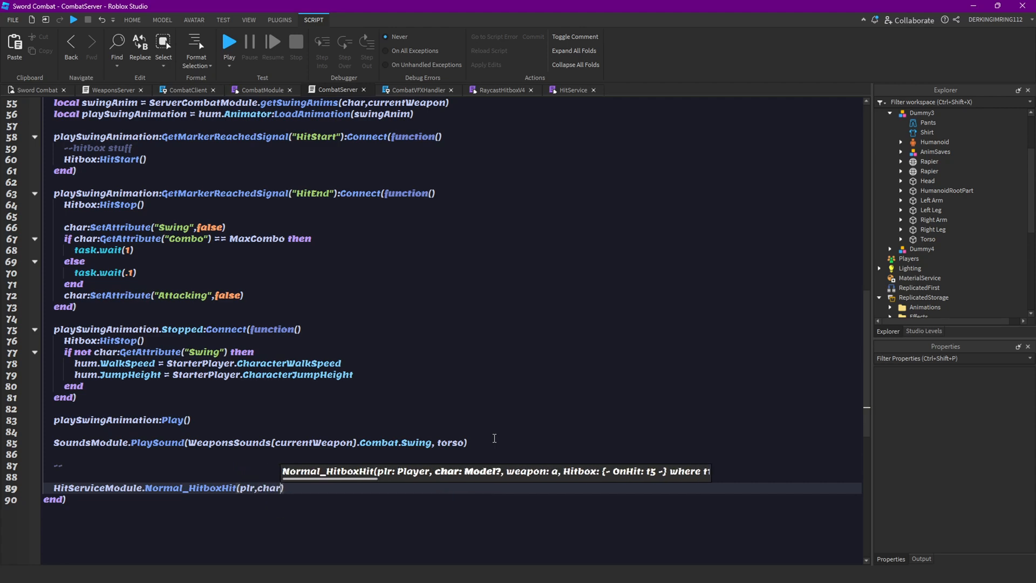
{"action": "type", "text": ",currentWeapon"}
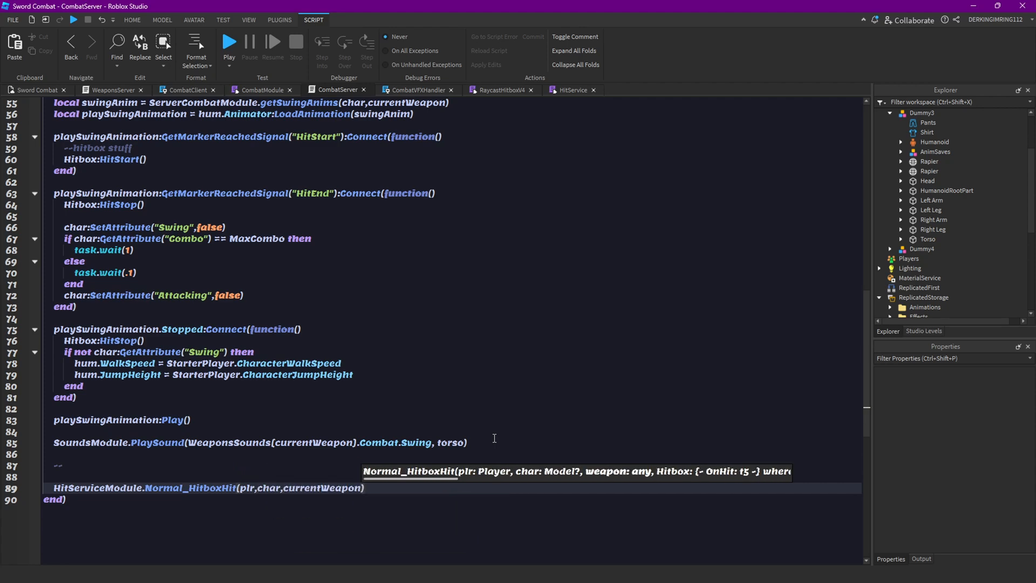
{"action": "type", "text": ",Hitbox"}
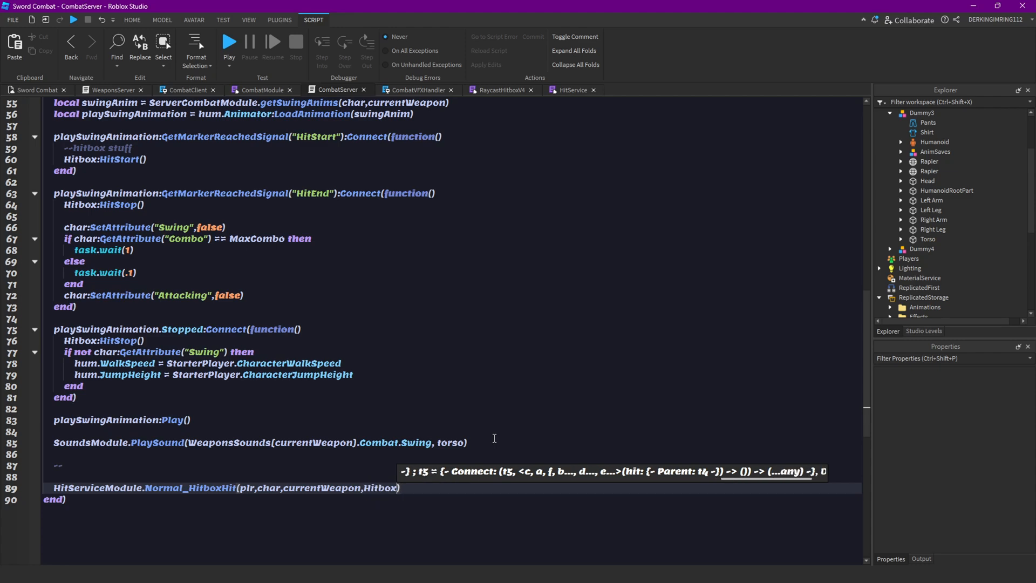
{"action": "mouse_move", "coordinate": [543, 91]}
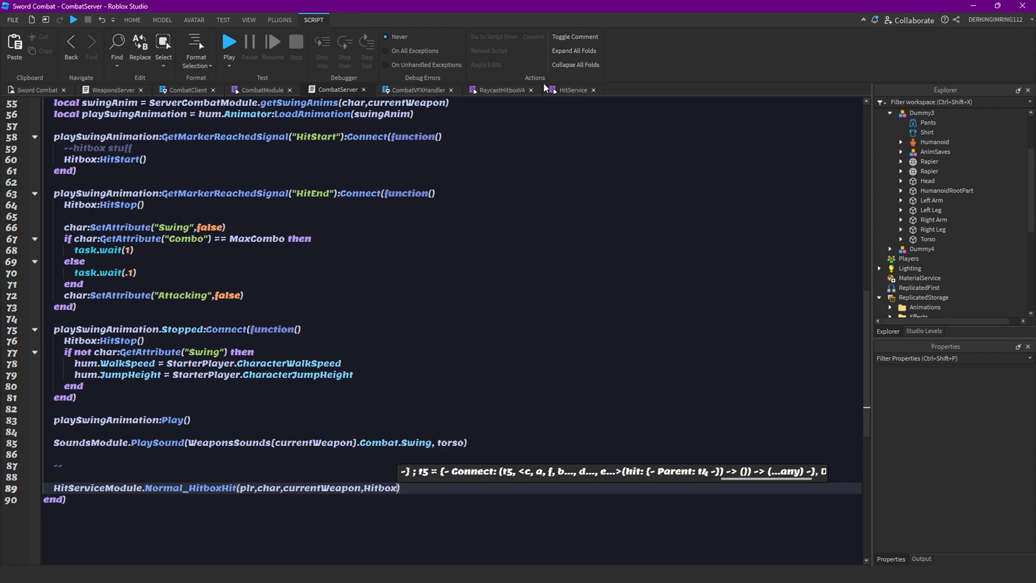
Check the routine's signature in HitService, then return to the scene with the dummies.
{"action": "left_click", "coordinate": [415, 89]}
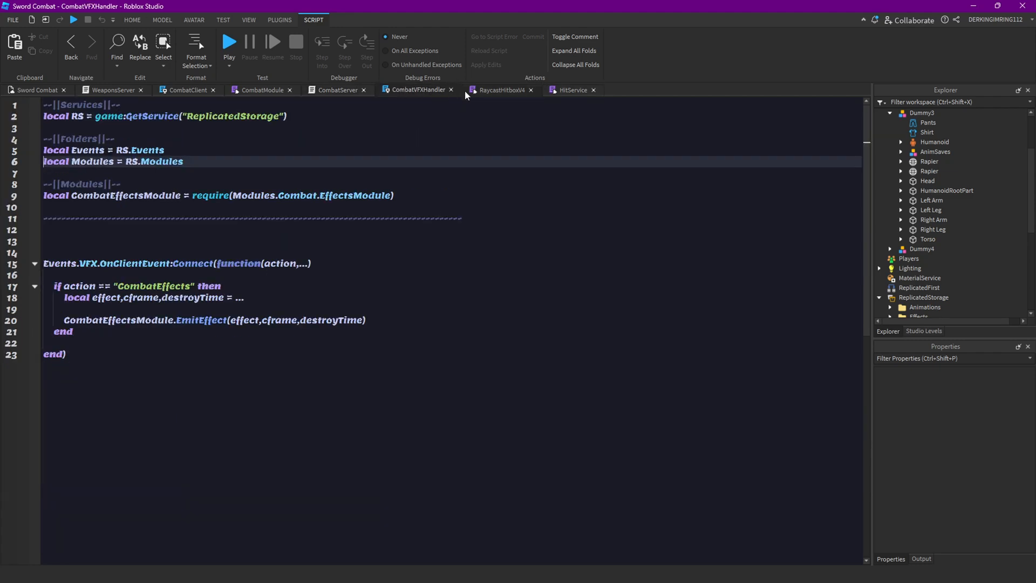
{"action": "left_click", "coordinate": [572, 90]}
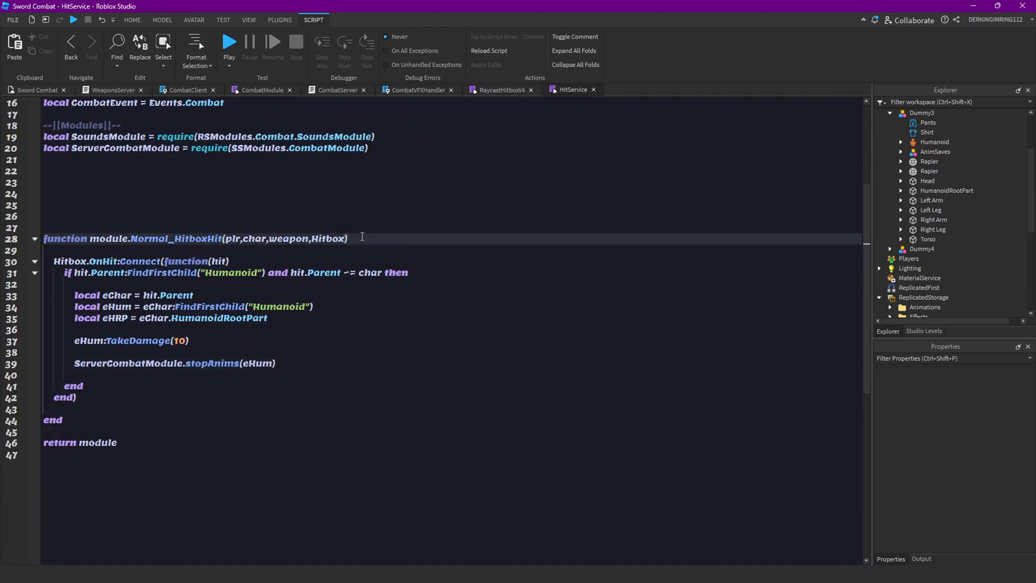
{"action": "left_click", "coordinate": [335, 89]}
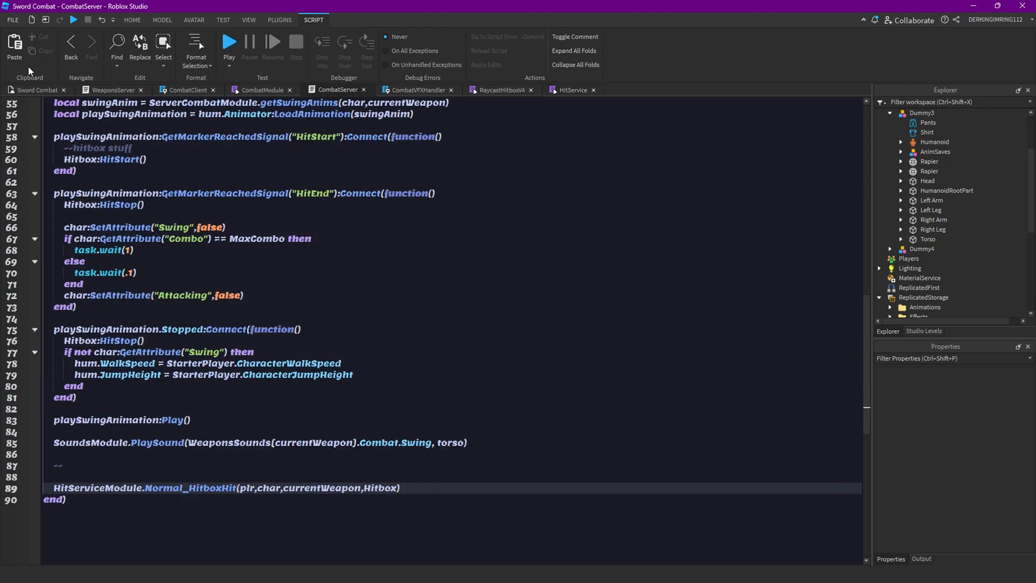
{"action": "left_click", "coordinate": [34, 90]}
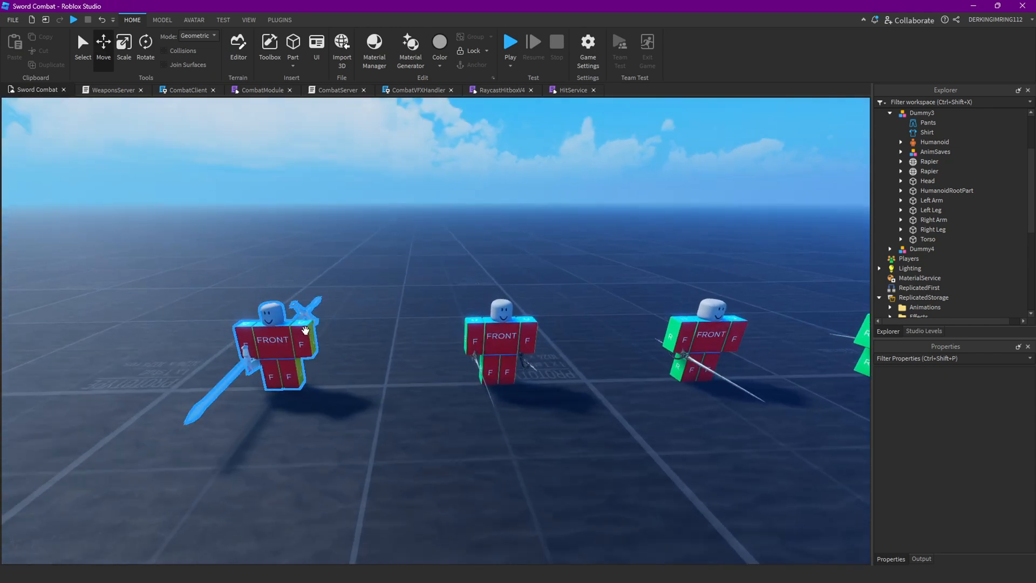
Set Dummy4's Humanoid HealthDisplayType to AlwaysOn and start a playtest.
{"action": "left_click", "coordinate": [922, 249]}
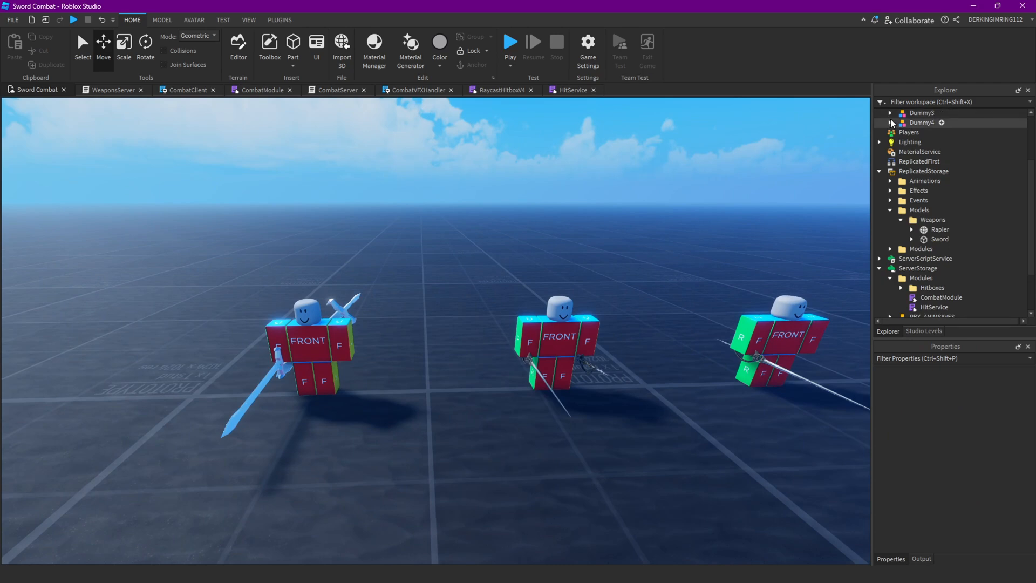
{"action": "left_click", "coordinate": [890, 122]}
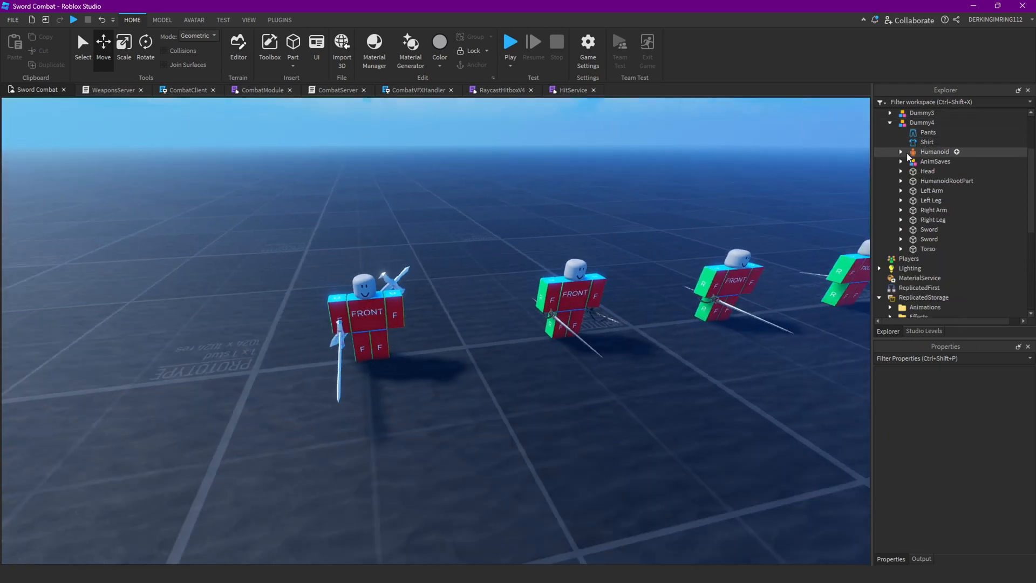
{"action": "left_click", "coordinate": [902, 151]}
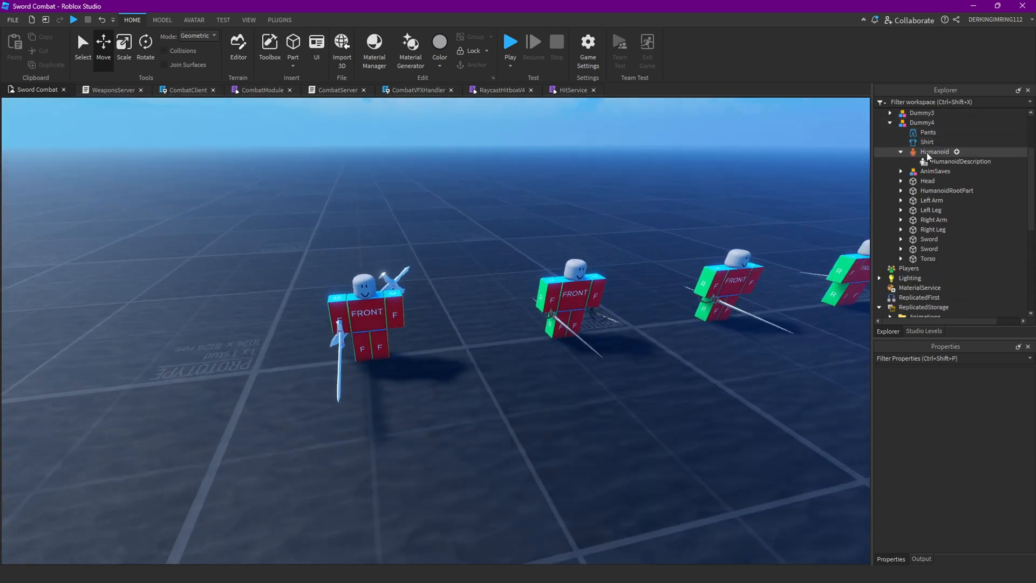
{"action": "left_click", "coordinate": [961, 162]}
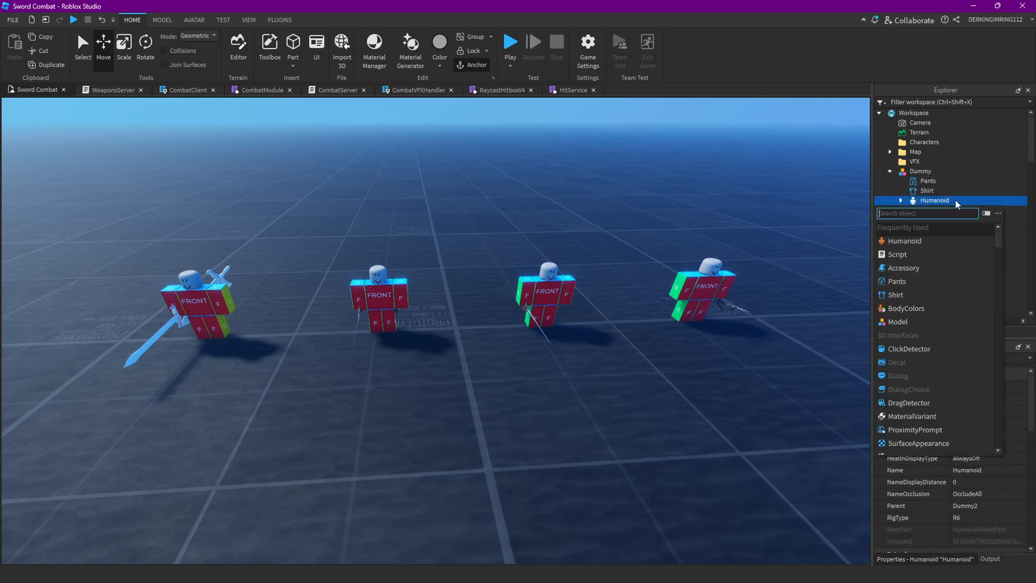
{"action": "left_click", "coordinate": [10, 21]}
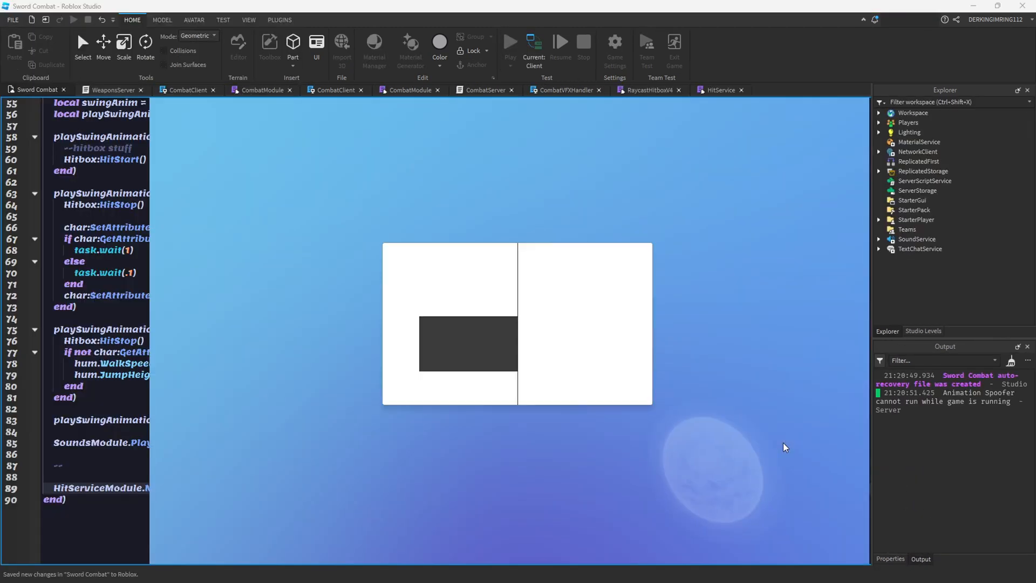
Run the playtest so the dummies show names and health bars, then return to the editing scene.
{"action": "left_click", "coordinate": [534, 42]}
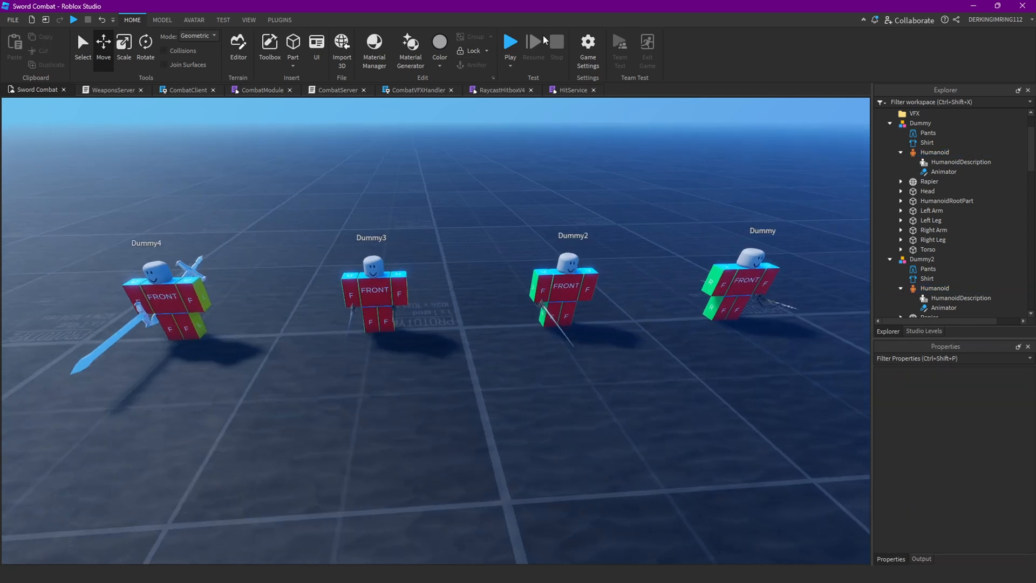
{"action": "left_click", "coordinate": [510, 41]}
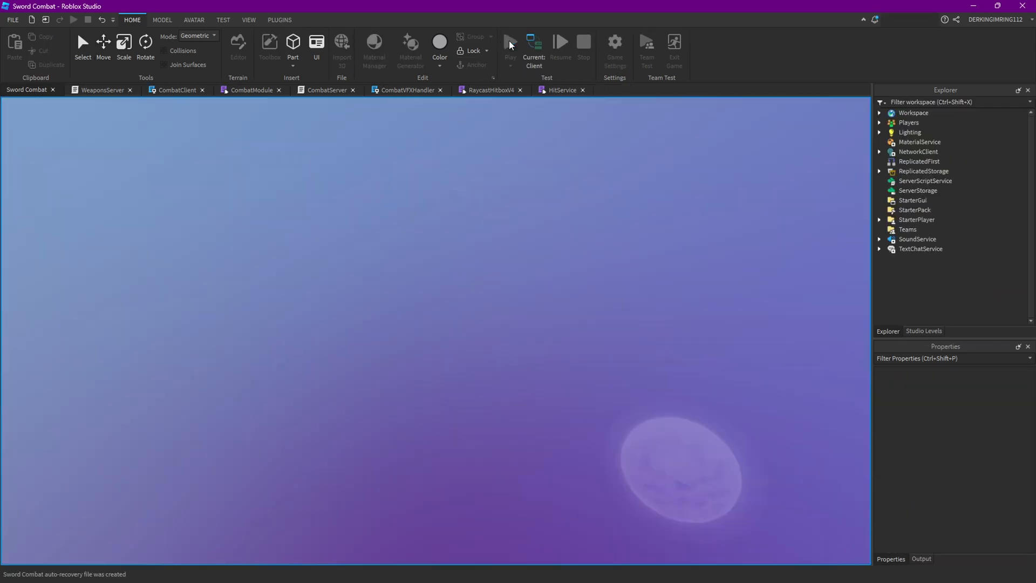
{"action": "left_click", "coordinate": [509, 42]}
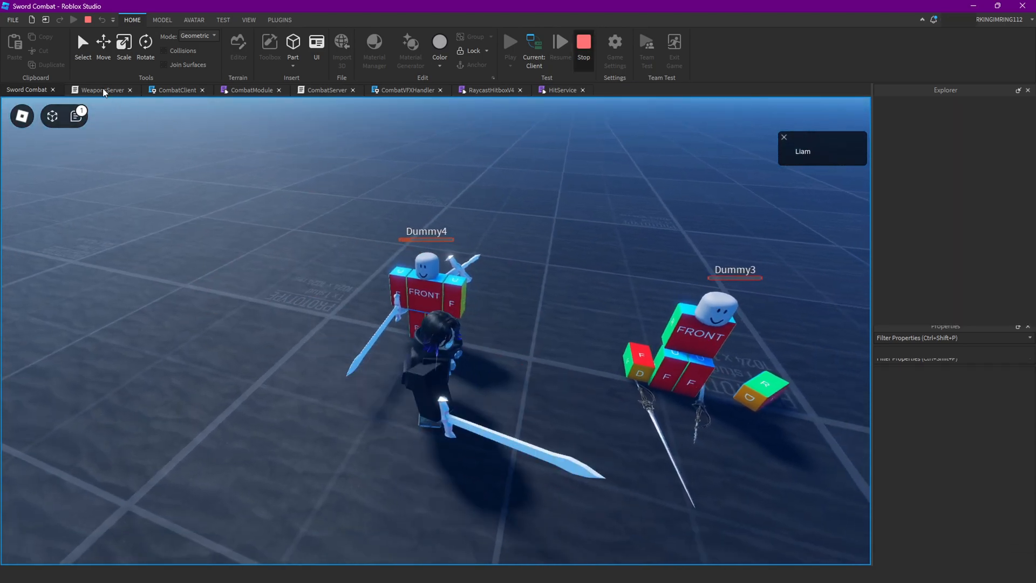
{"action": "left_click", "coordinate": [99, 89]}
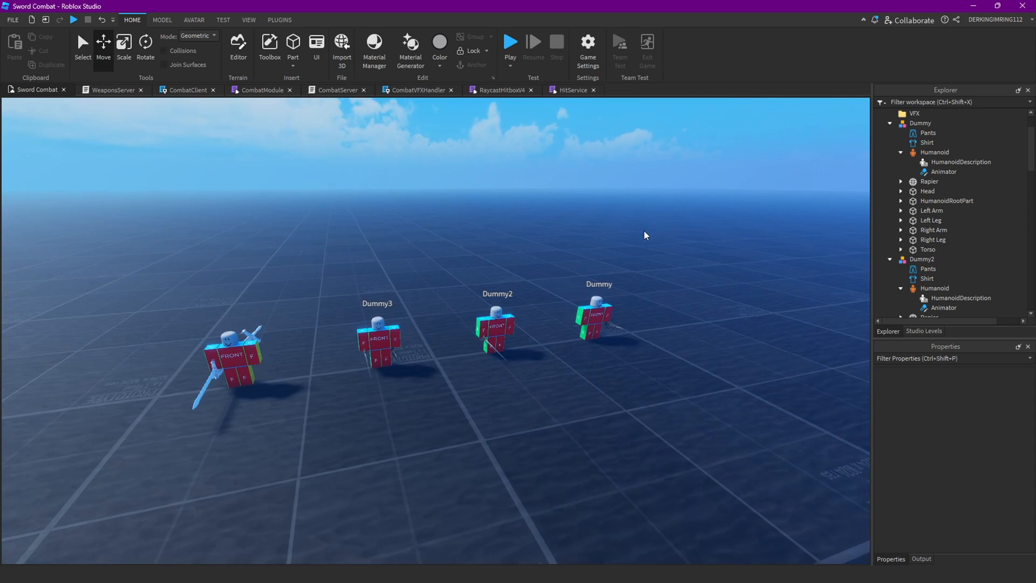
{"action": "mouse_move", "coordinate": [591, 209]}
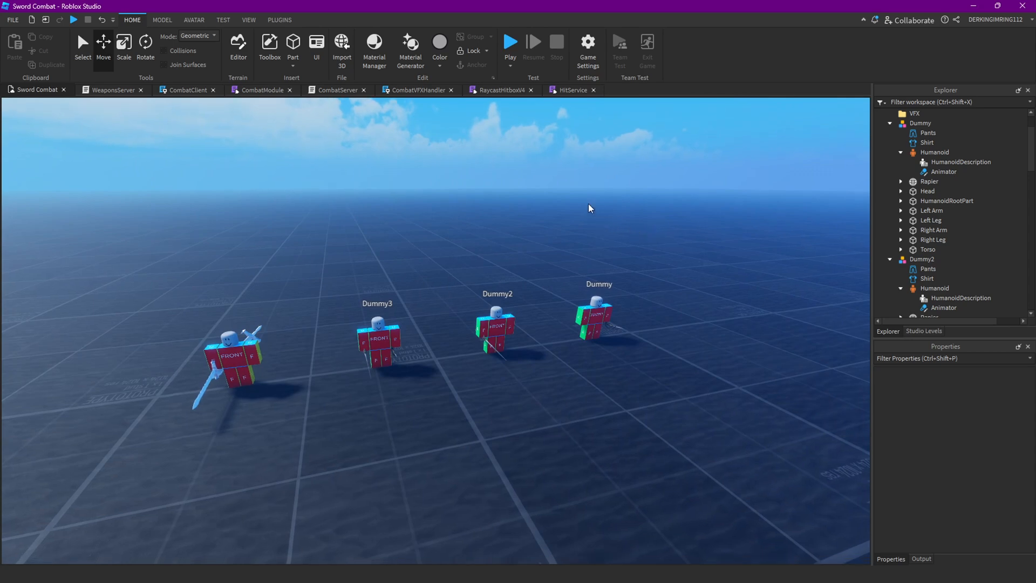